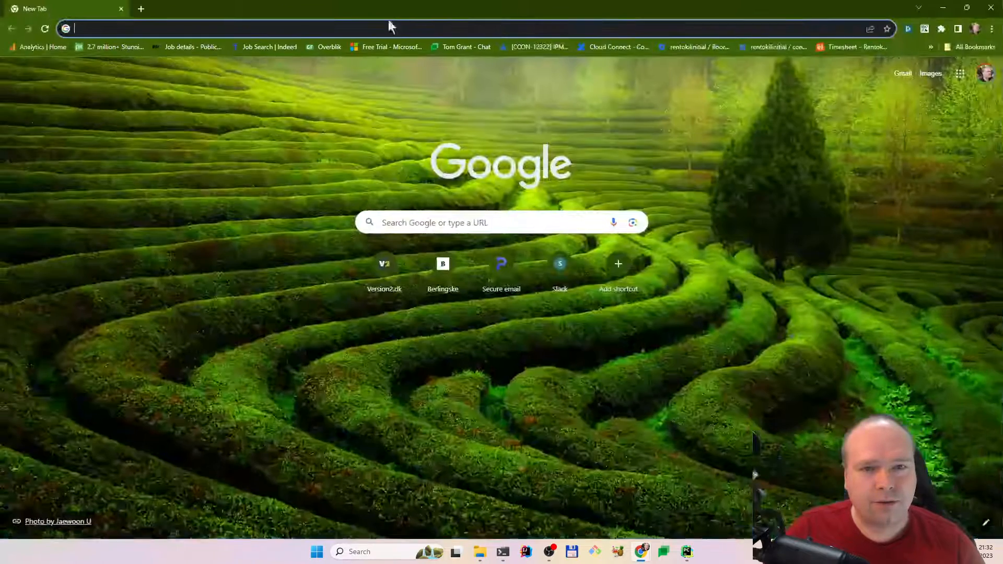
# Search the web for 'fast api python' and open the fastapi.tiangolo.com result.
pyautogui.write('fast api python')
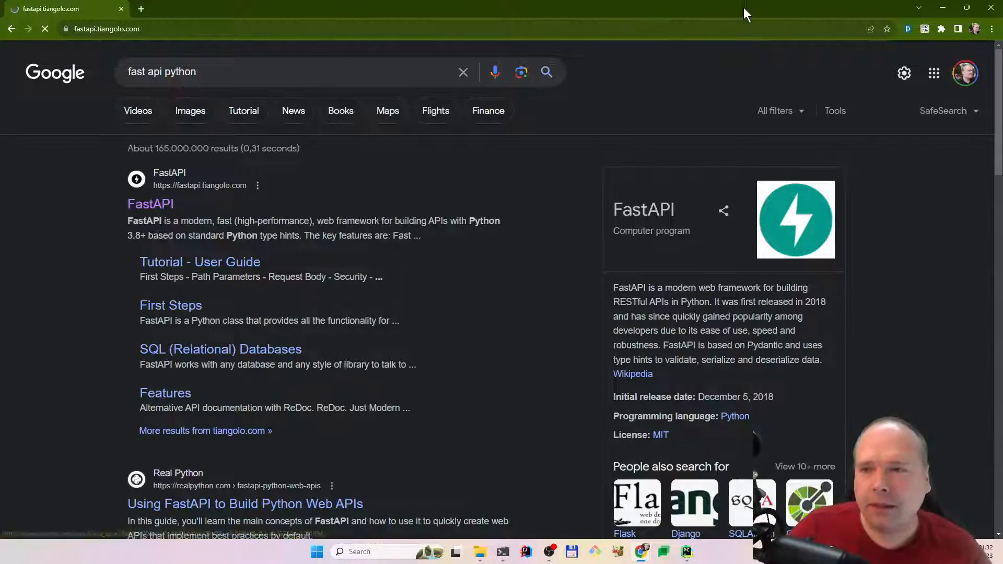
pyautogui.click(150, 203)
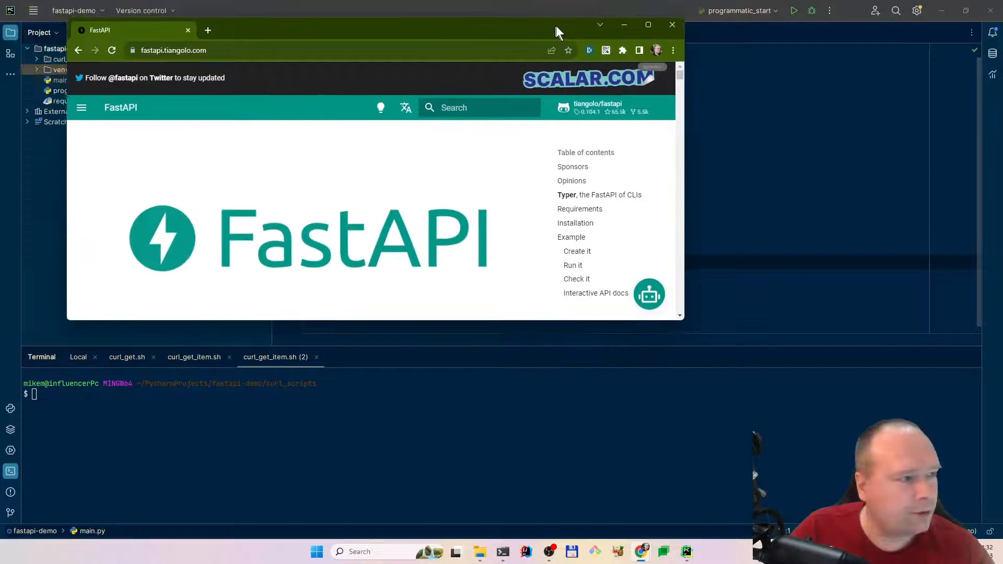
# Maximize Chrome and scroll down the FastAPI docs to the example code.
pyautogui.click(647, 24)
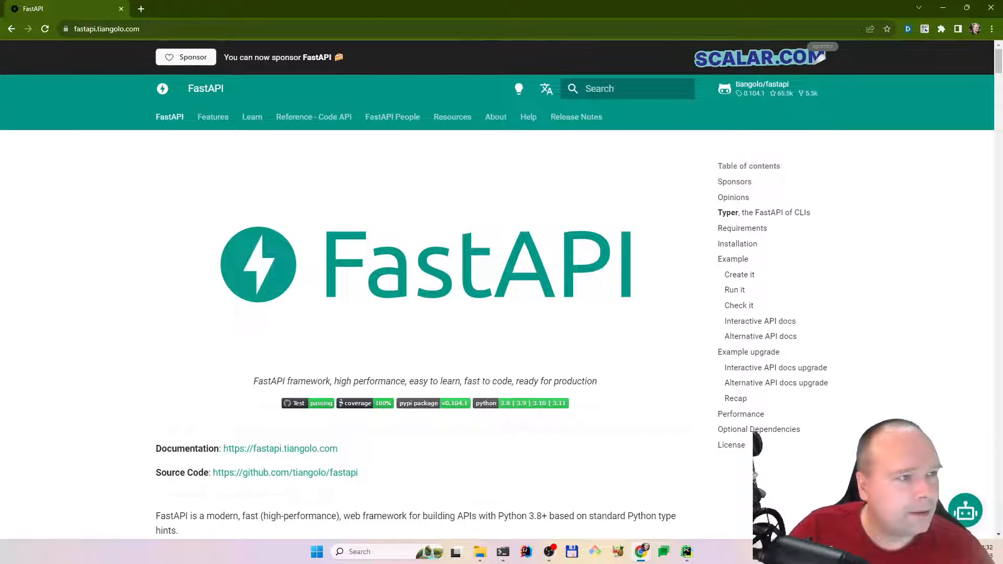
pyautogui.scroll(-3)
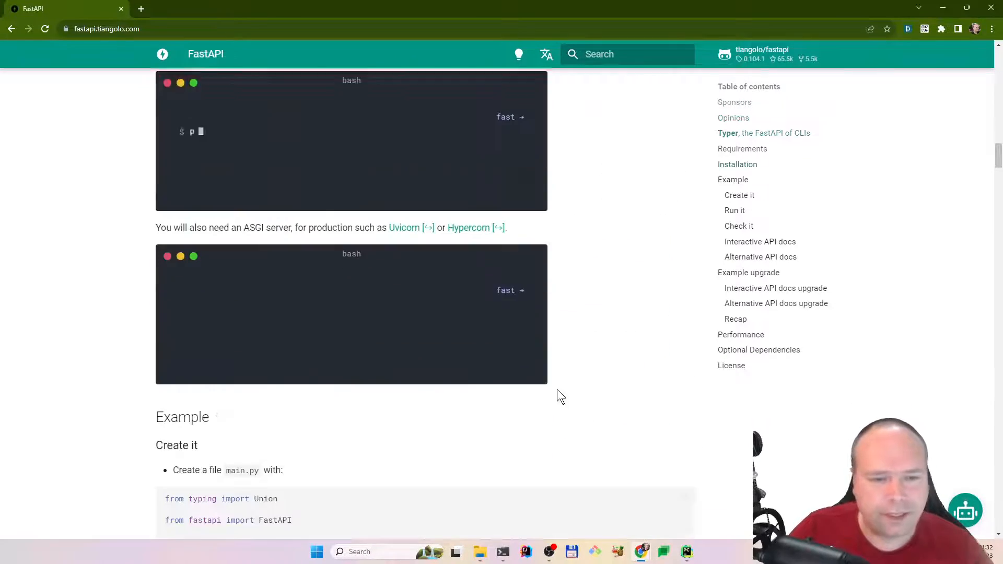
pyautogui.scroll(-3)
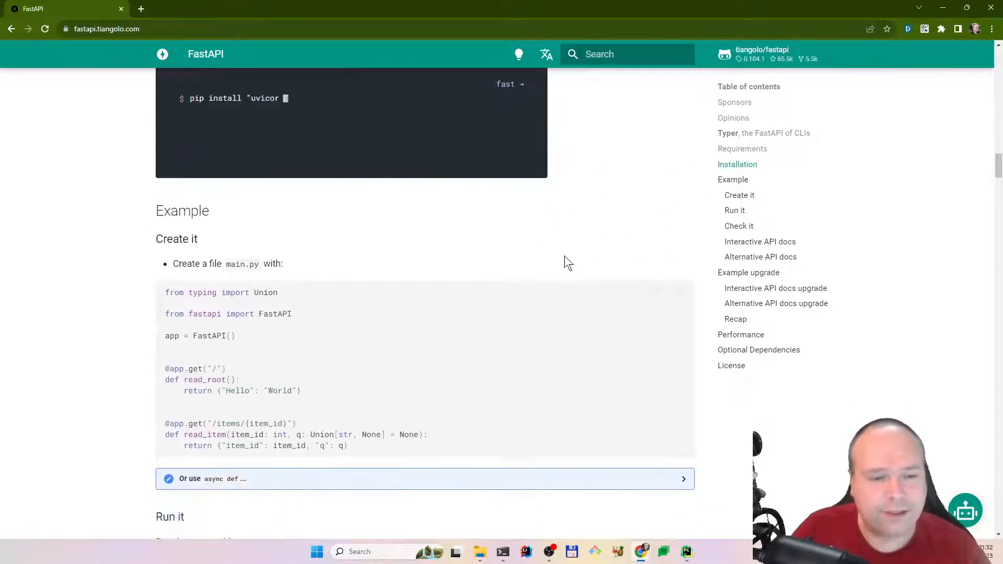
pyautogui.scroll(-3)
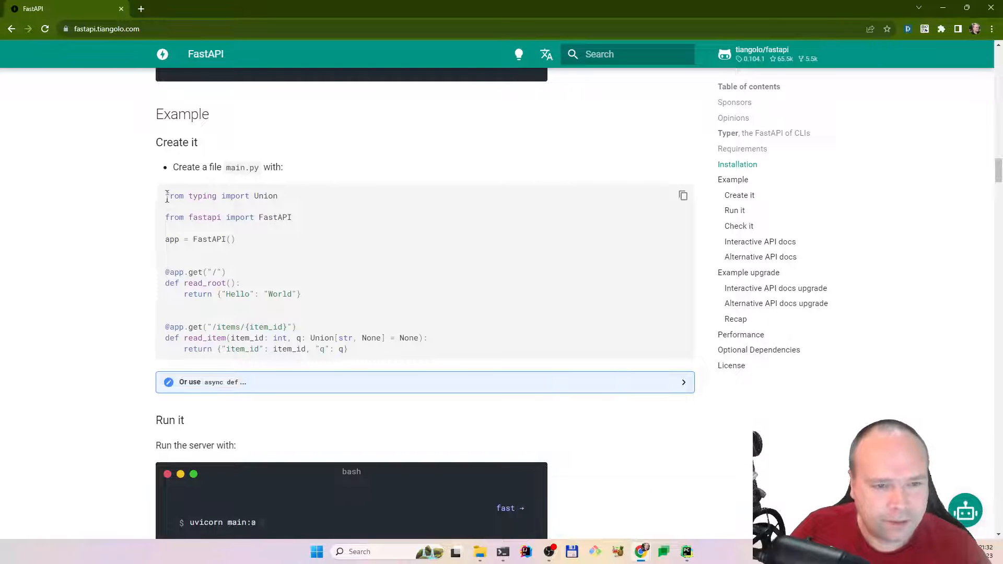
# Highlight the main.py sample, the get decorator, and the read_root function.
pyautogui.moveTo(165, 195); pyautogui.dragTo(348, 348)
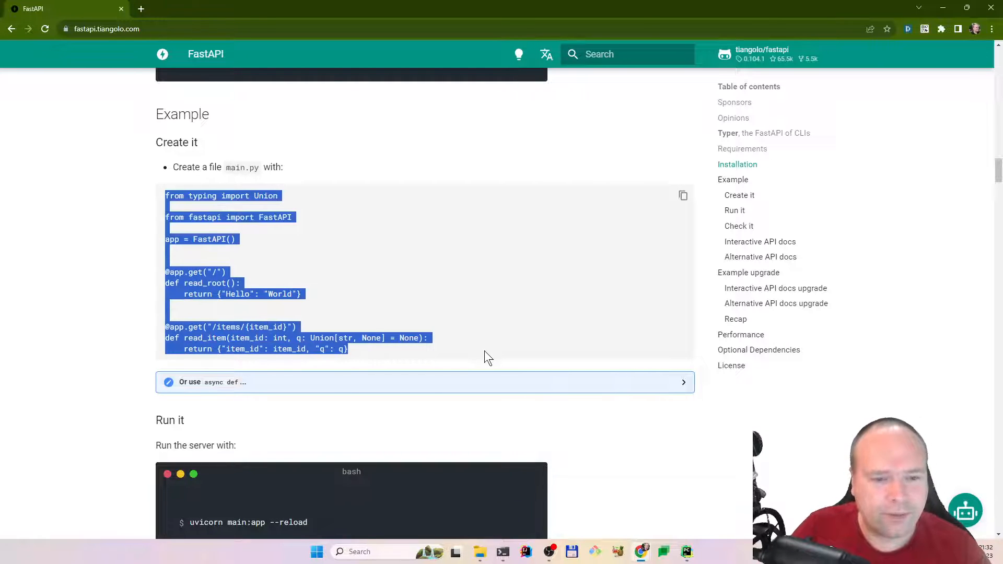
pyautogui.click(392, 255)
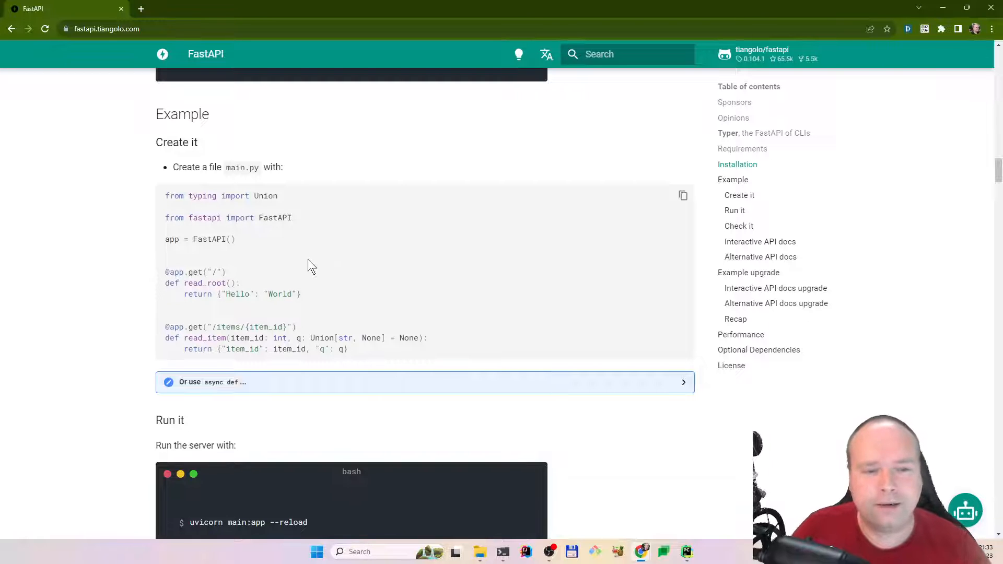
pyautogui.moveTo(250, 279)
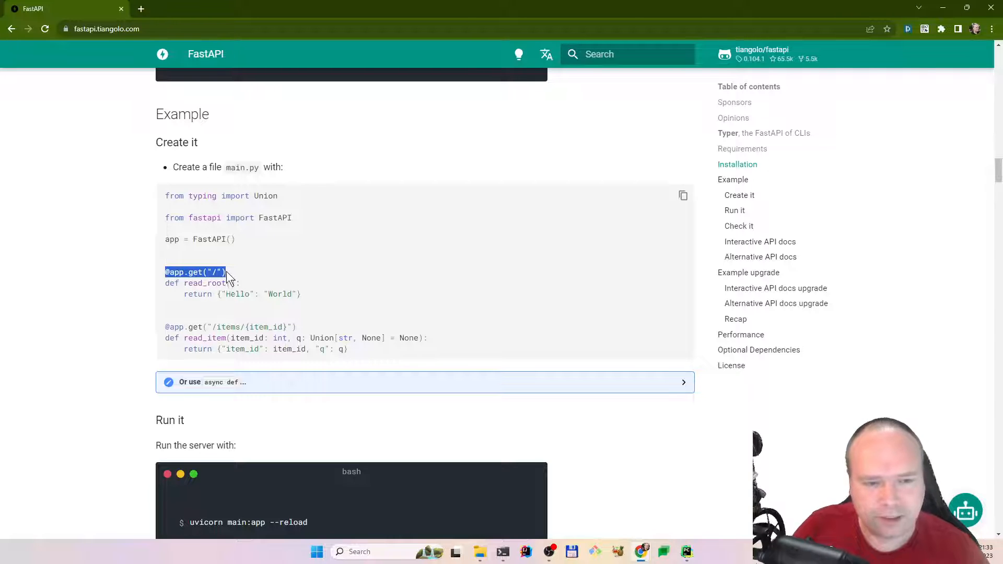
pyautogui.doubleClick(194, 272)
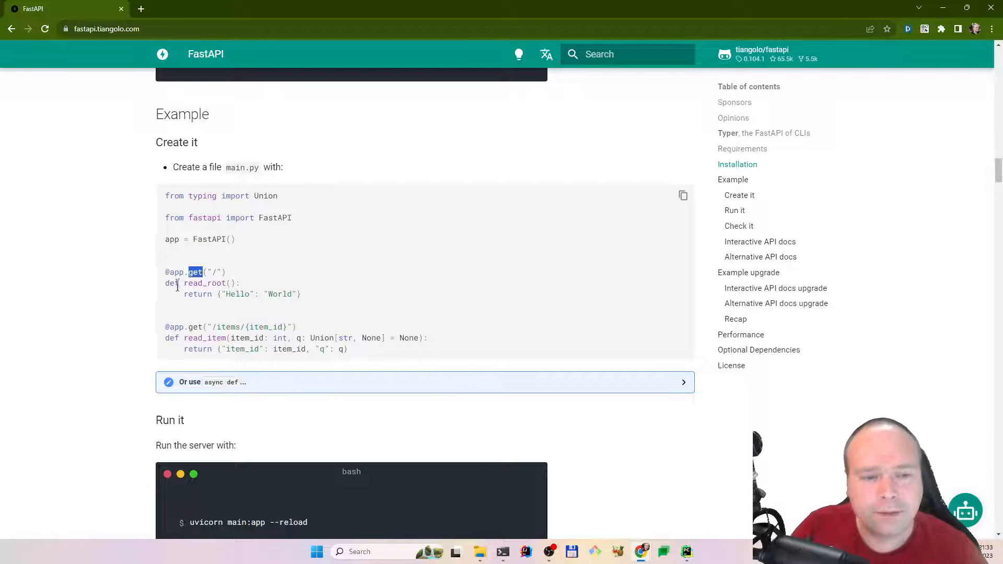
pyautogui.moveTo(189, 272); pyautogui.dragTo(301, 293)
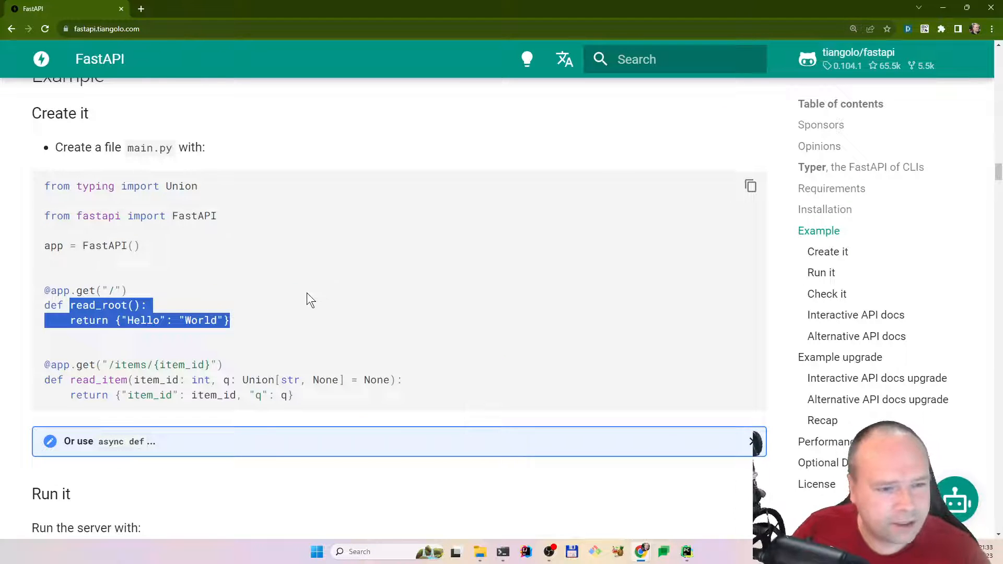
pyautogui.scroll(-3)
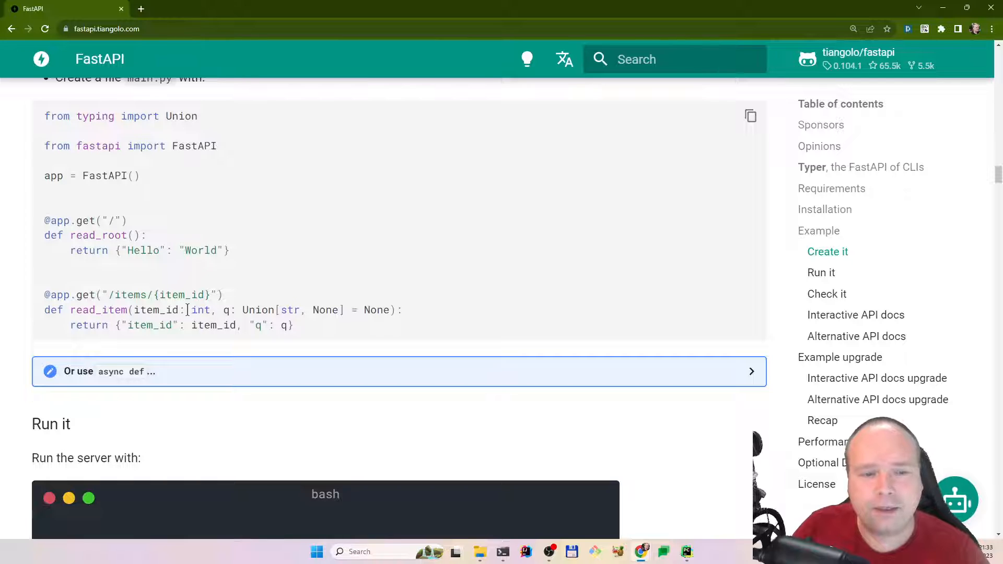
pyautogui.doubleClick(180, 294)
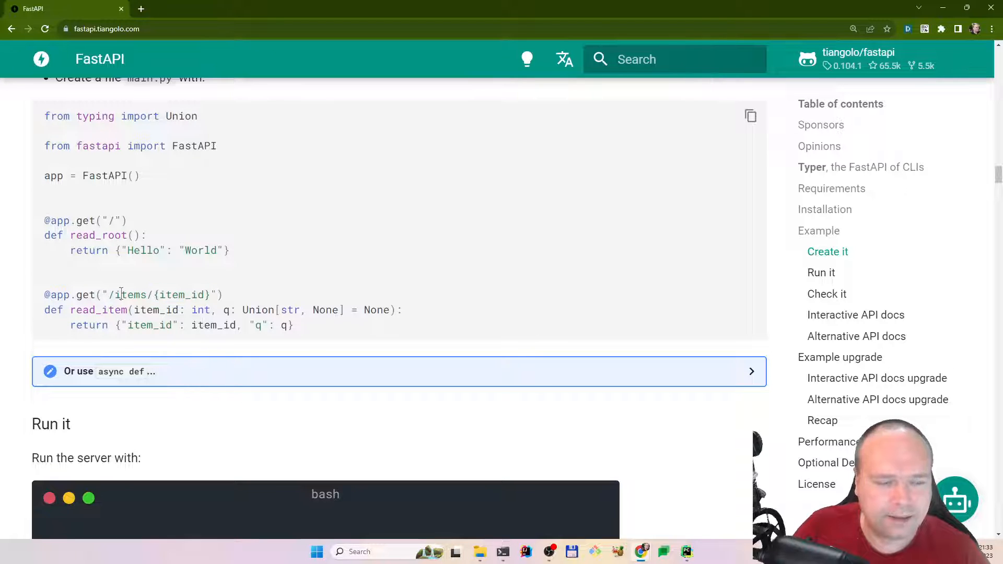
pyautogui.doubleClick(181, 295)
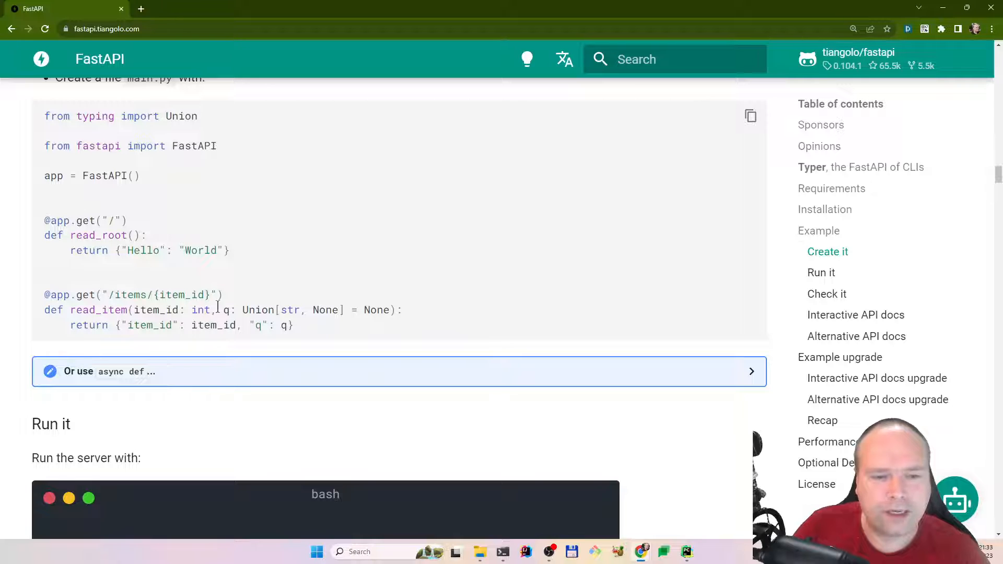
pyautogui.moveTo(223, 310); pyautogui.dragTo(360, 310)
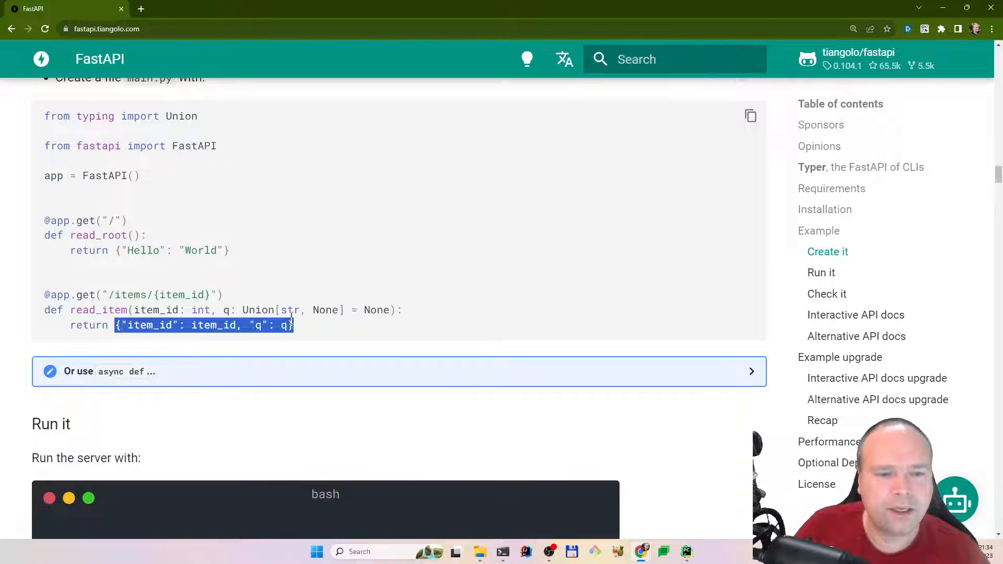
pyautogui.moveTo(192, 358)
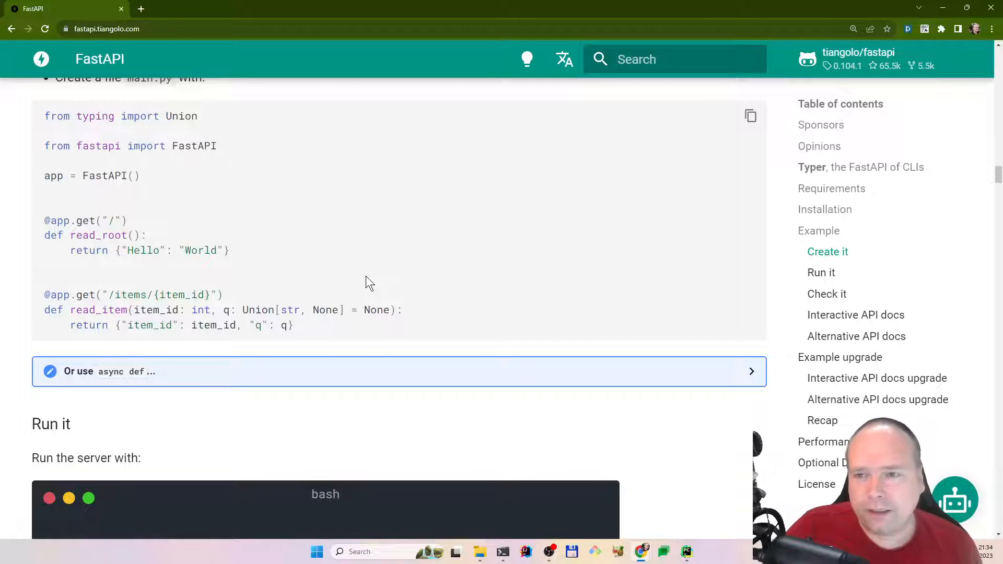
pyautogui.moveTo(384, 310)
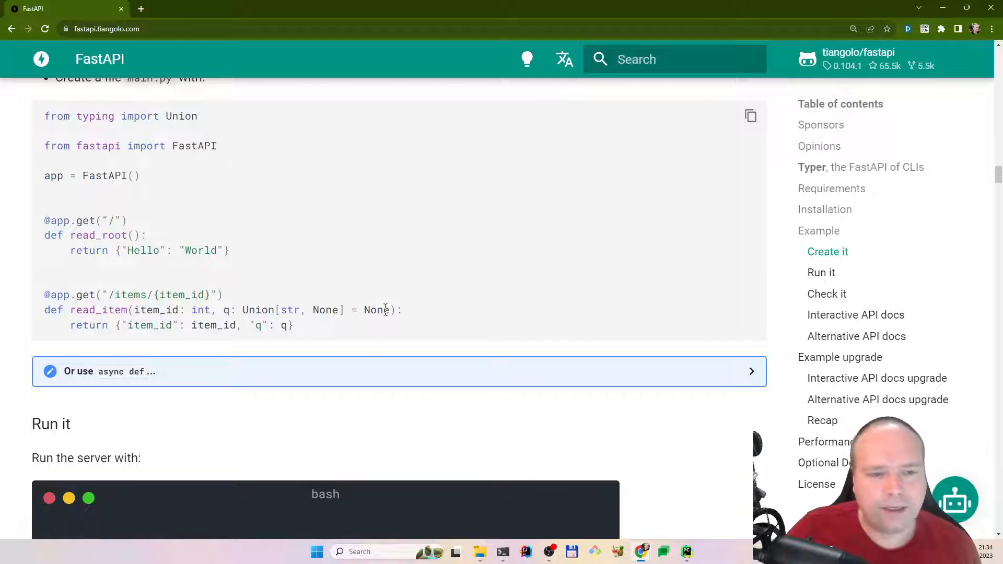
# Scroll to Run it and highlight the uvicorn command and 'app --reload'.
pyautogui.scroll(-3)
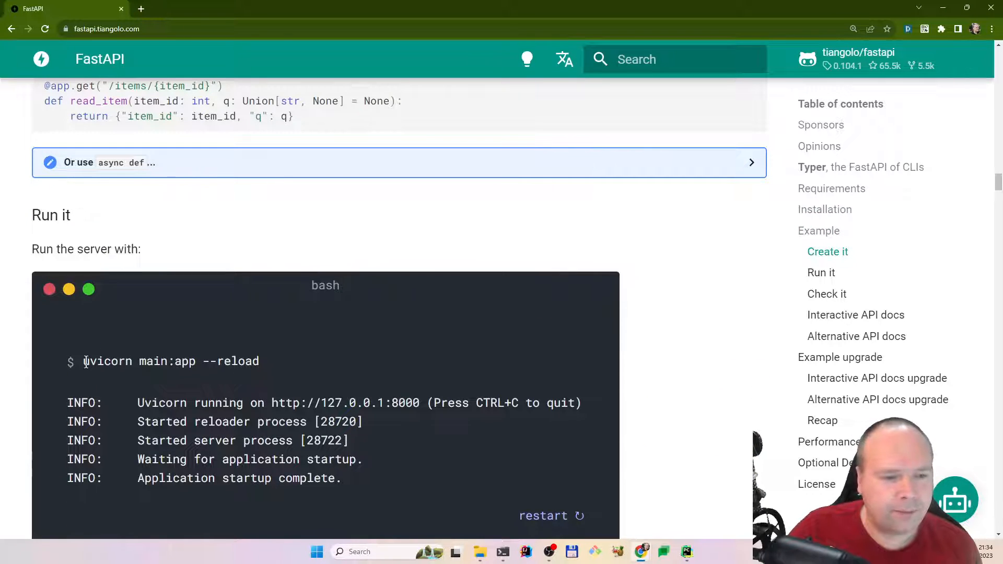
pyautogui.doubleClick(106, 361)
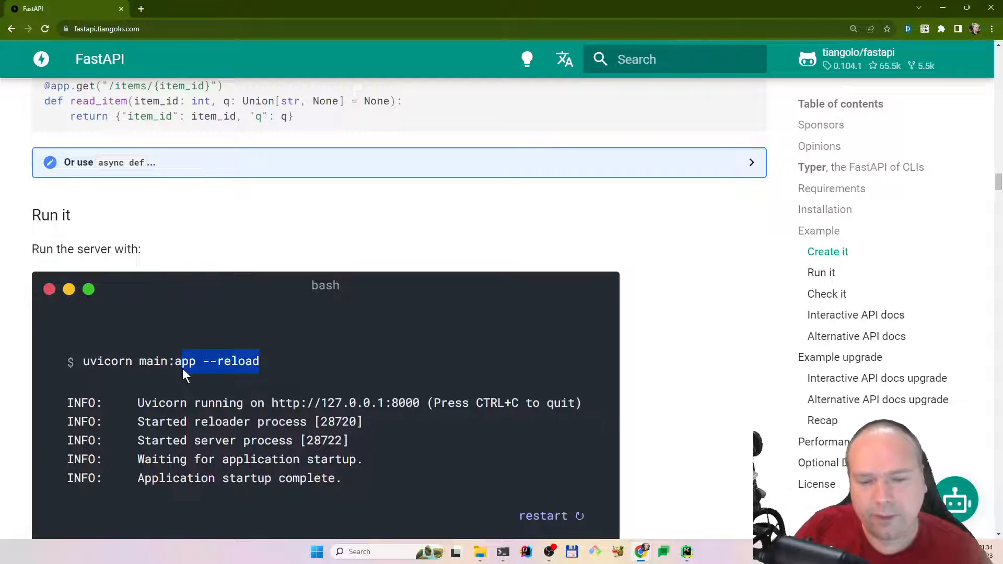
pyautogui.moveTo(183, 361); pyautogui.dragTo(89, 361)
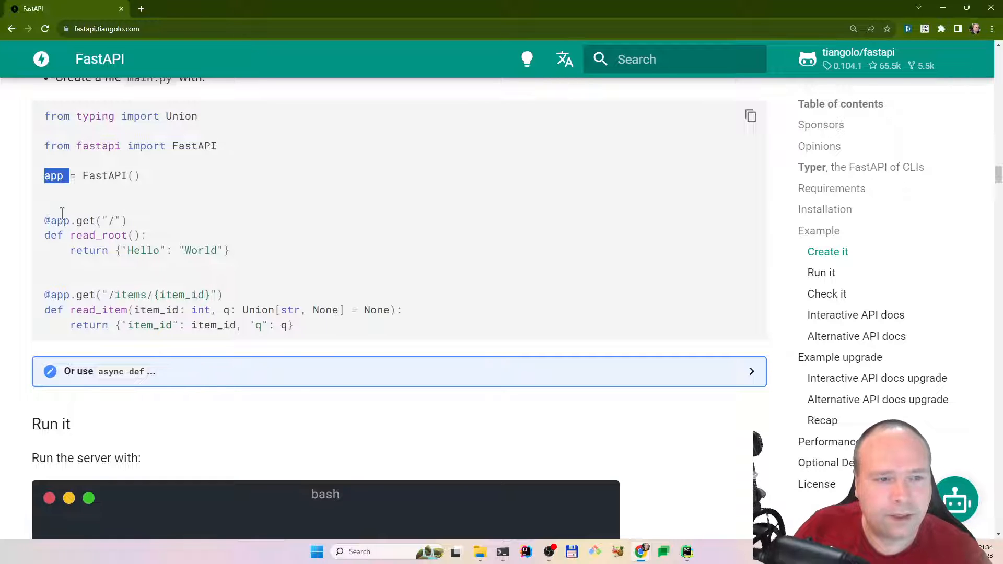
# Highlight the app variable and its use in the decorator, then scroll to the output.
pyautogui.doubleClick(60, 220)
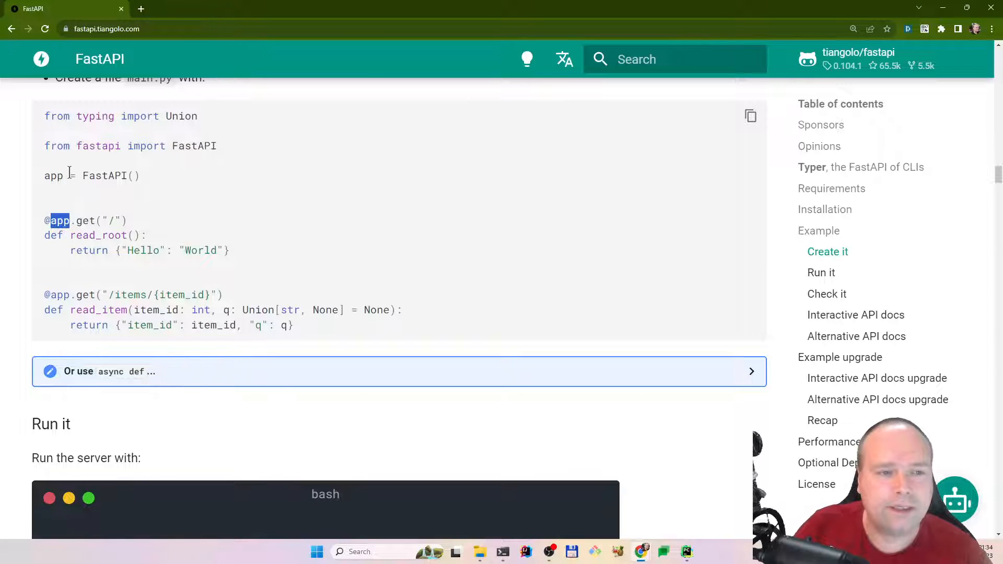
pyautogui.doubleClick(110, 176)
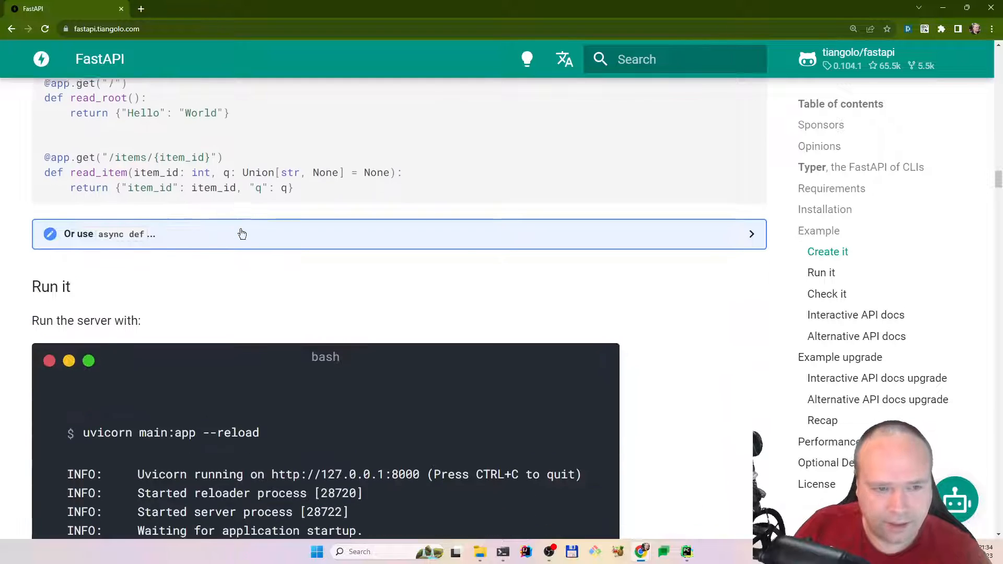
pyautogui.scroll(-3)
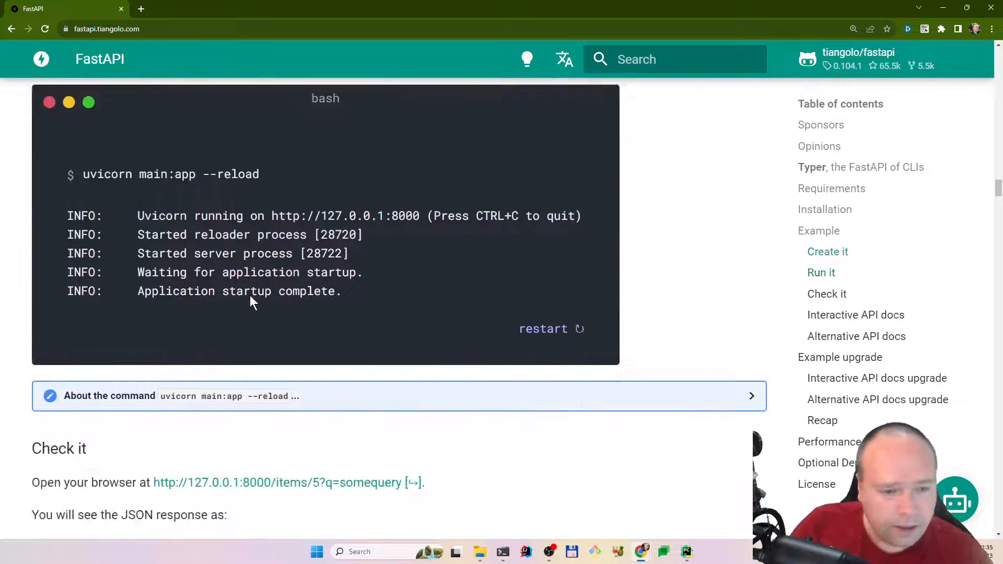
pyautogui.scroll(-3)
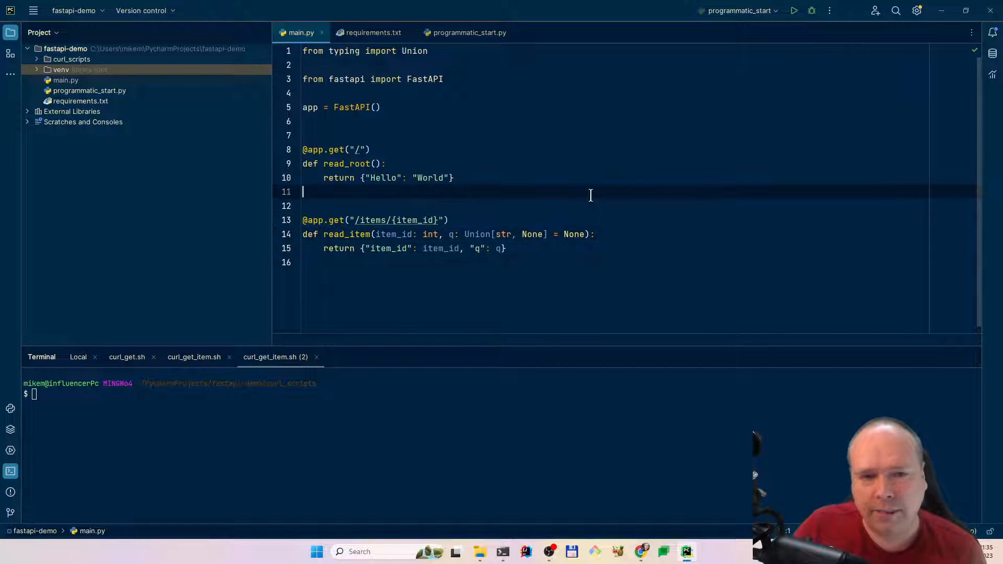
pyautogui.moveTo(587, 131)
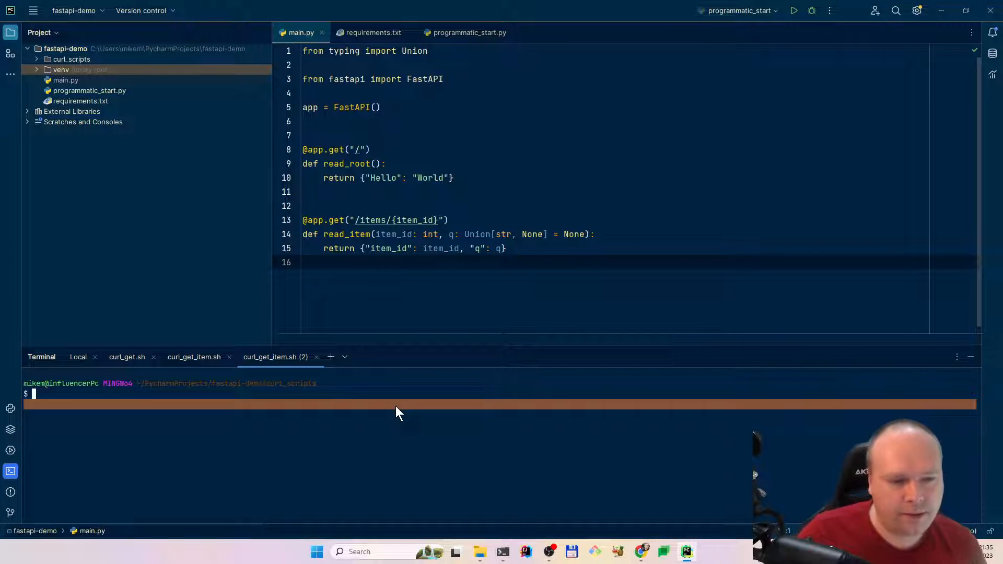
# Run 'cd ..' in the PyCharm terminal to reach the fastapi-demo root.
pyautogui.write('cd ..')
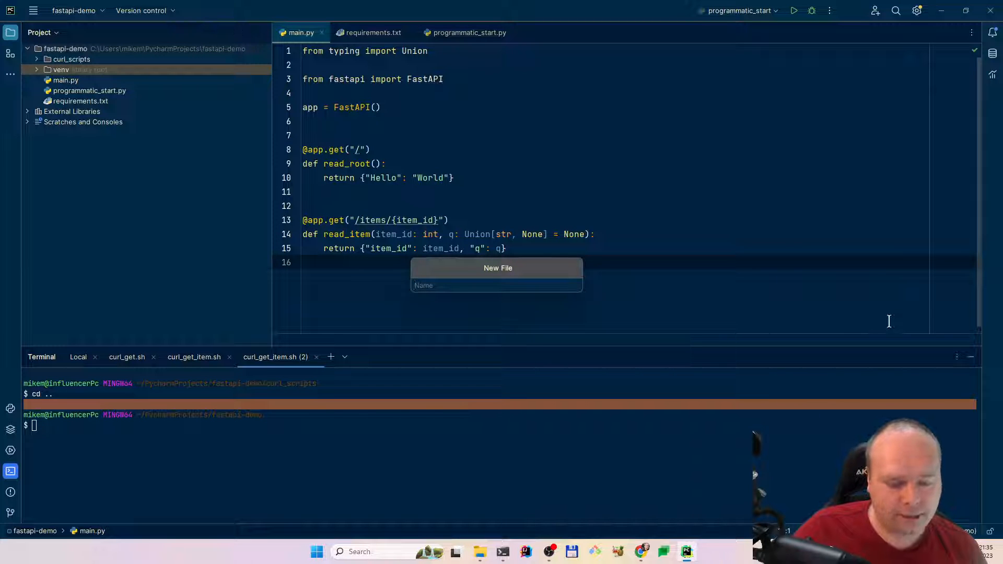
# Create README.md with '# Run this' and 'uvicorn main:app --reload', then run that command.
pyautogui.write('README.m')
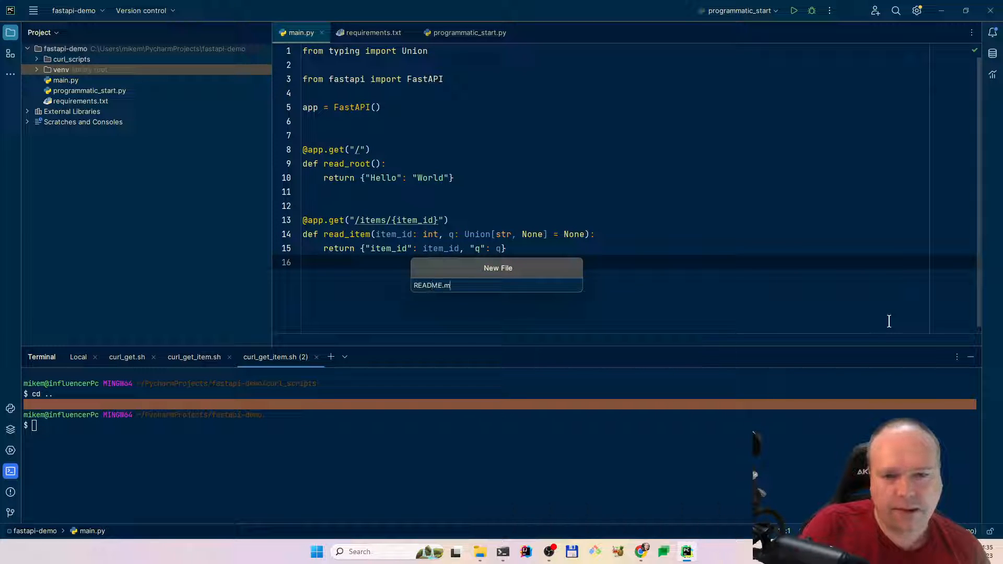
pyautogui.press('Enter')
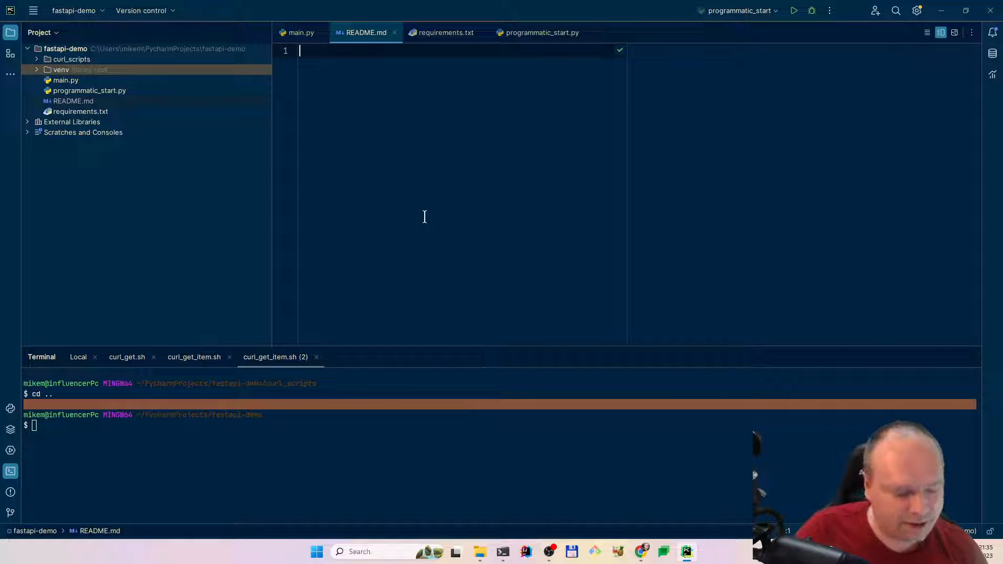
pyautogui.write('#')
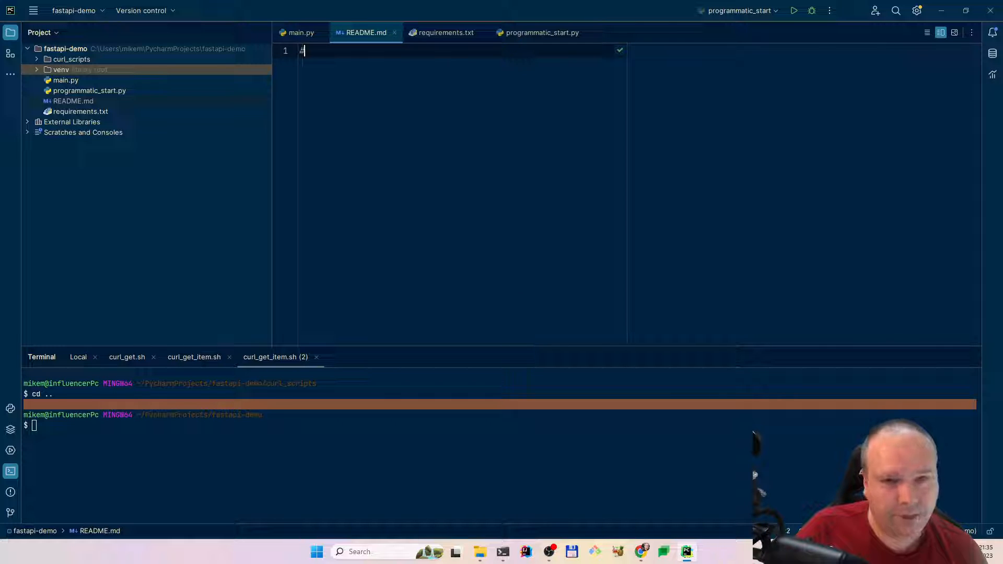
pyautogui.write('# Run this')
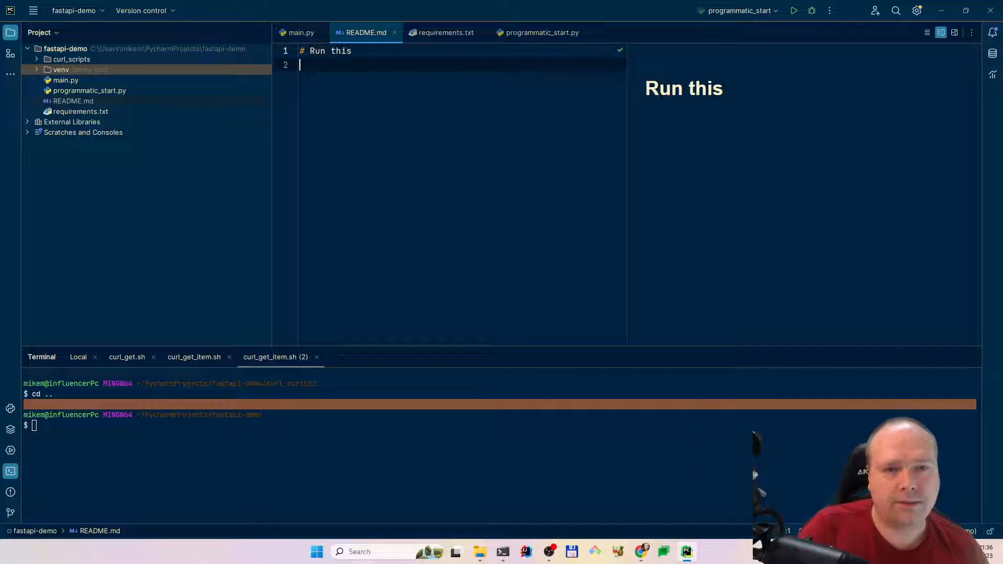
pyautogui.write('uvicorn main:app --reload')
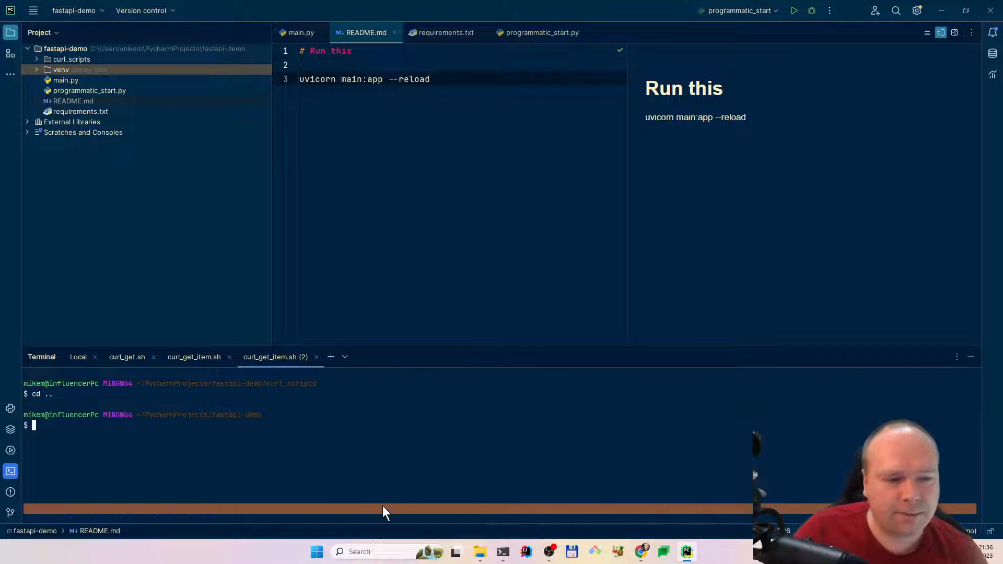
pyautogui.moveTo(367, 459)
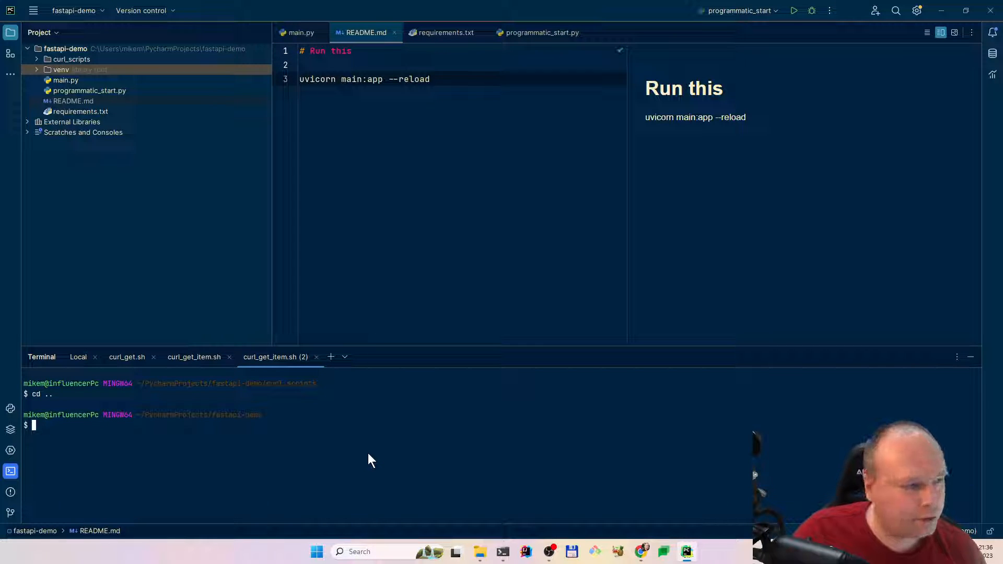
pyautogui.moveTo(304, 441)
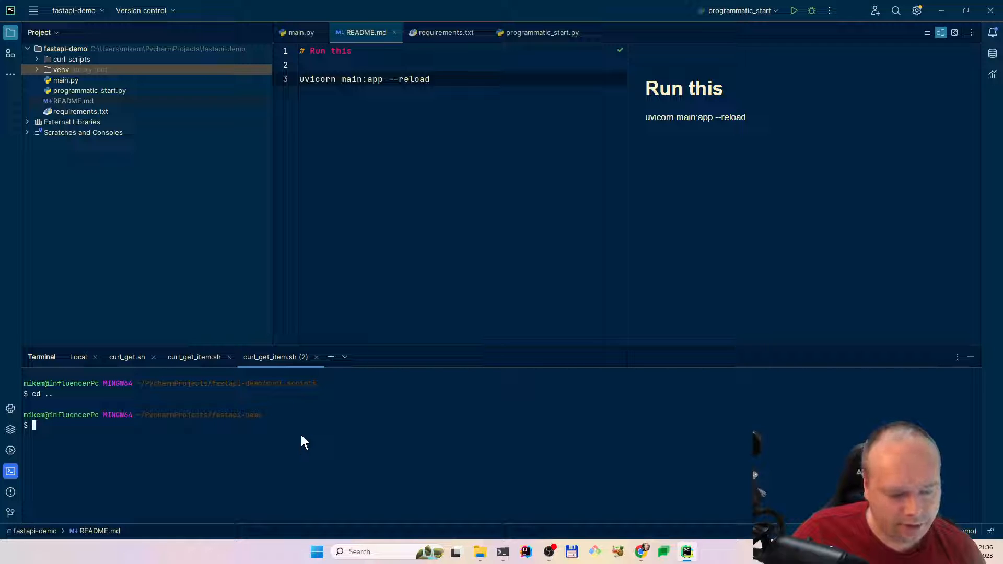
pyautogui.write('uvicorn main:app --reload')
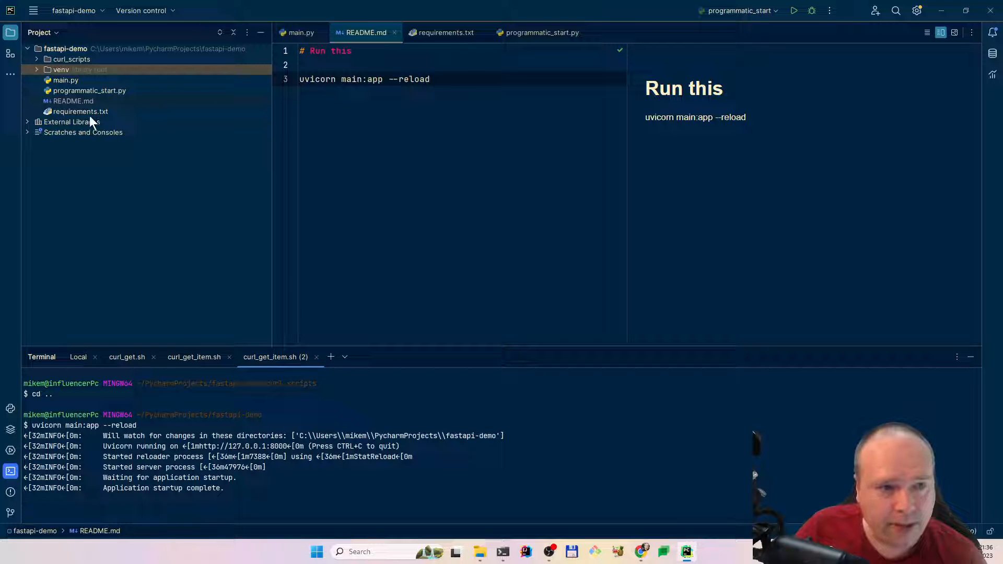
# Open requirements.txt, browse installed packages under venv > Lib, then collapse venv.
pyautogui.click(444, 32)
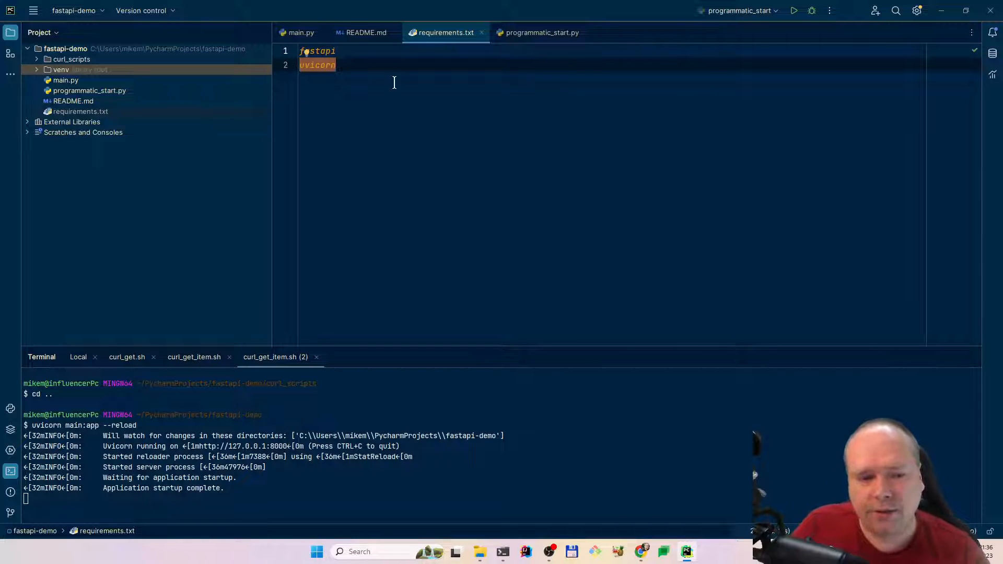
pyautogui.moveTo(508, 107)
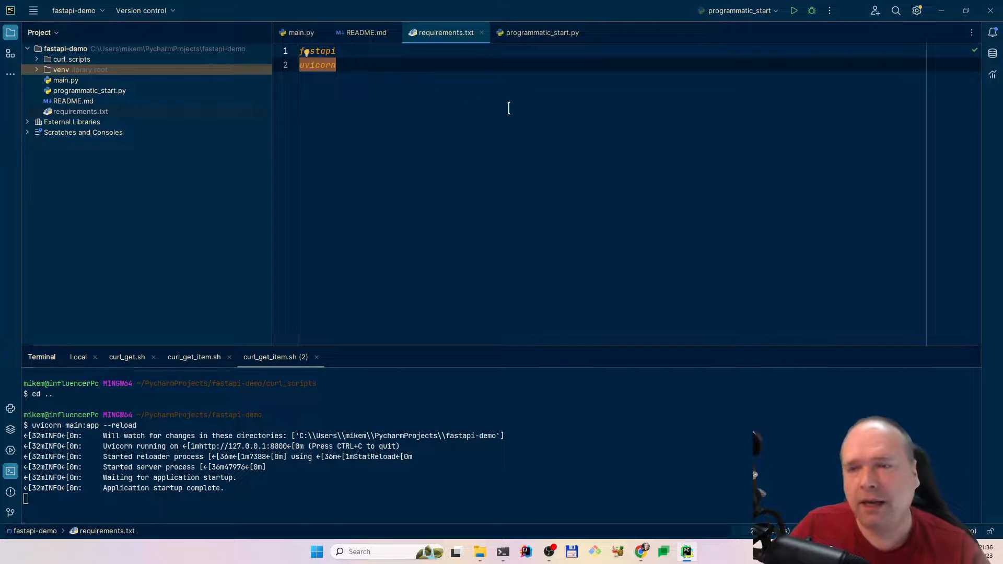
pyautogui.moveTo(88, 88)
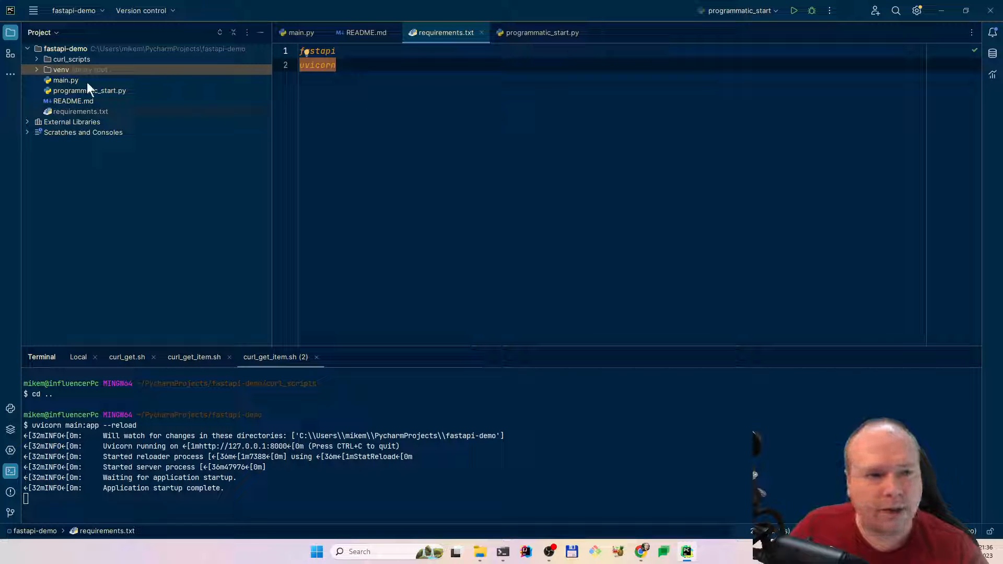
pyautogui.click(61, 69)
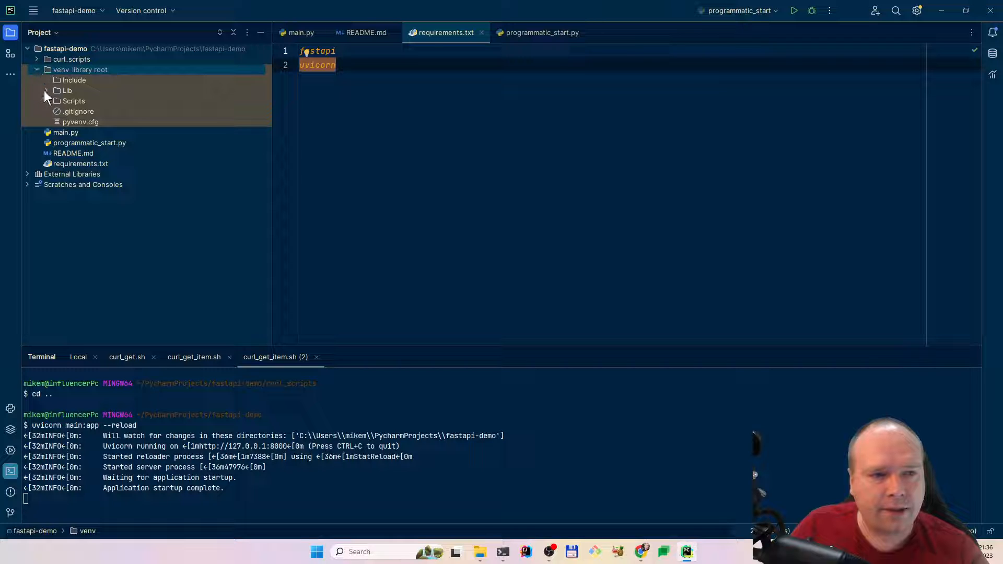
pyautogui.click(66, 90)
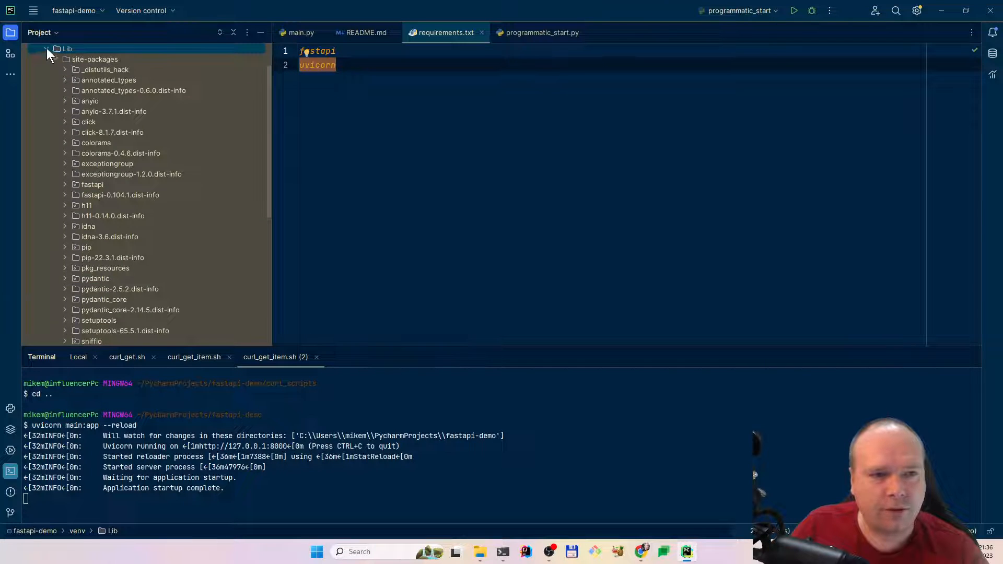
pyautogui.click(45, 48)
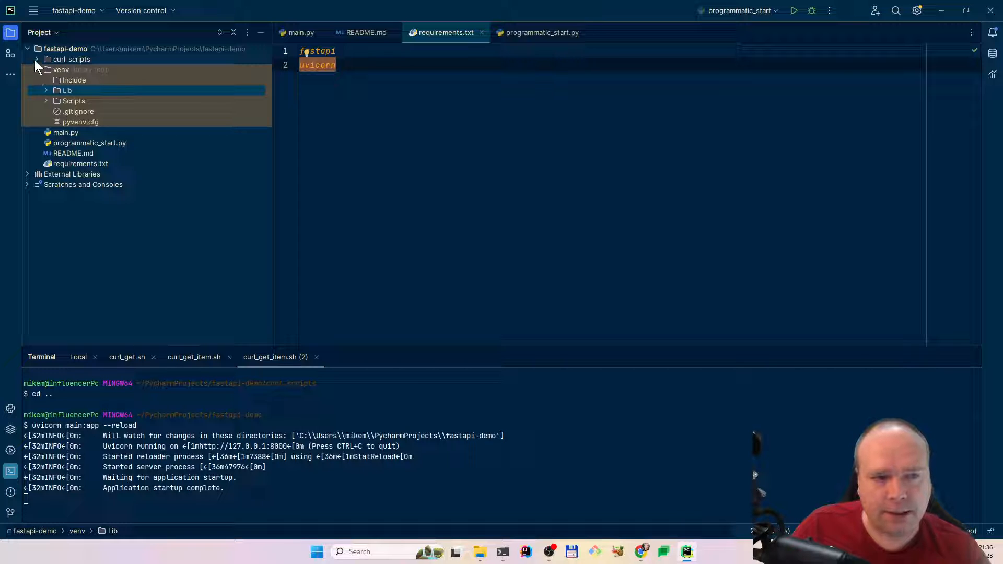
pyautogui.click(37, 69)
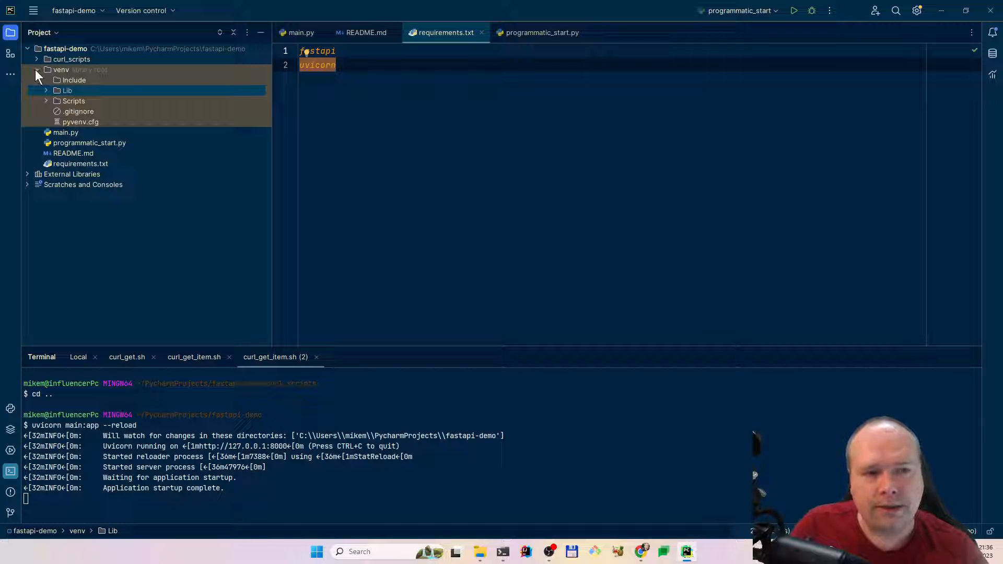
pyautogui.click(36, 69)
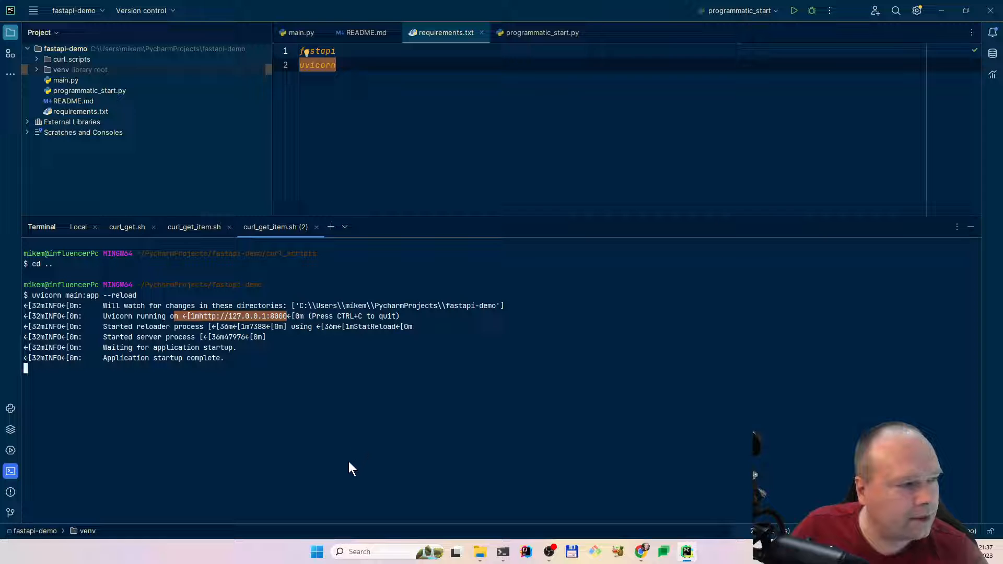
pyautogui.moveTo(305, 450)
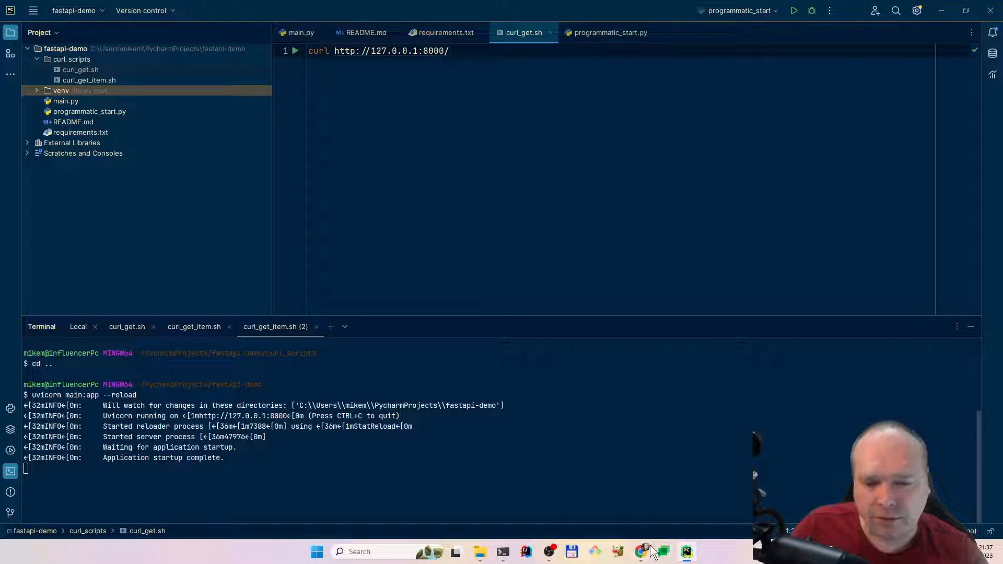
pyautogui.click(640, 552)
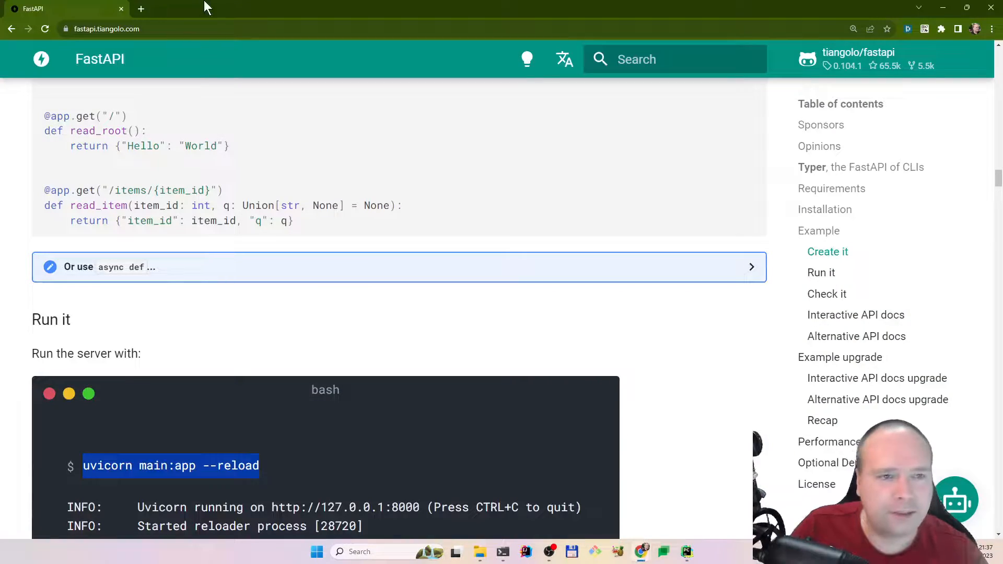
pyautogui.click(140, 8)
pyautogui.write('http')
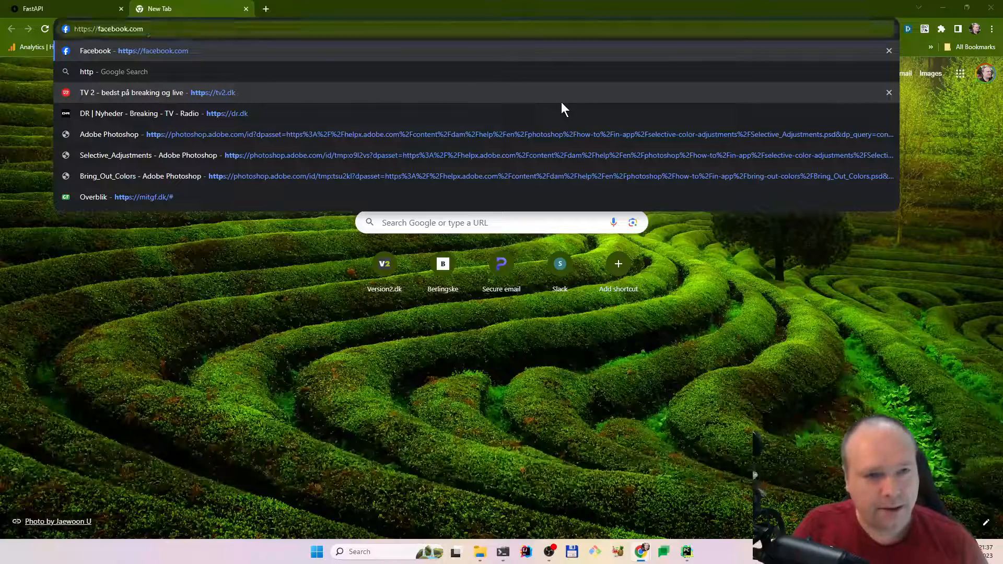
pyautogui.click(685, 551)
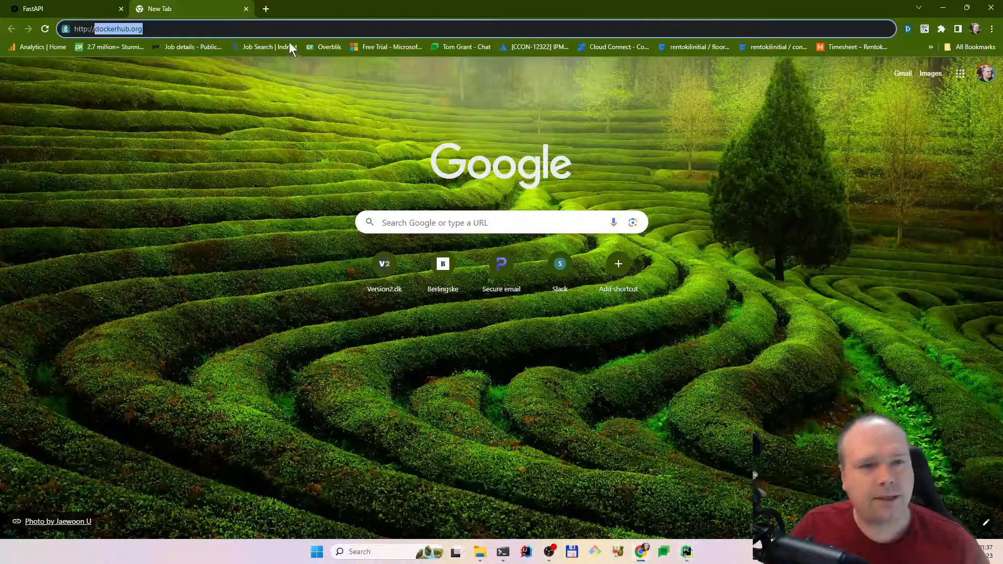
pyautogui.write('http://127.0.0.1:8000/')
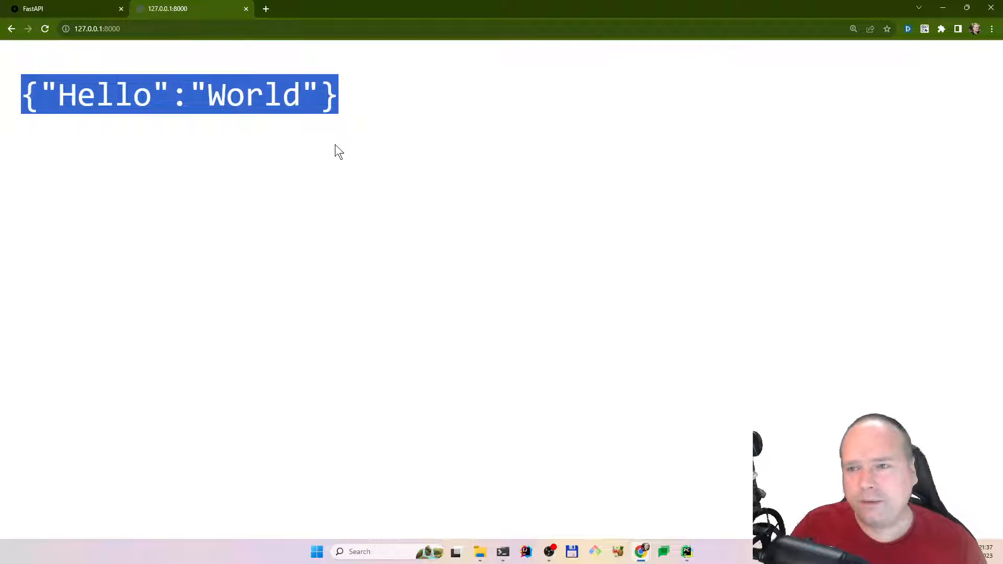
pyautogui.moveTo(432, 107)
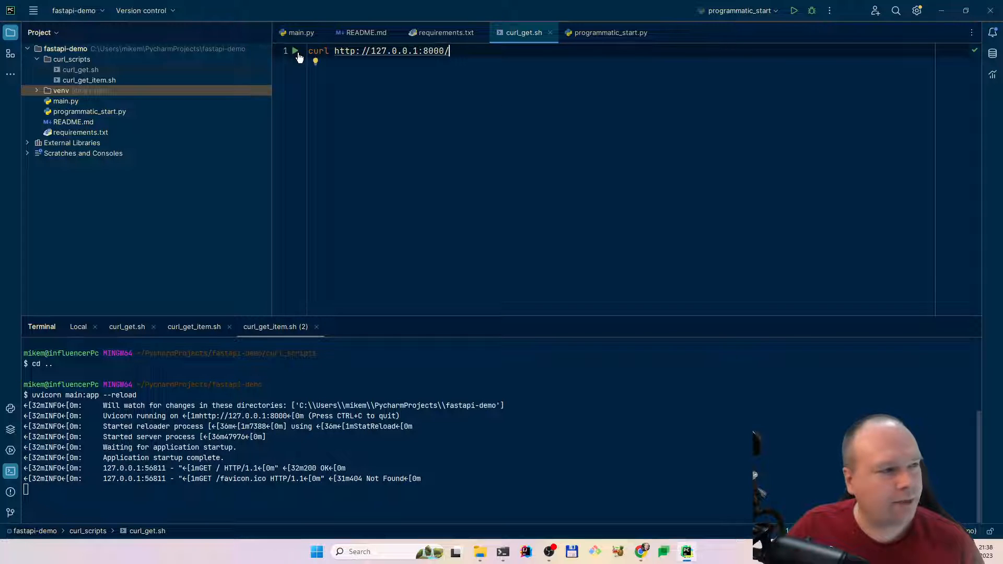
# Run curl_get.sh for Hello World, then view curl_get_item.sh and main.py's read_item.
pyautogui.click(294, 50)
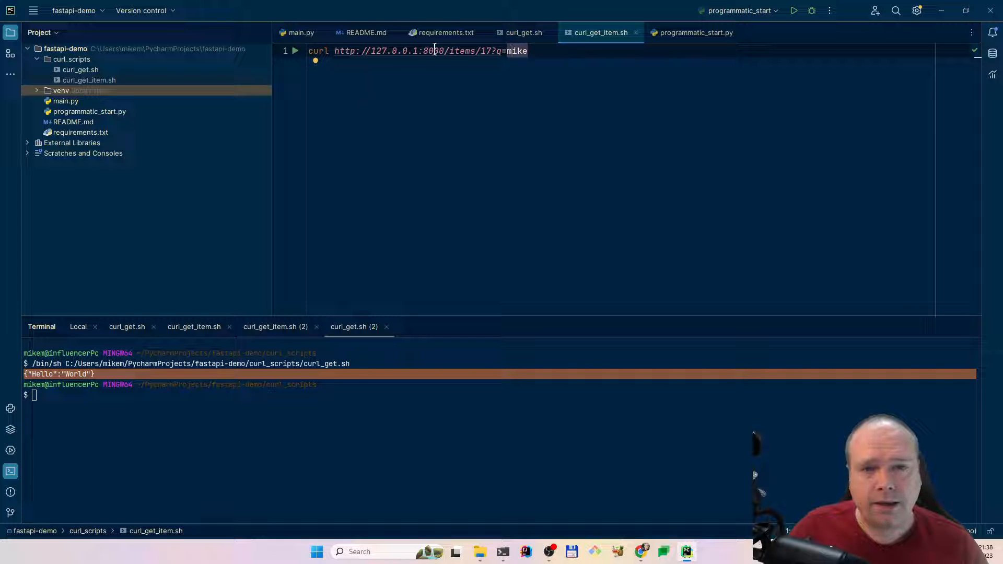
pyautogui.doubleClick(459, 51)
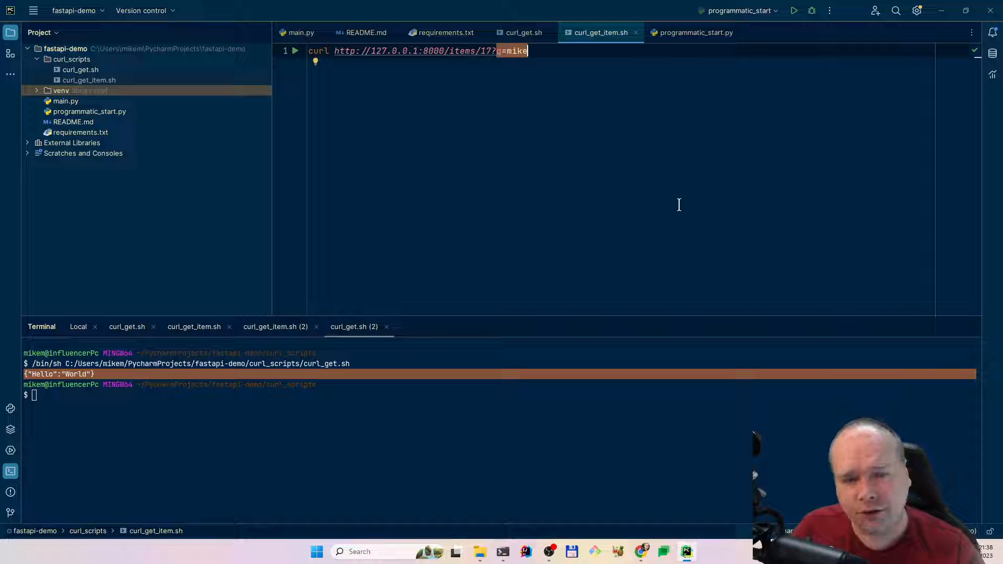
pyautogui.moveTo(604, 178)
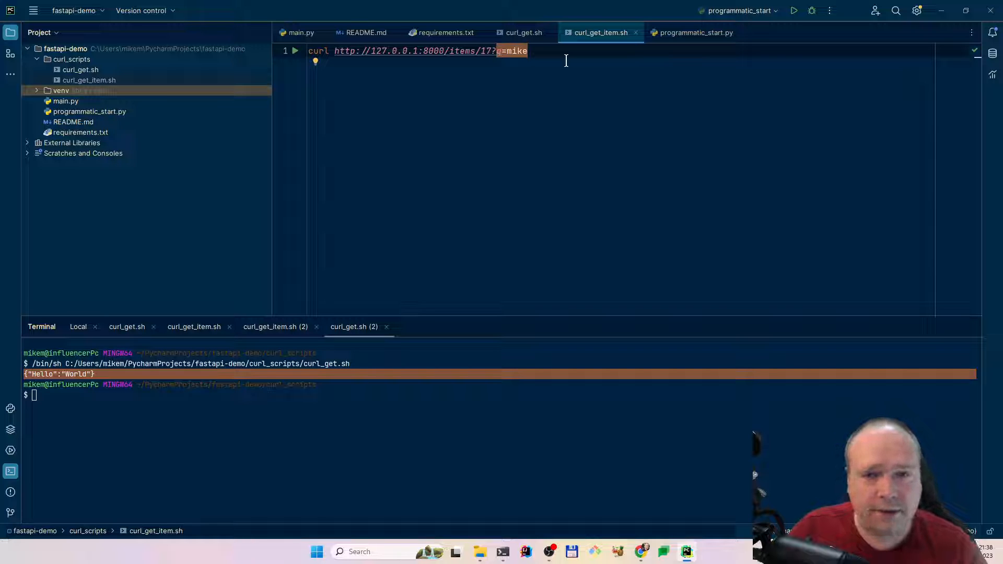
pyautogui.moveTo(523, 58)
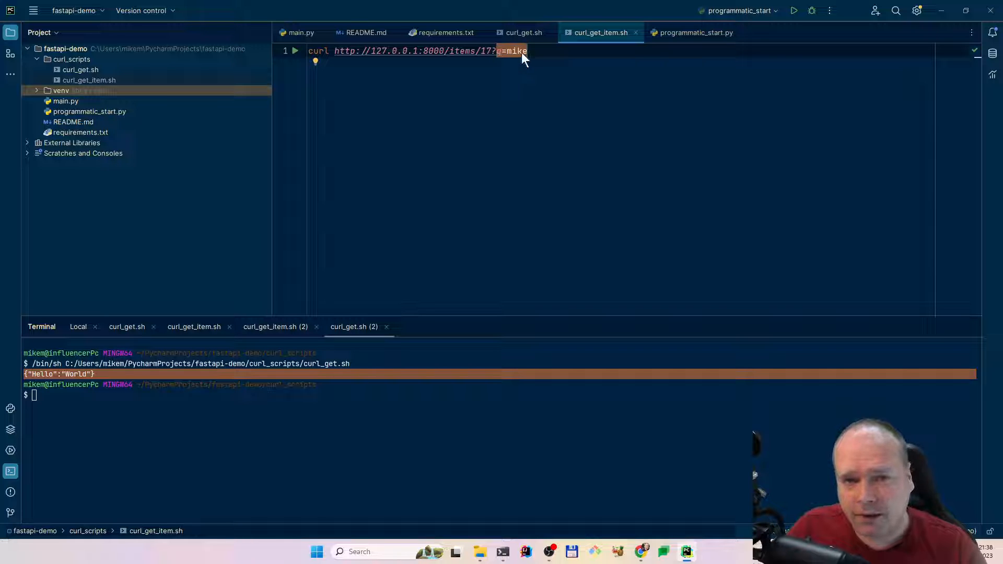
pyautogui.click(534, 52)
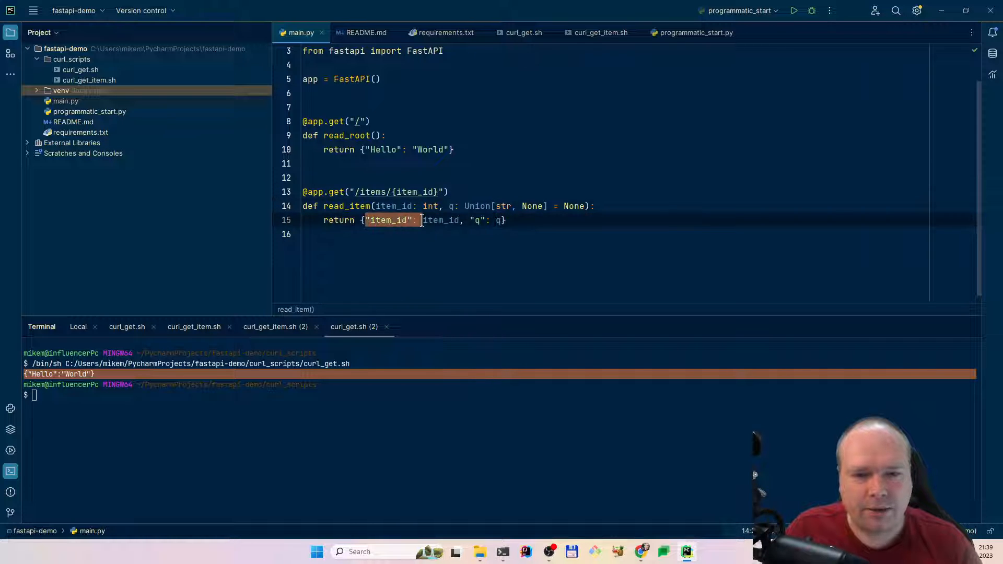
# Load 127.0.0.1:8000/items/17?q=mike and highlight the URL and returned item_id.
pyautogui.click(599, 32)
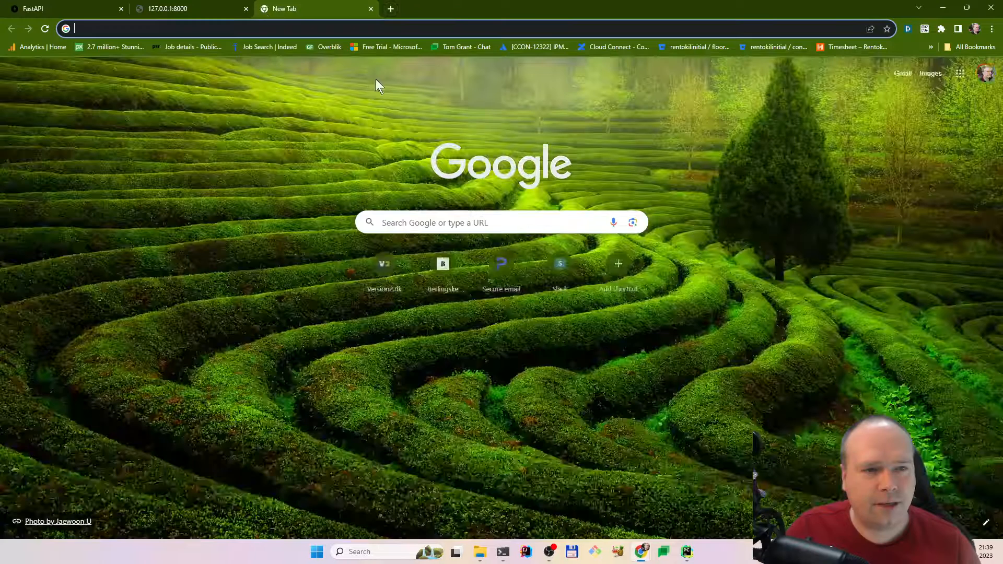
pyautogui.write('127.0.0.1:8000/items/17?q=mike')
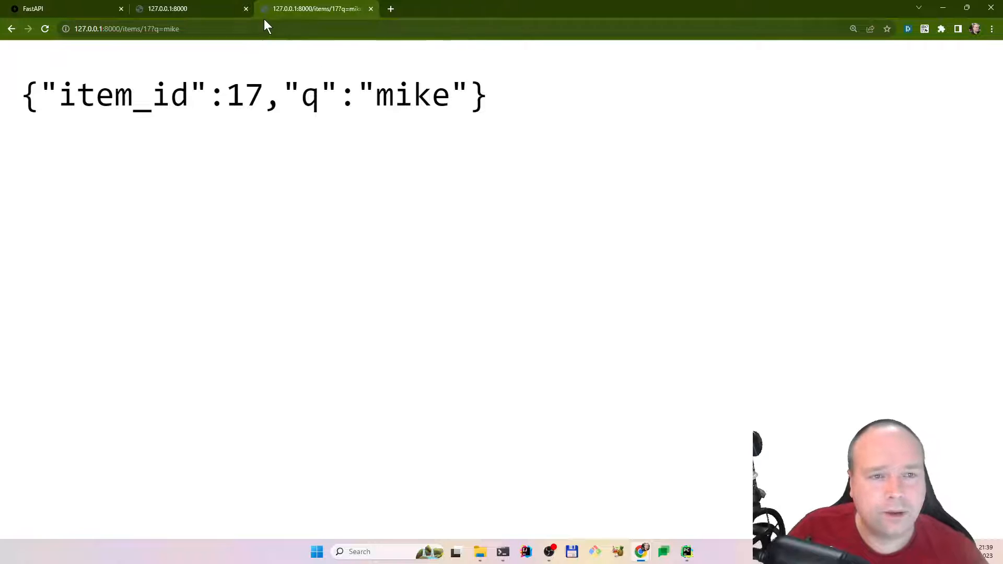
pyautogui.click(126, 29)
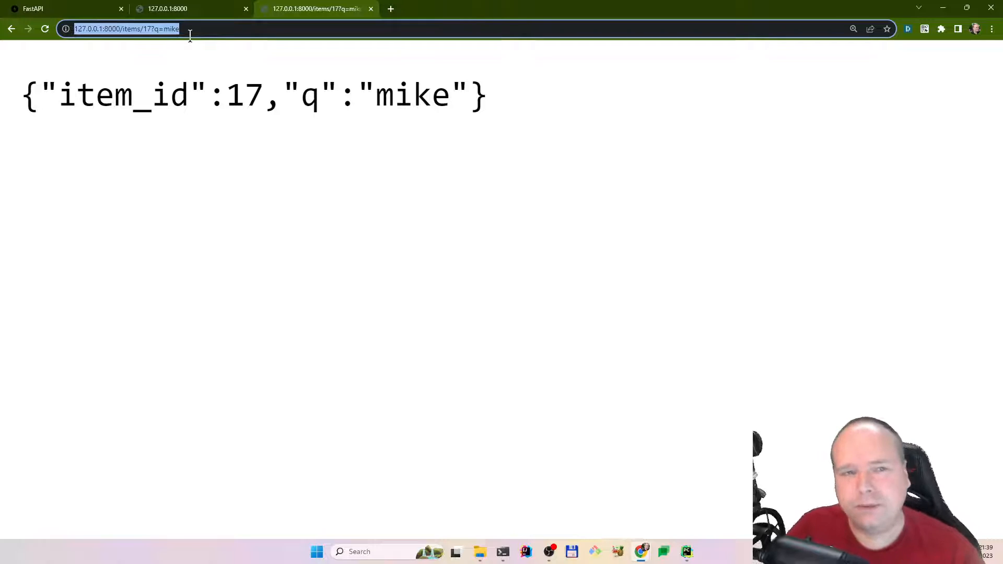
pyautogui.click(77, 29)
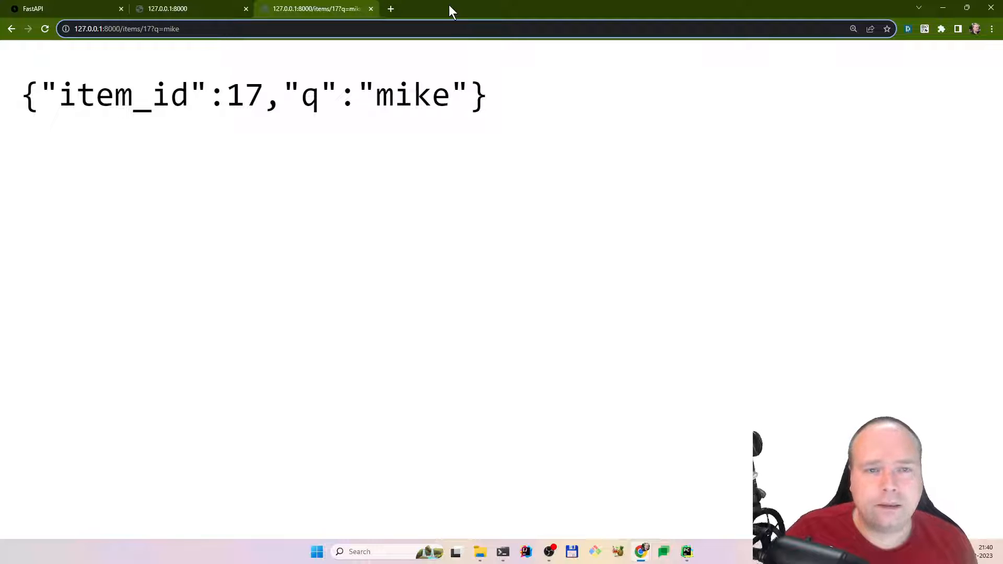
pyautogui.moveTo(491, 113)
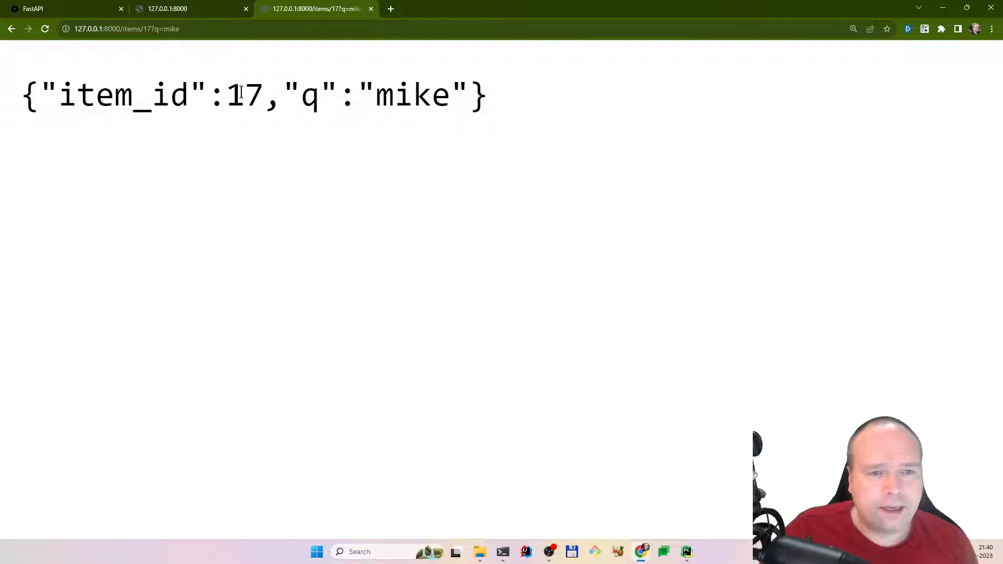
pyautogui.moveTo(299, 96); pyautogui.dragTo(422, 96)
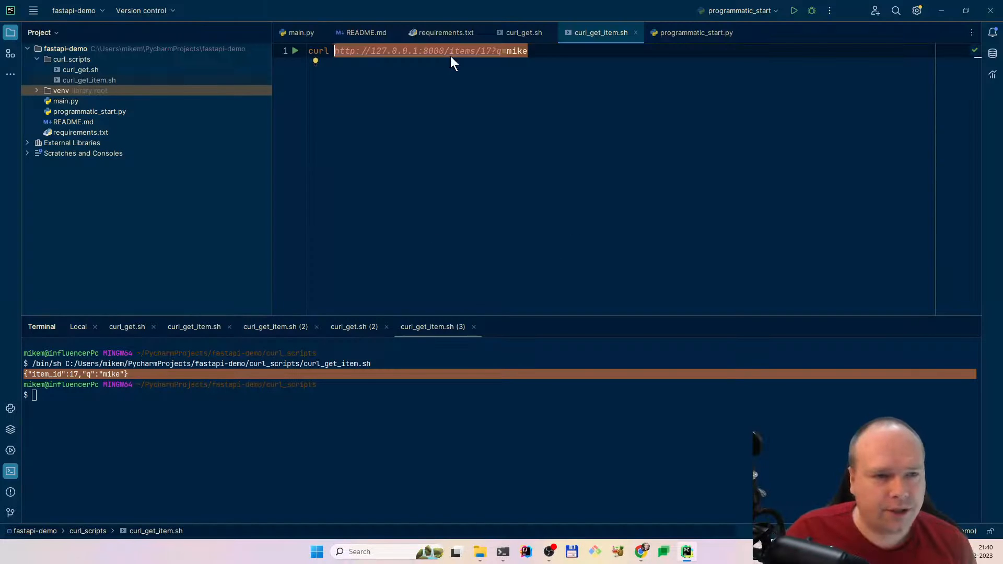
# Close the curl_get_item.sh and curl_get.sh terminal sessions, terminating them.
pyautogui.click(464, 51)
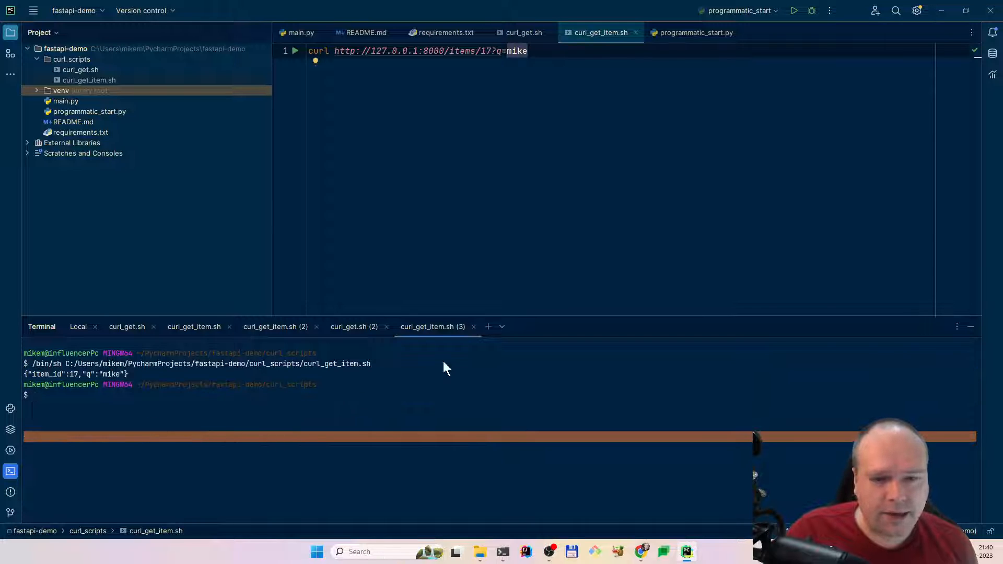
pyautogui.click(194, 327)
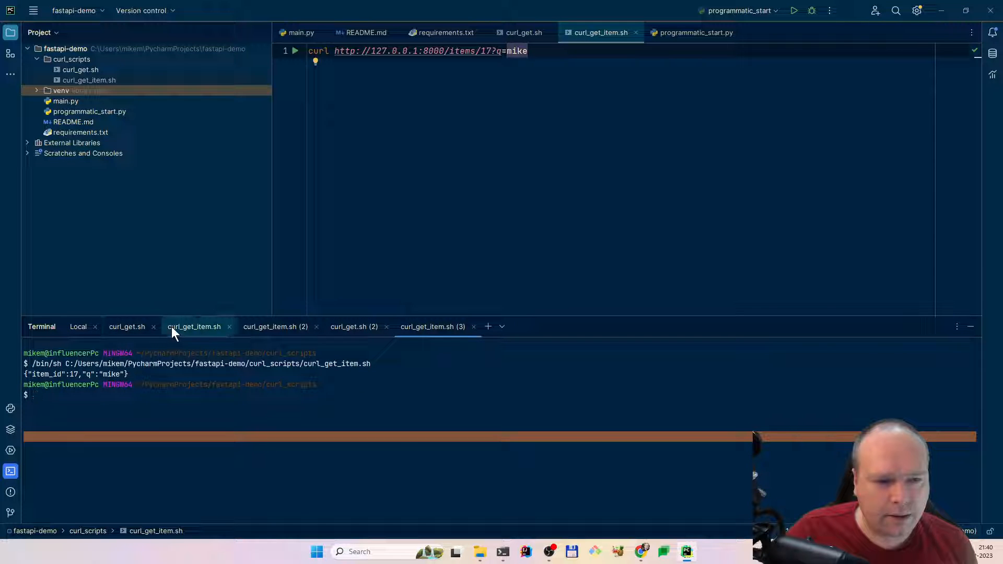
pyautogui.click(473, 327)
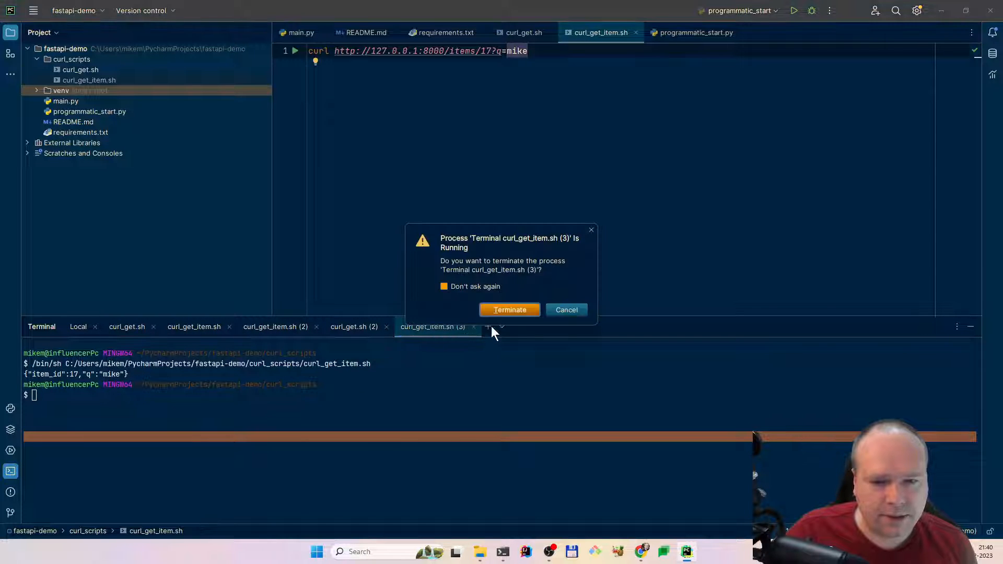
pyautogui.moveTo(536, 324)
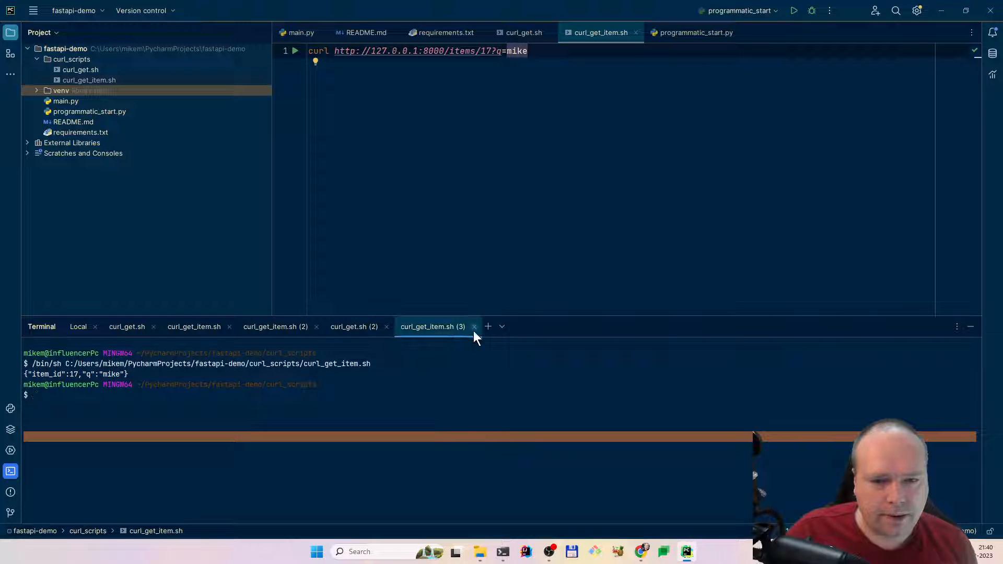
pyautogui.click(473, 325)
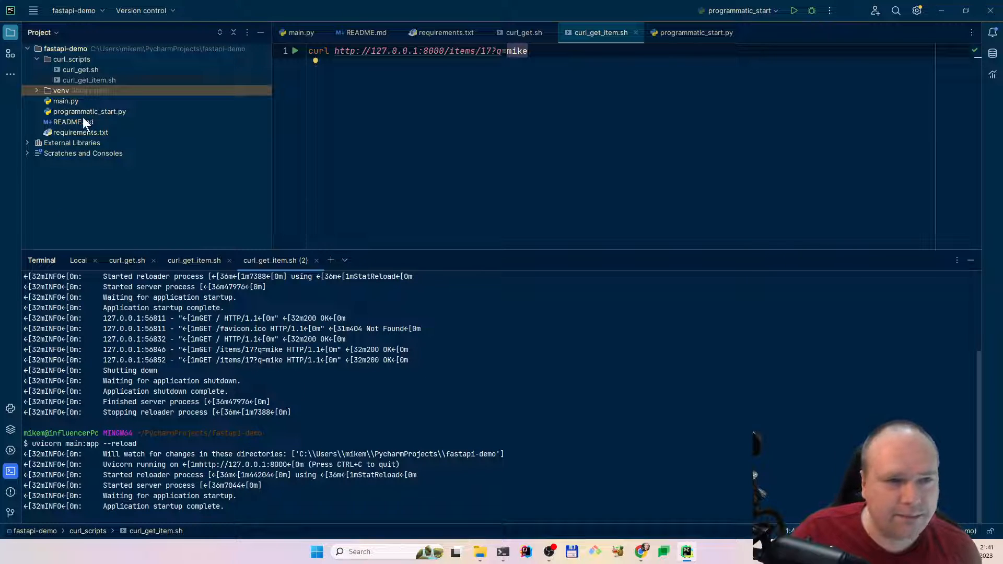
# In main.py, rename read_item's returned "q" key to "queryParameter_Q".
pyautogui.click(89, 112)
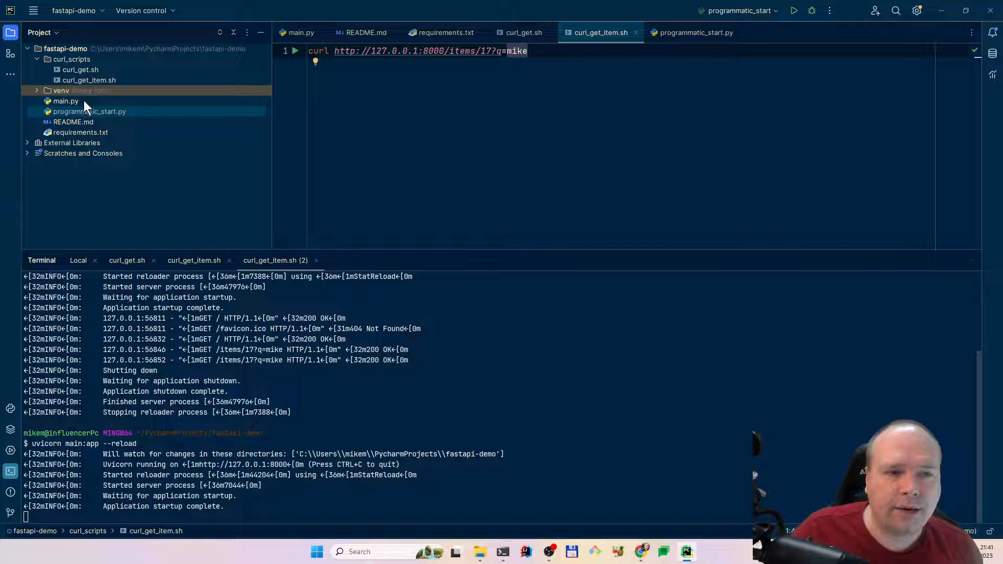
pyautogui.click(66, 101)
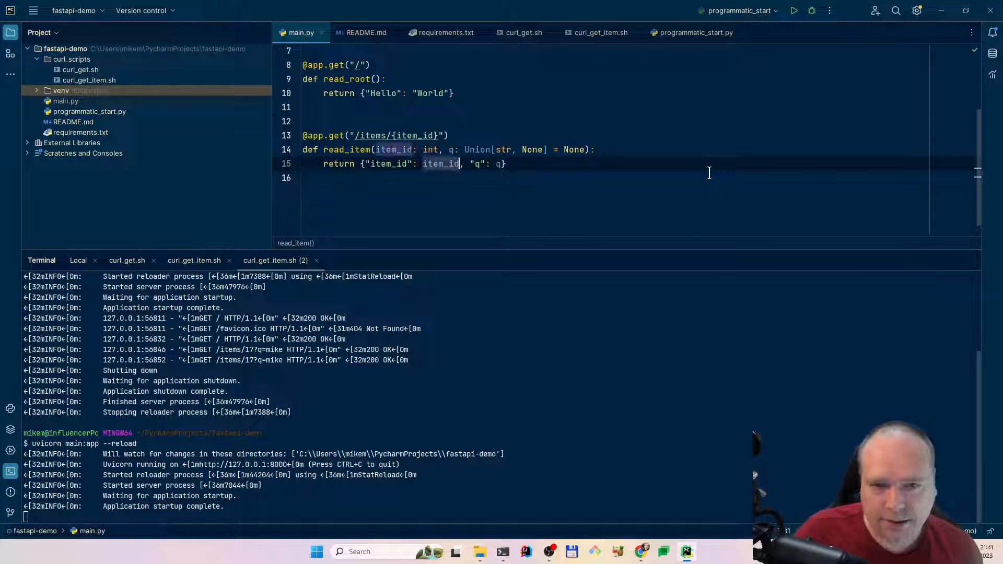
pyautogui.write('uery')
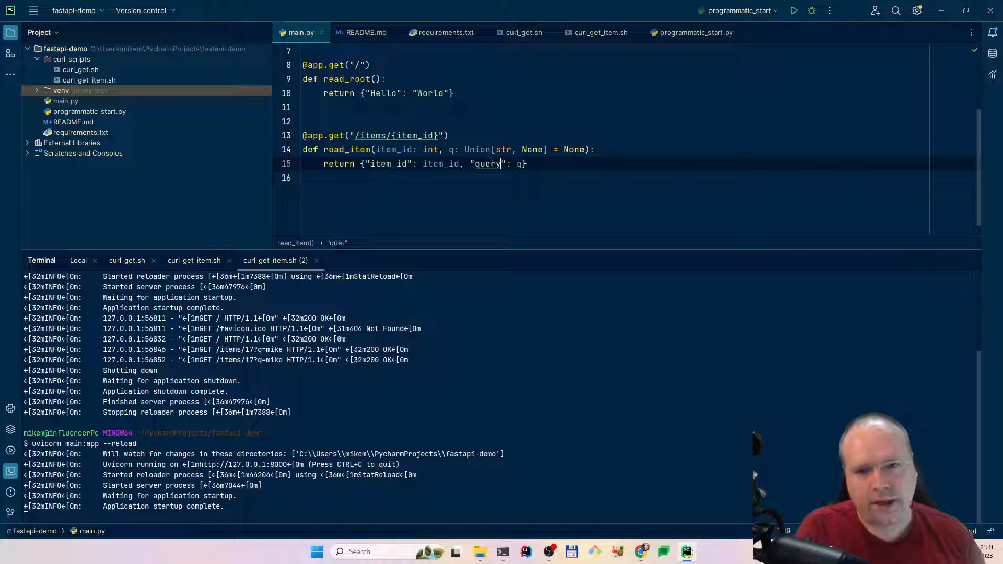
pyautogui.write('Parameter')
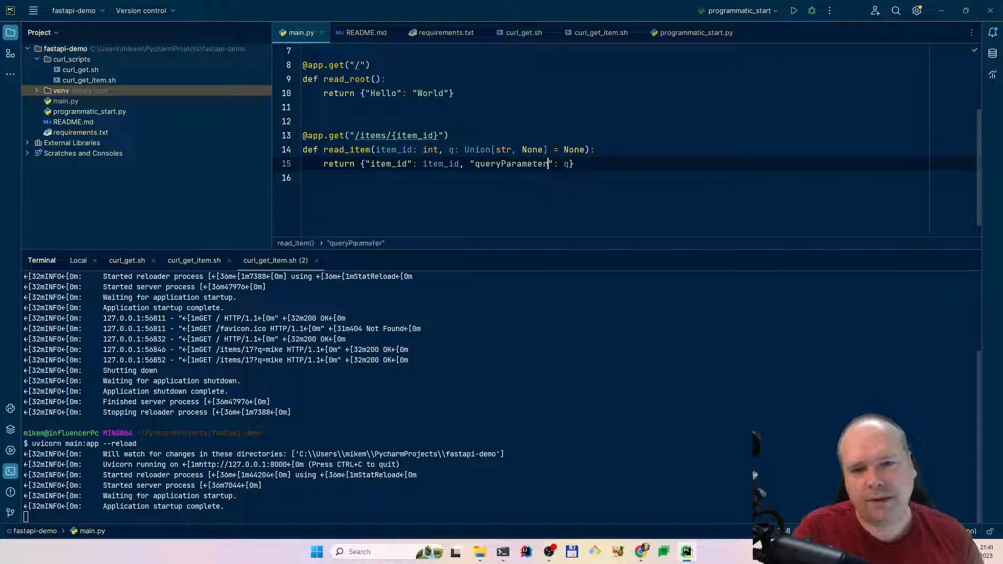
pyautogui.write('_Q')
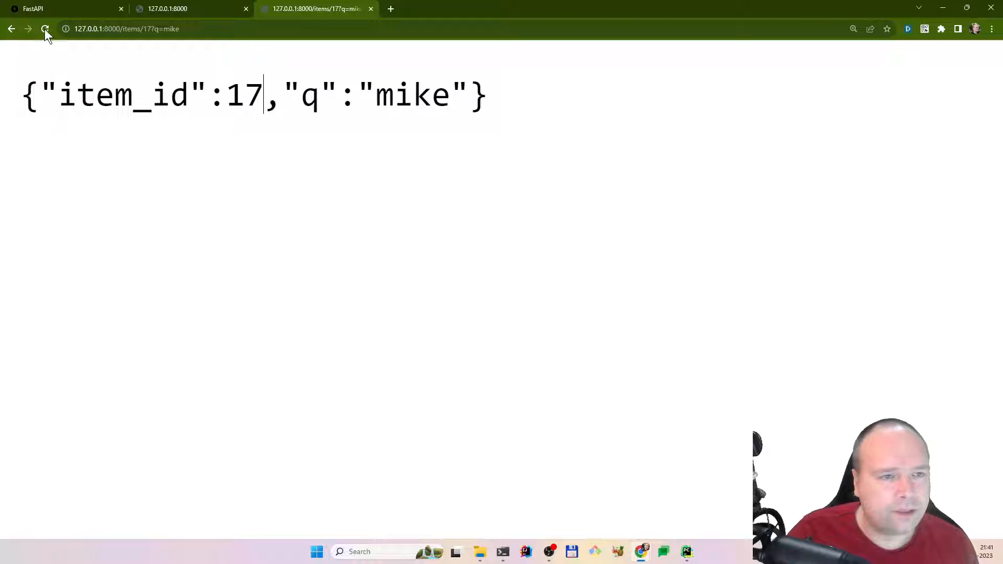
# Load 127.0.0.1:8000/items/10?q=Henrik in Chrome and inspect the returned item_id and queryParameter_Q.
pyautogui.click(45, 28)
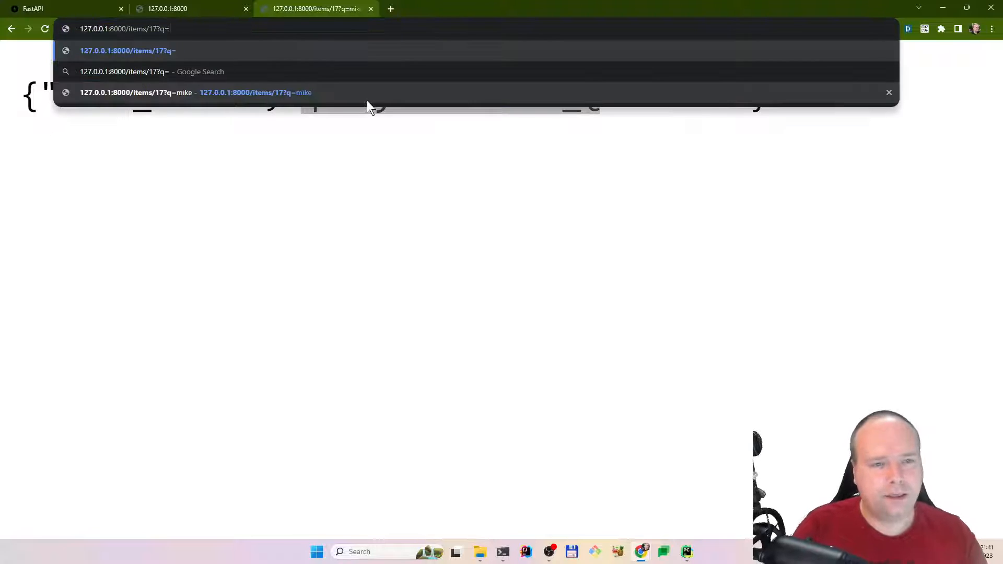
pyautogui.write('Her')
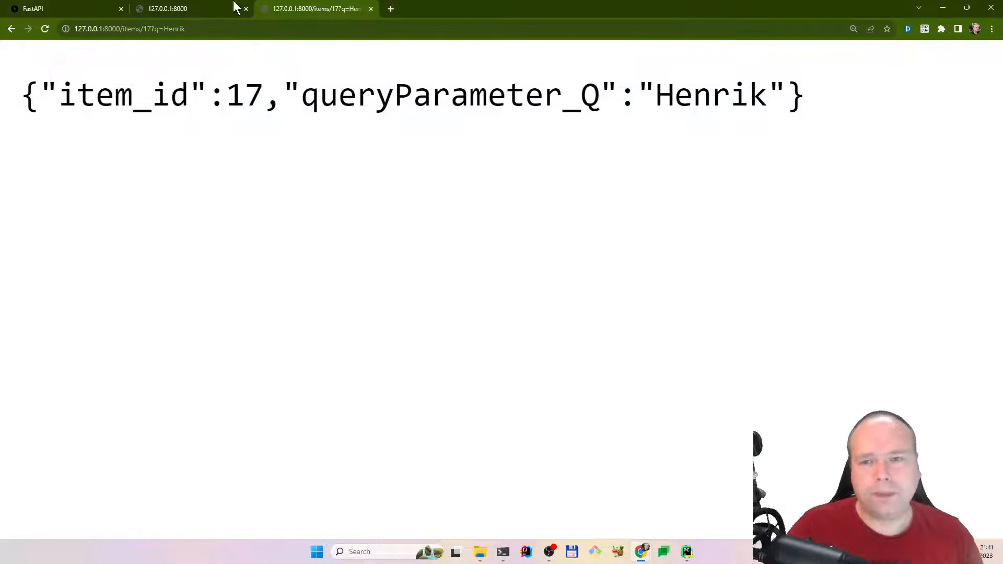
pyautogui.doubleClick(710, 95)
pyautogui.write('0')
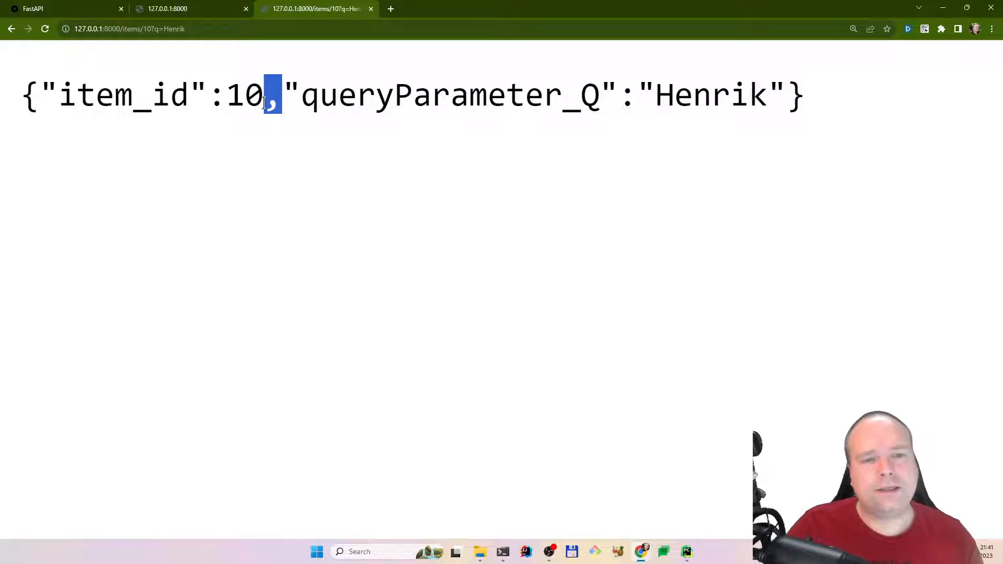
pyautogui.doubleClick(244, 95)
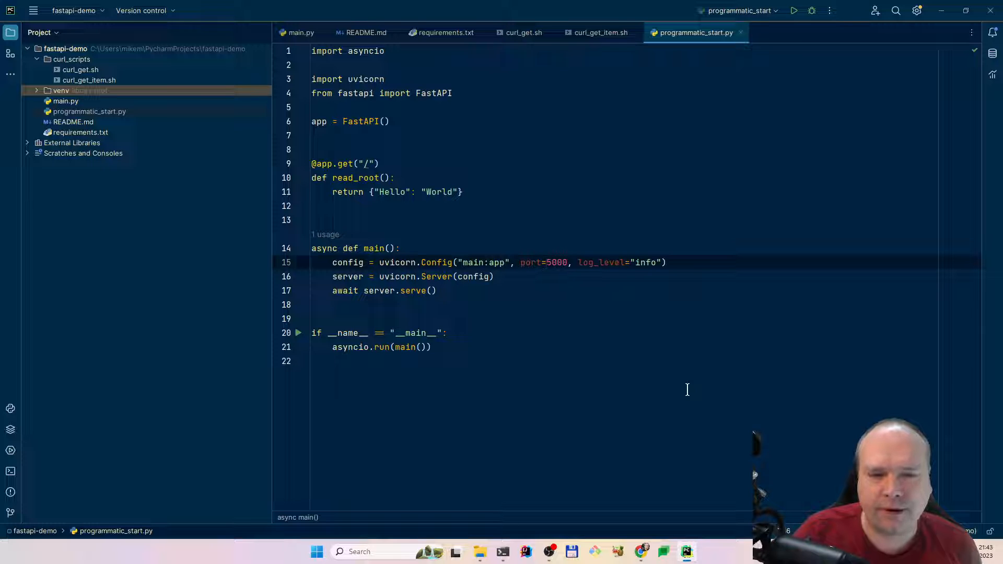
# Select the port value 5000 in programmatic_start.py's uvicorn Config.
pyautogui.doubleClick(553, 262)
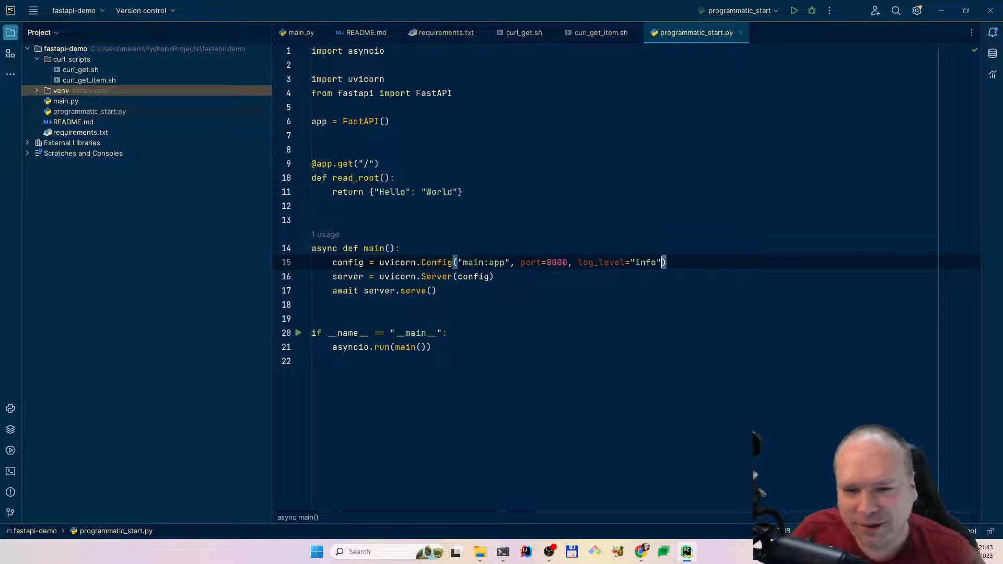
# With the port now 8000, select the Hello key in read_root's response.
pyautogui.doubleClick(645, 262)
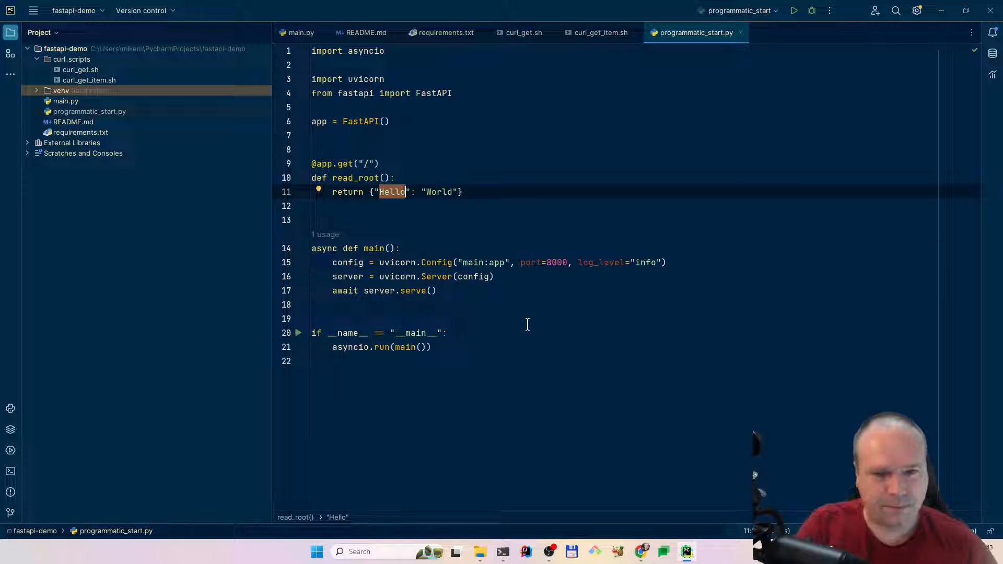
# Append "Message": "This is running programmatically inside Python" to read_root's return dictionary.
pyautogui.write(', ""')
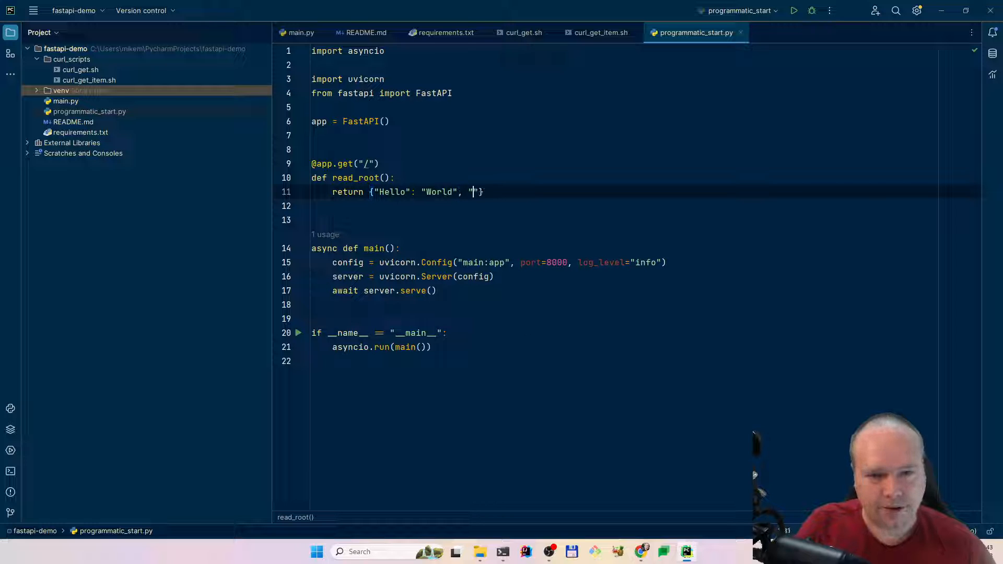
pyautogui.write('Thi')
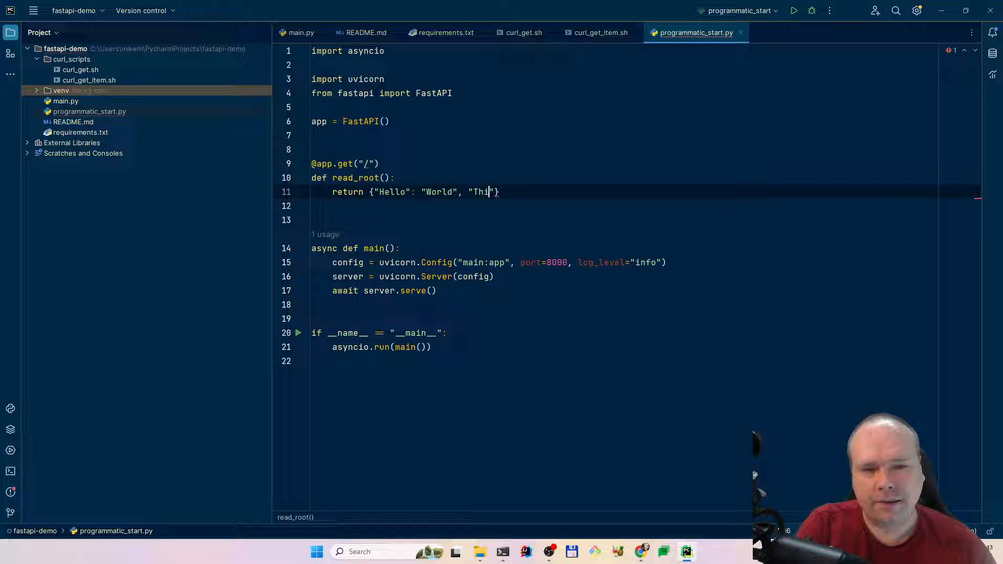
pyautogui.write('Message",')
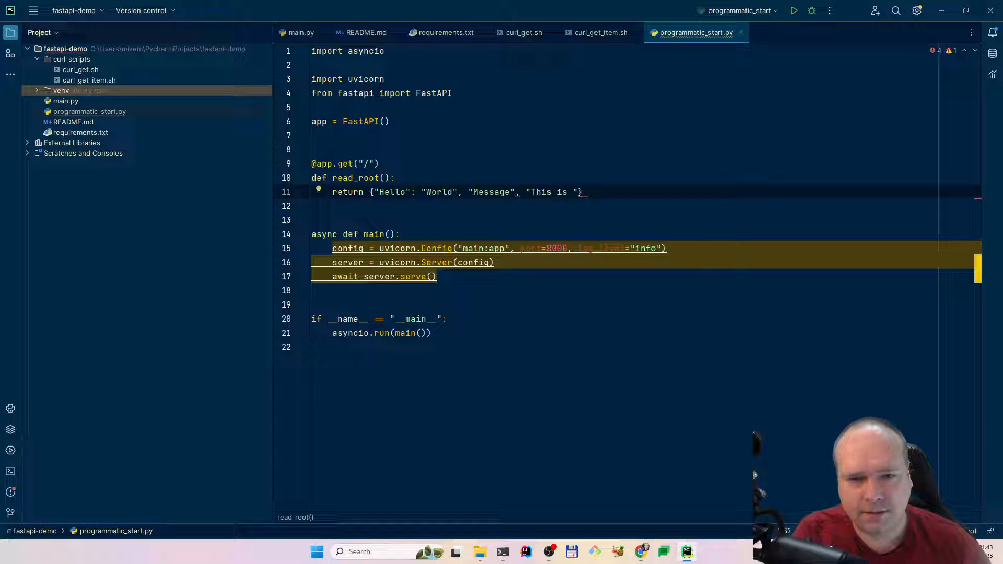
pyautogui.write('running')
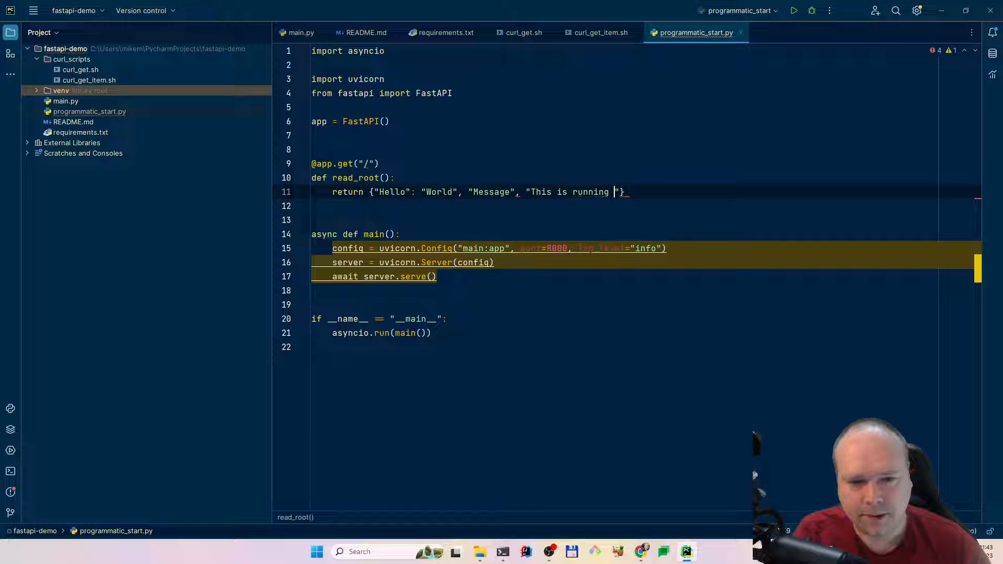
pyautogui.write('programm')
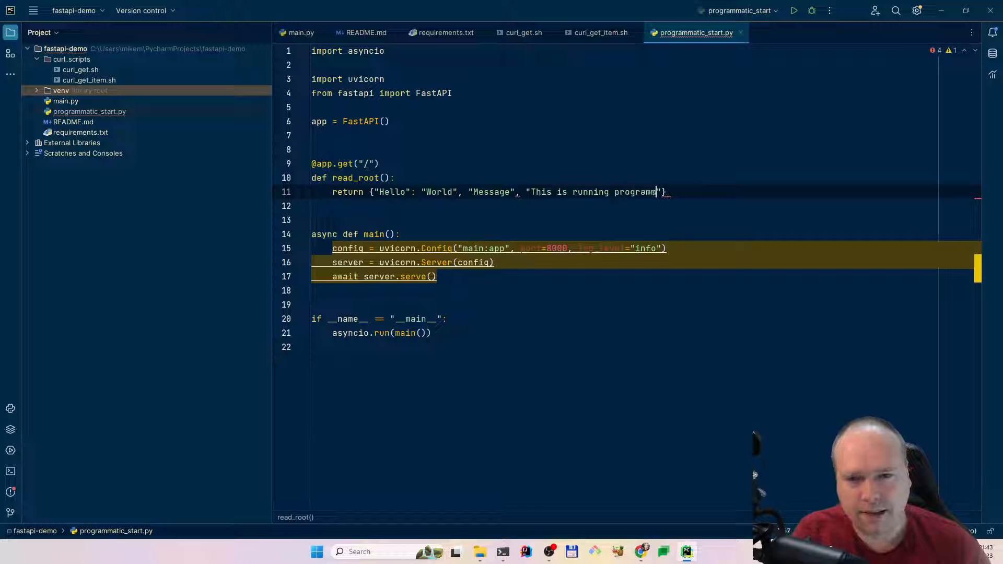
pyautogui.write('atically inside Python')
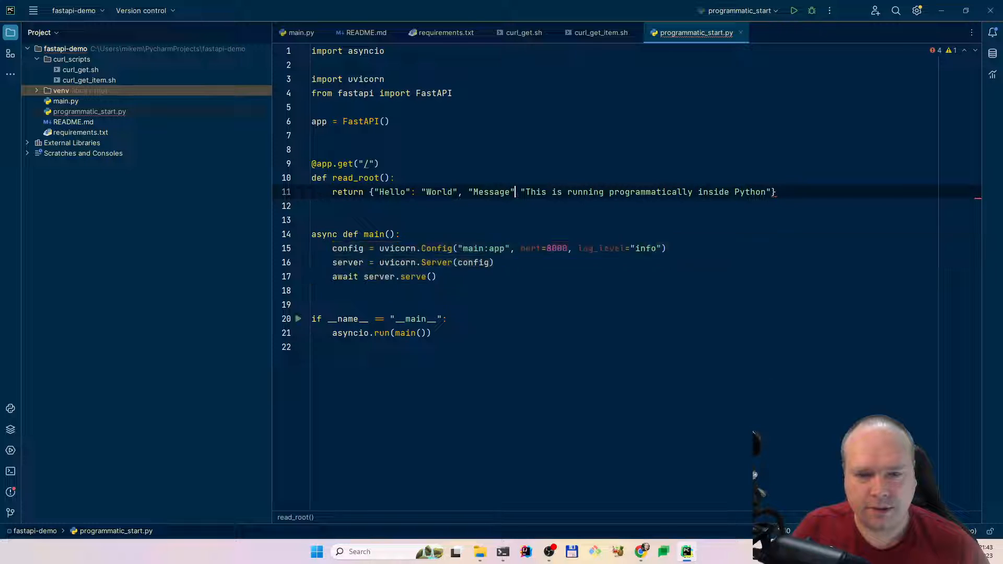
pyautogui.write(':')
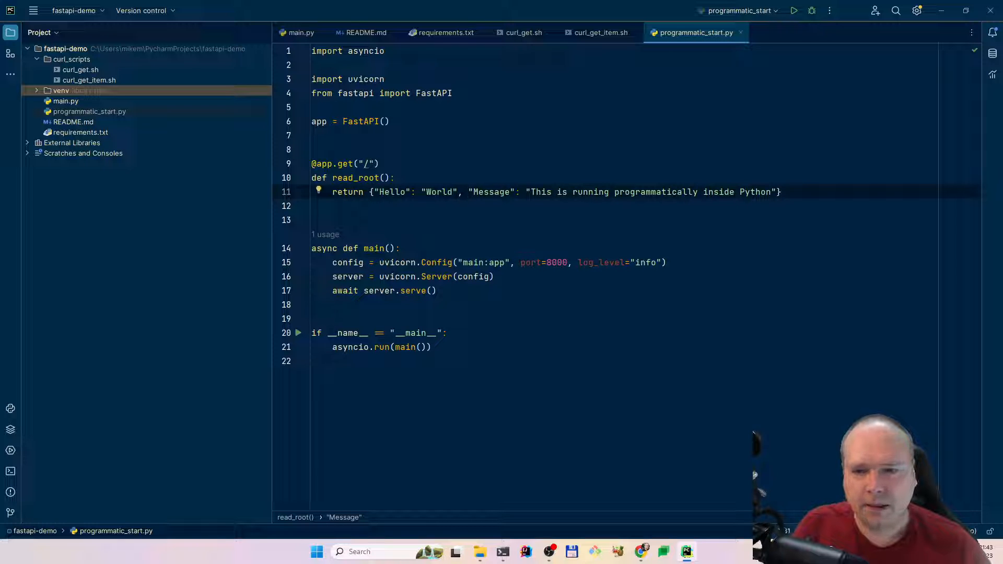
# Split read_root's return dictionary across lines so Message gets its own line.
pyautogui.press('Enter')
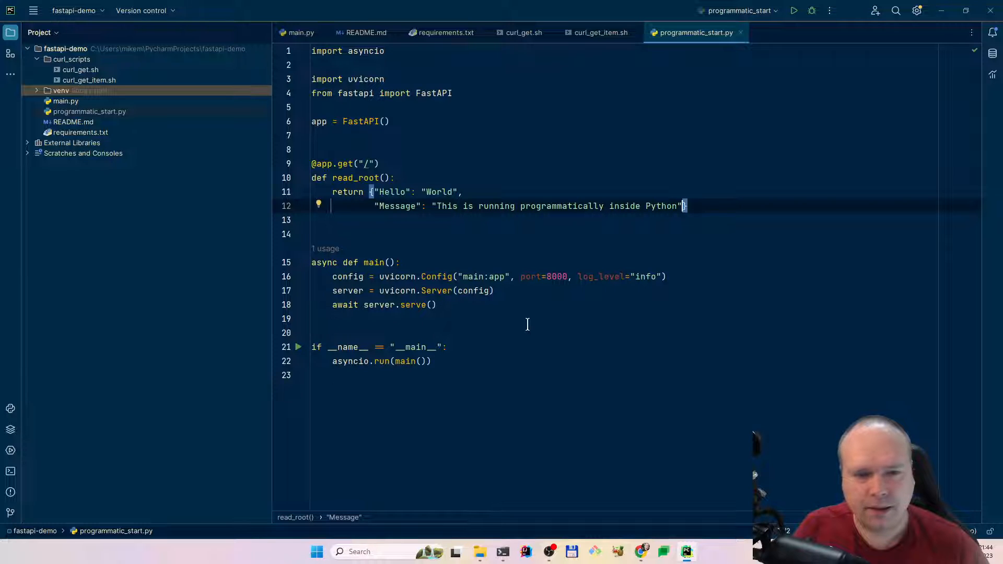
pyautogui.press('Enter')
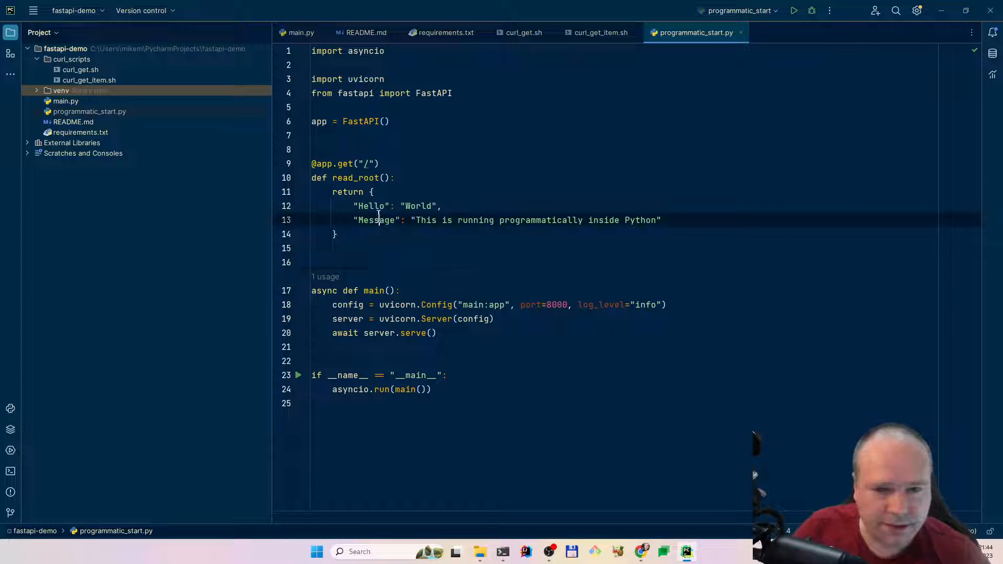
# Highlight the Hello and Message keys, then where main() runs via asyncio.run.
pyautogui.doubleClick(371, 206)
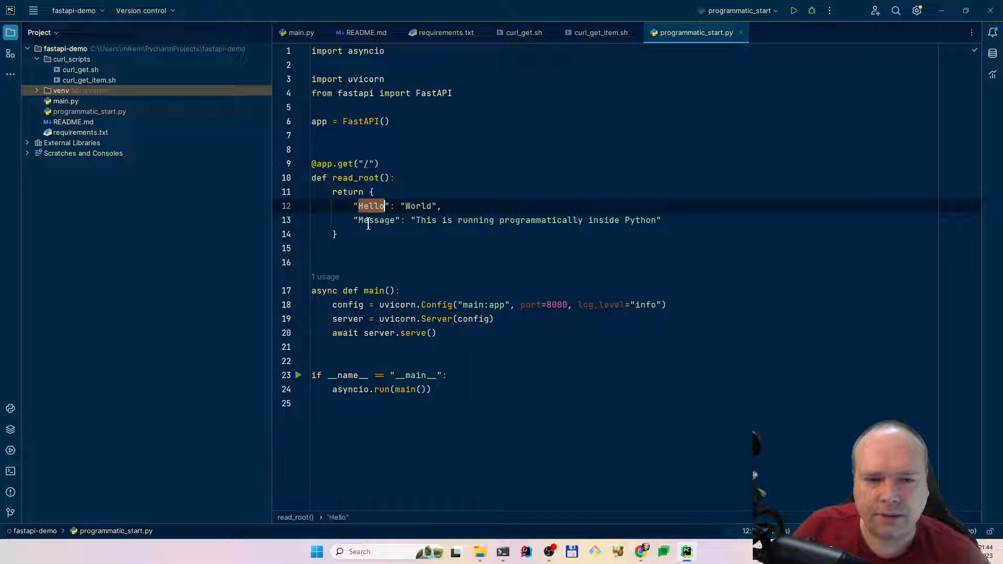
pyautogui.doubleClick(534, 220)
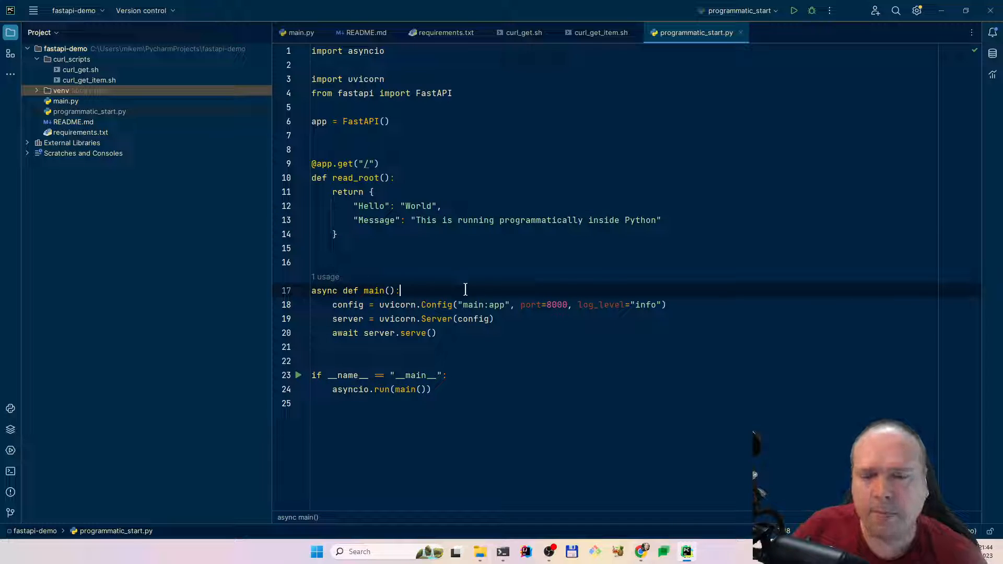
pyautogui.moveTo(307, 404)
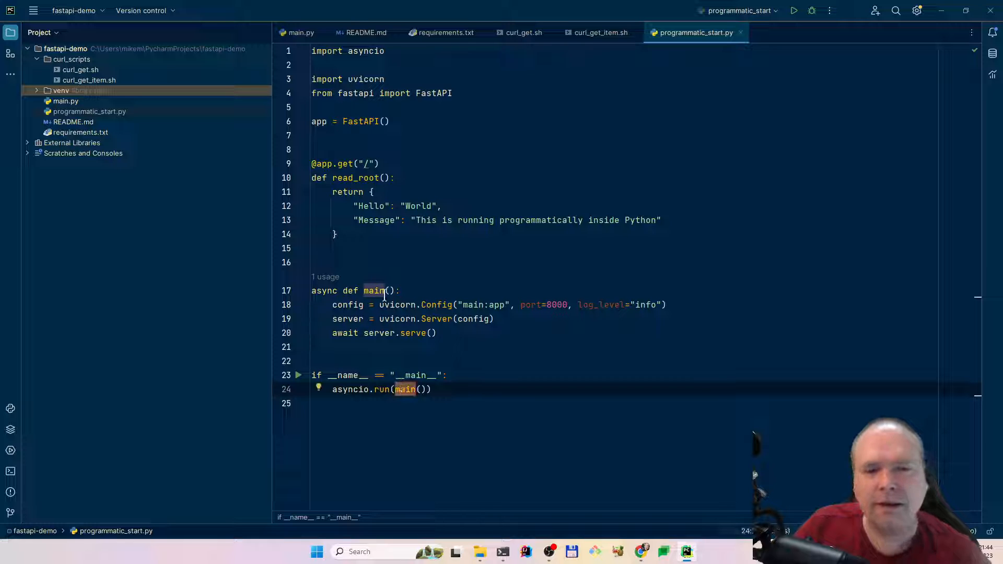
pyautogui.click(441, 333)
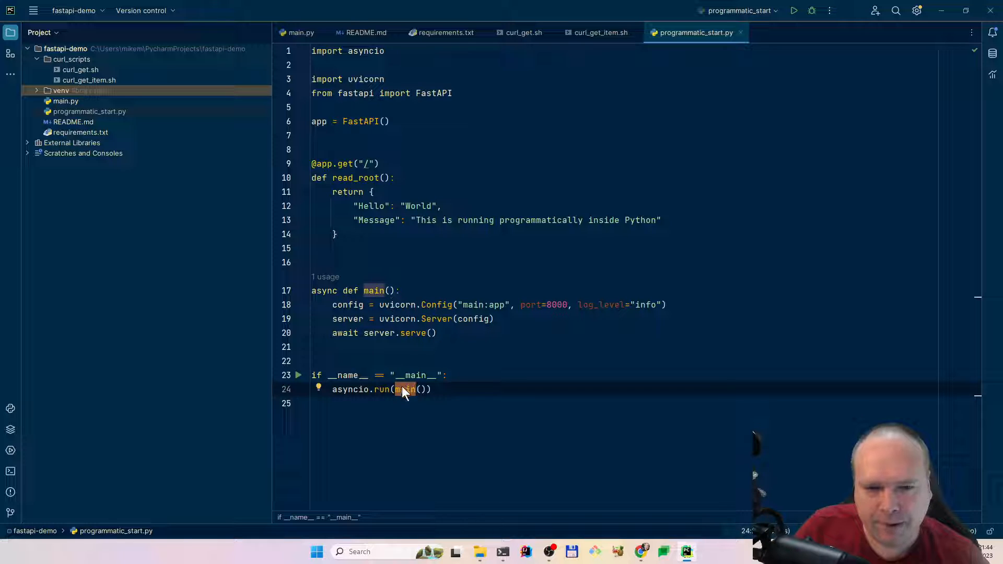
pyautogui.moveTo(404, 388)
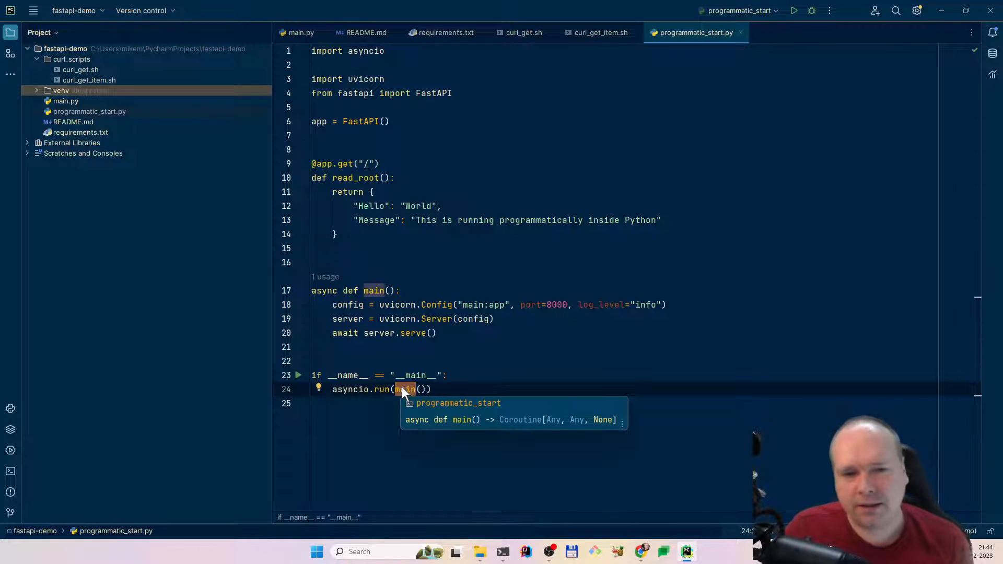
pyautogui.moveTo(409, 393)
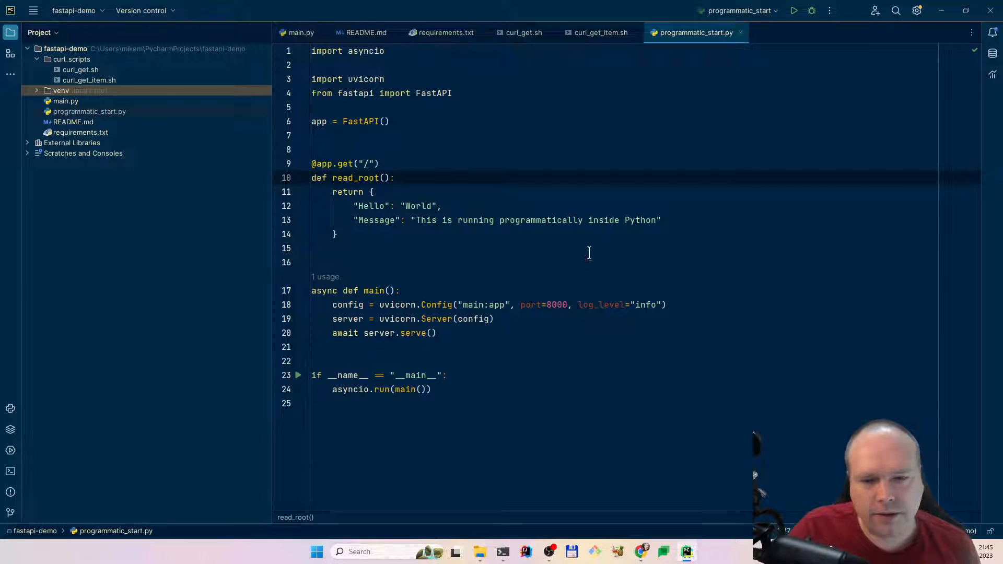
# Run programmatic_start.py from its context menu to launch Uvicorn on 127.0.0.1:8000.
pyautogui.rightClick(589, 252)
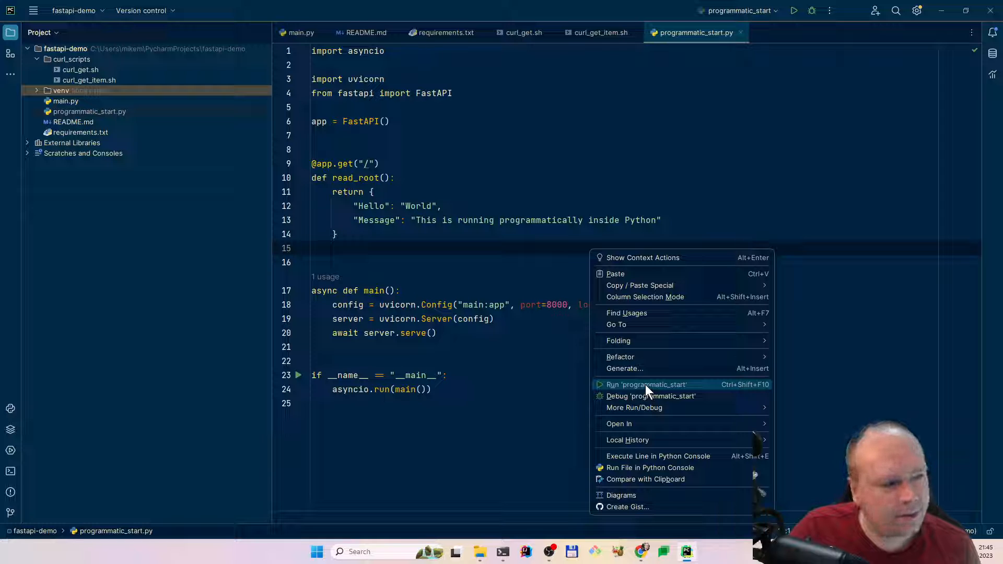
pyautogui.click(646, 385)
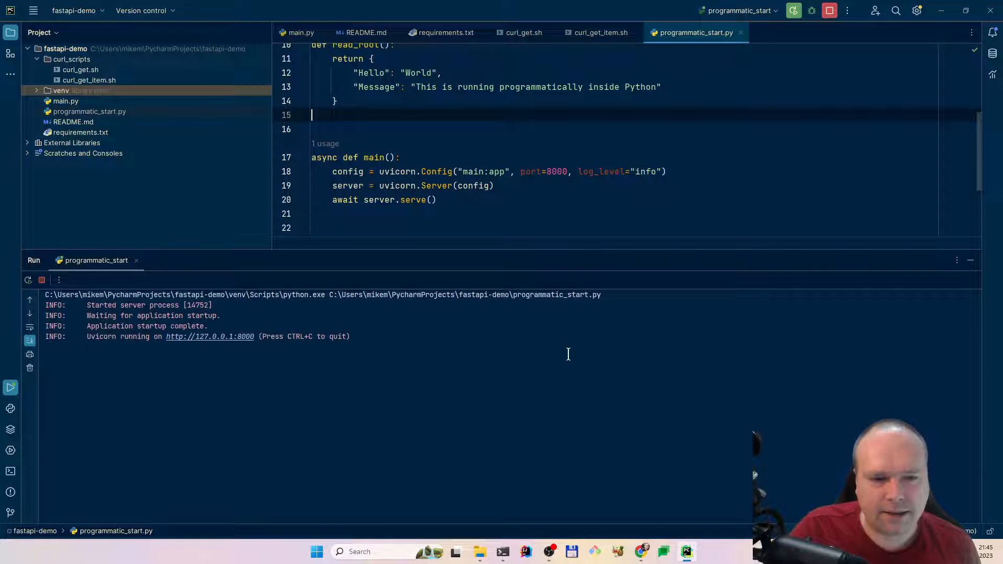
pyautogui.moveTo(456, 378)
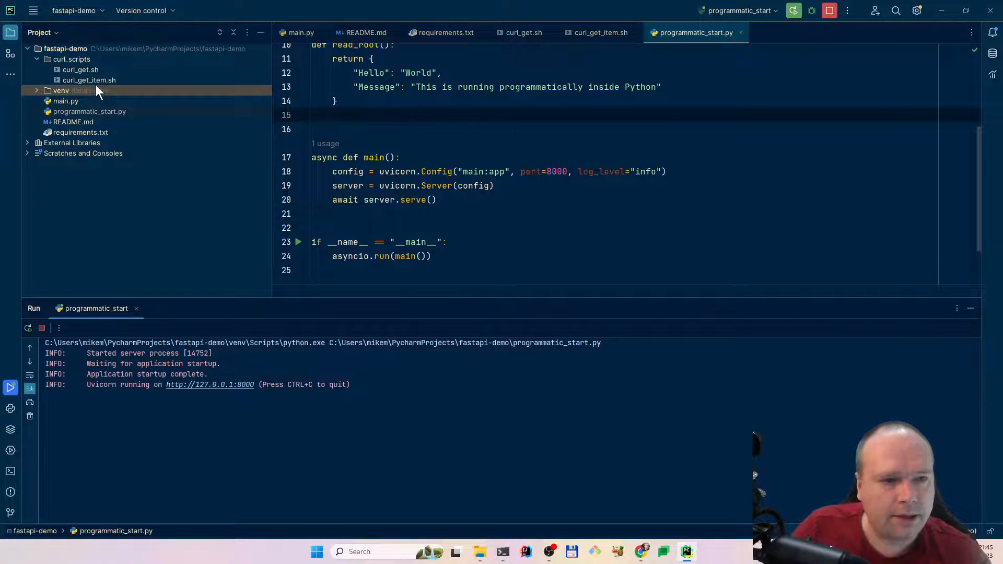
# Run curl_get.sh to get {"Hello":"World"}, then reopen programmatic_start.py and scroll down.
pyautogui.click(523, 32)
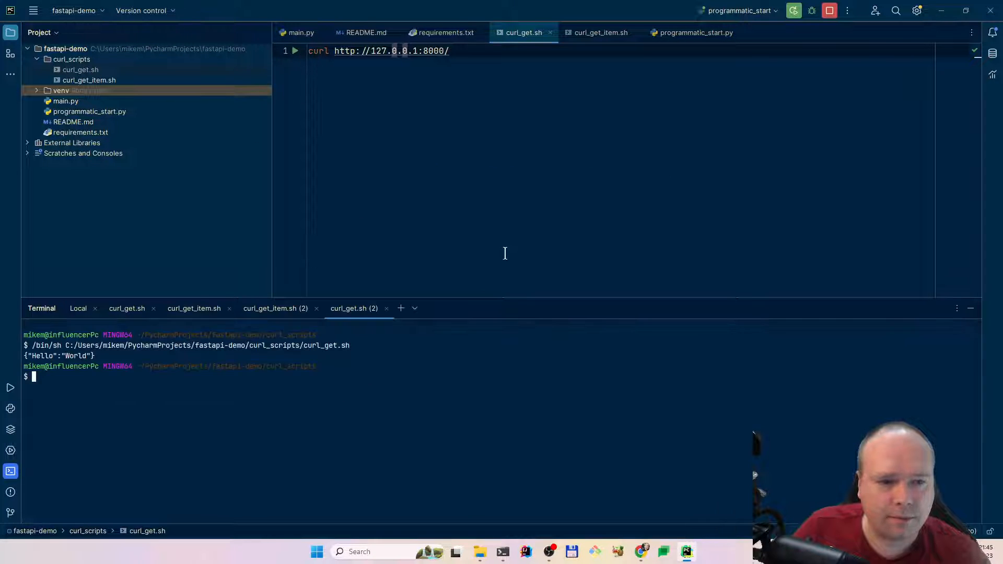
pyautogui.moveTo(112, 365)
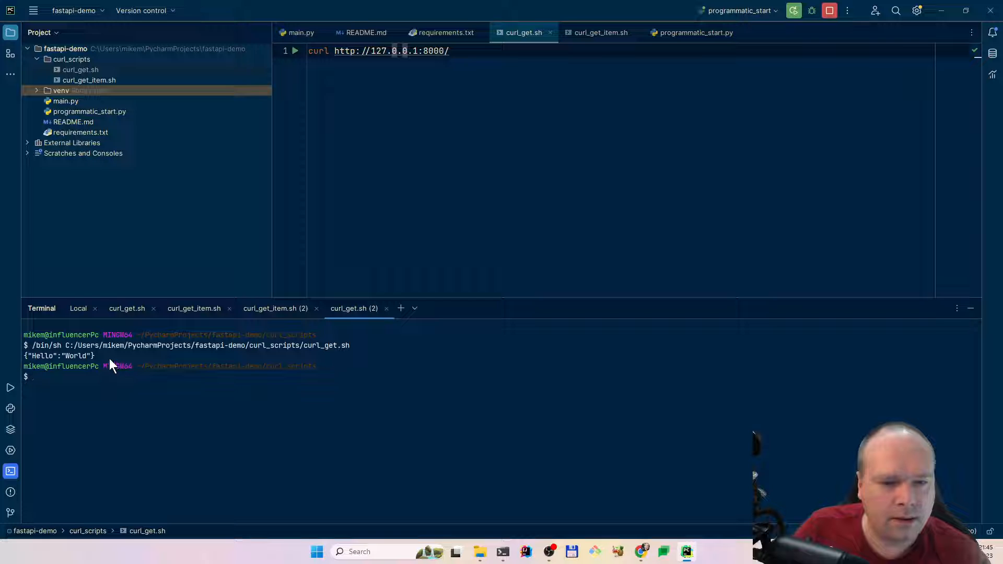
pyautogui.click(66, 101)
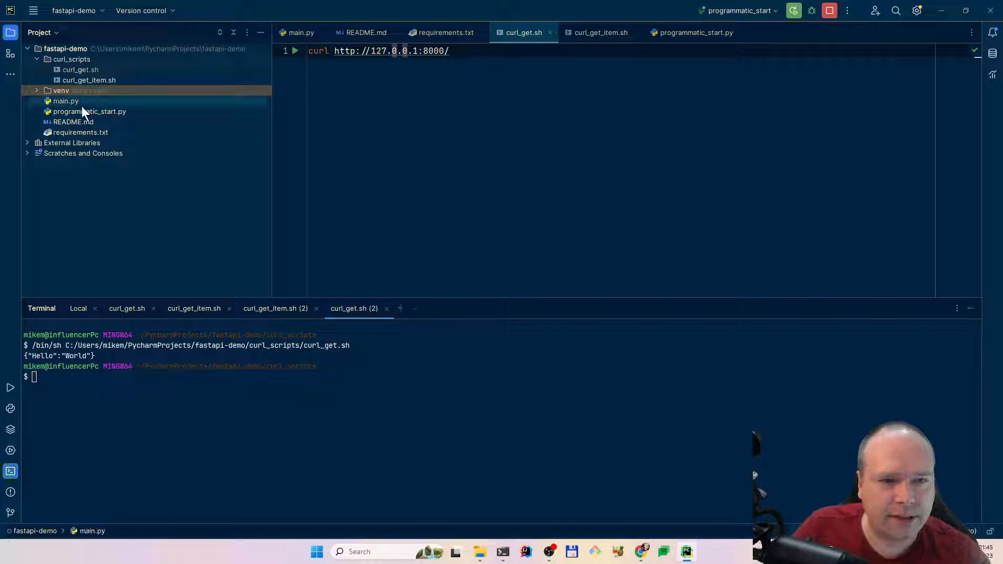
pyautogui.click(695, 32)
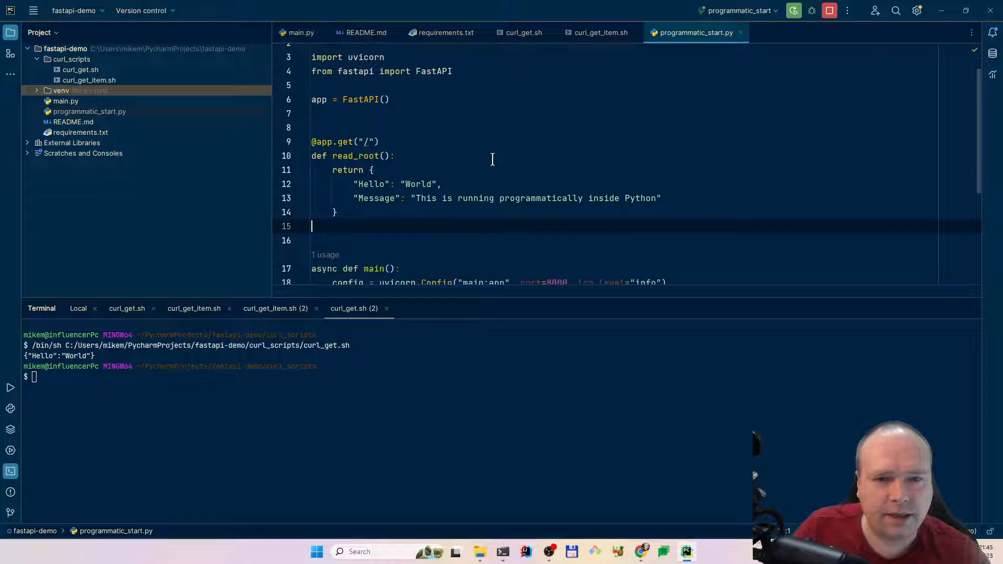
pyautogui.scroll(-3)
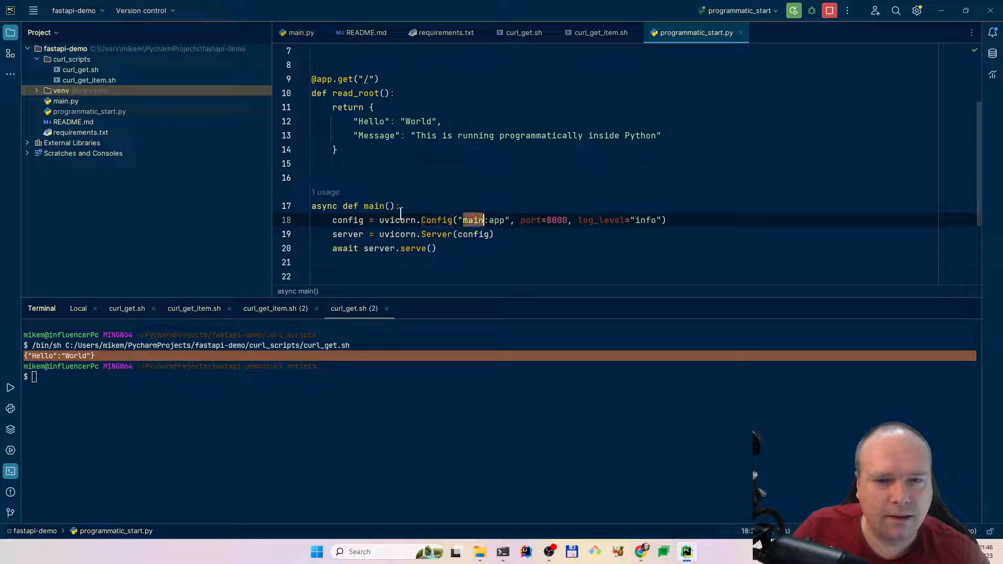
# Point uvicorn.Config at "programmatic_start:app", rerun the script, and query it with curl_get.sh.
pyautogui.click(300, 32)
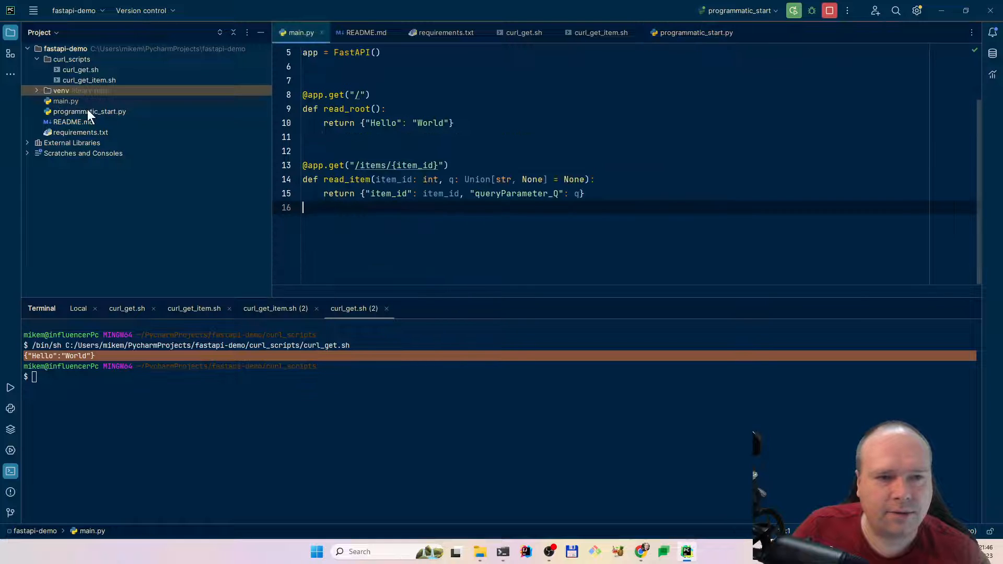
pyautogui.click(695, 32)
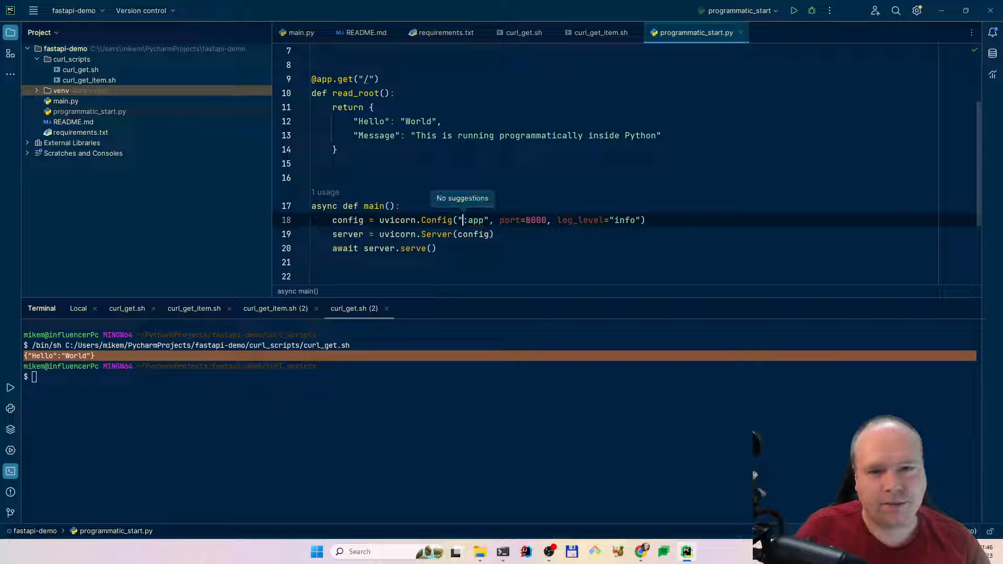
pyautogui.write('programmi')
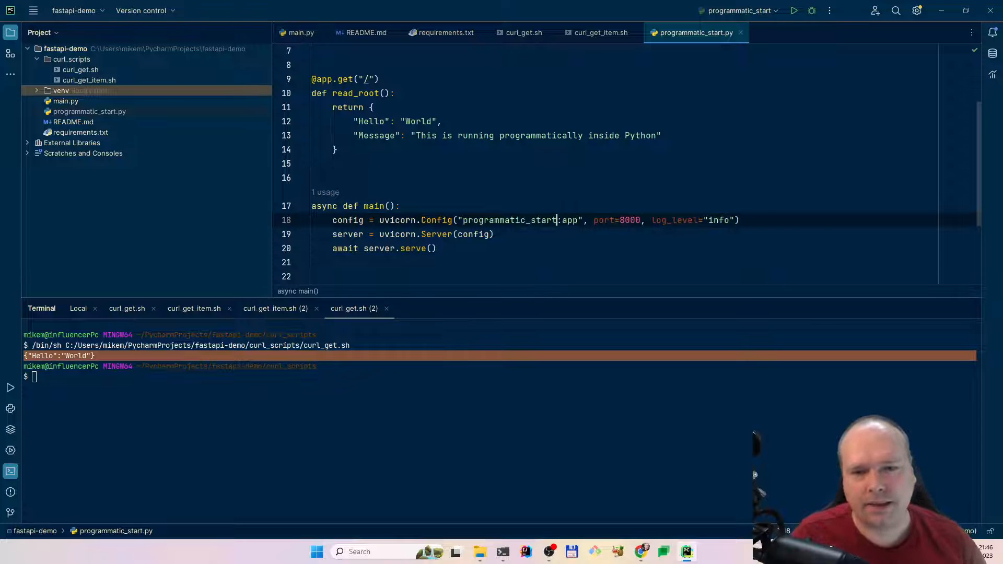
pyautogui.doubleClick(508, 220)
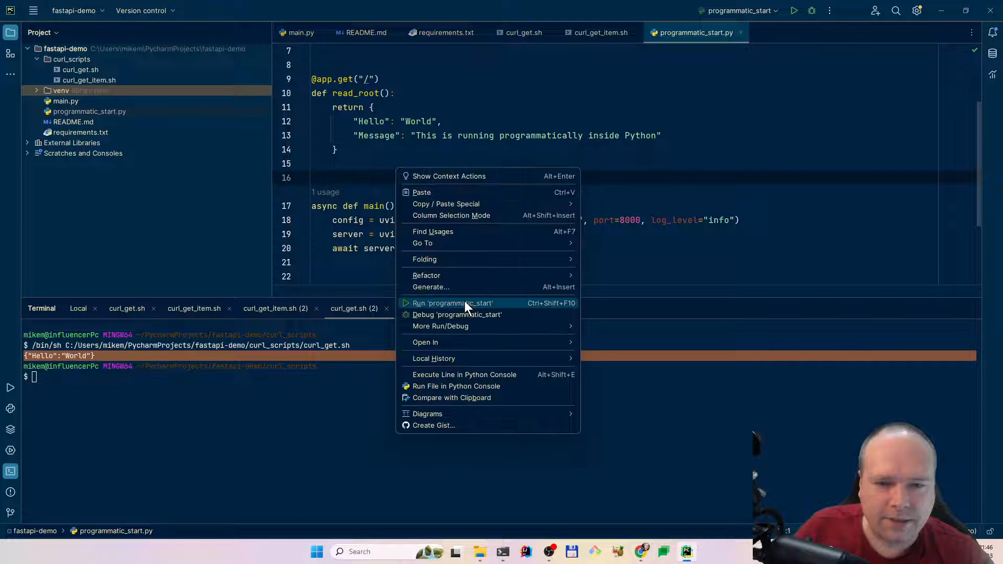
pyautogui.click(453, 303)
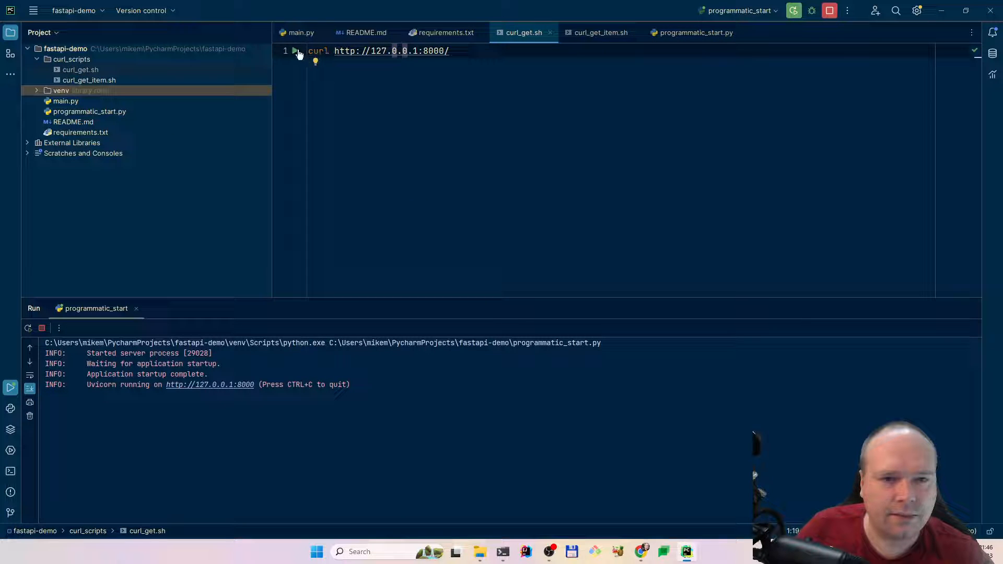
pyautogui.click(294, 50)
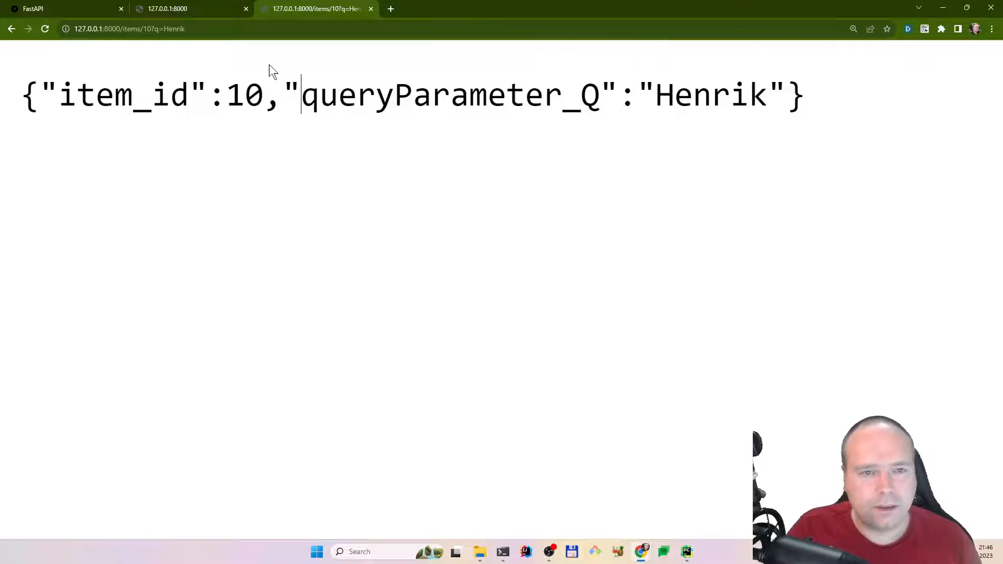
# Reload the 127.0.0.1:8000 page to show the 'This is running programmatically inside Python' message.
pyautogui.click(168, 8)
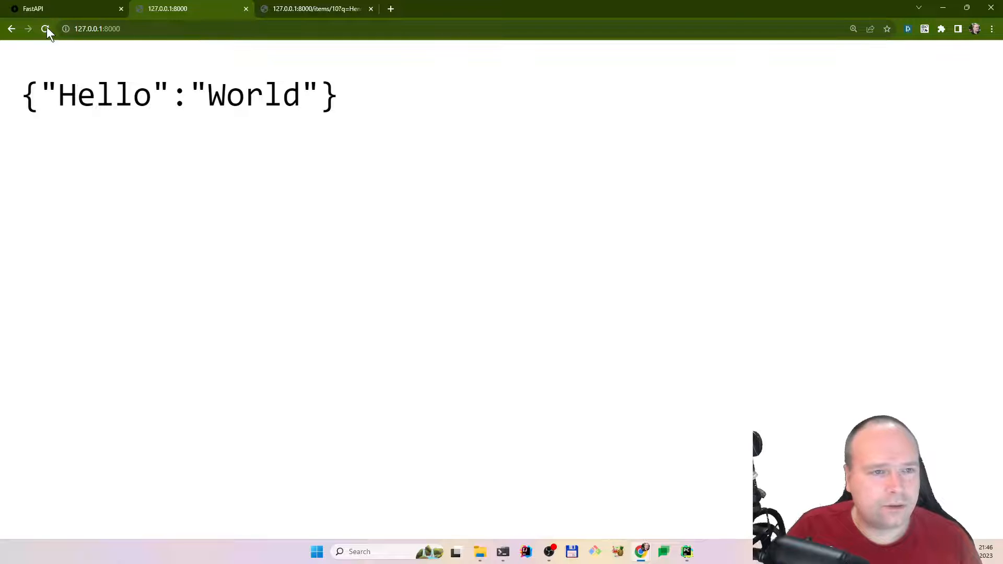
pyautogui.click(45, 28)
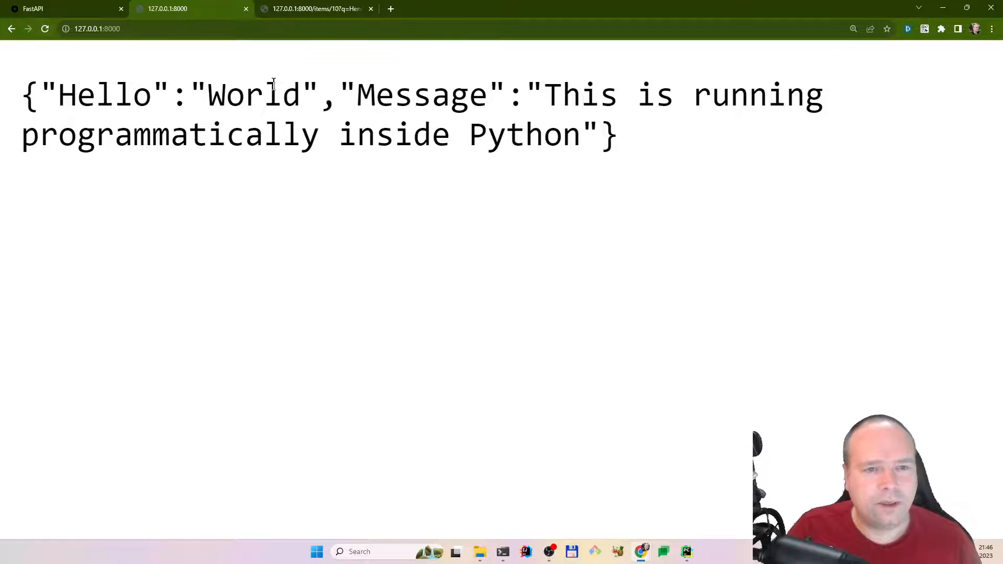
pyautogui.moveTo(339, 94); pyautogui.dragTo(318, 135)
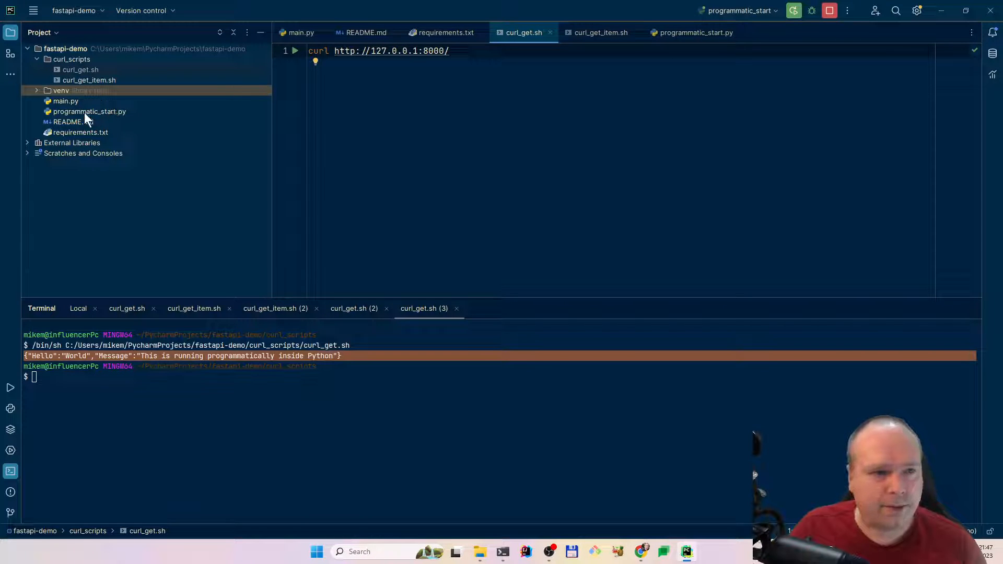
pyautogui.click(445, 32)
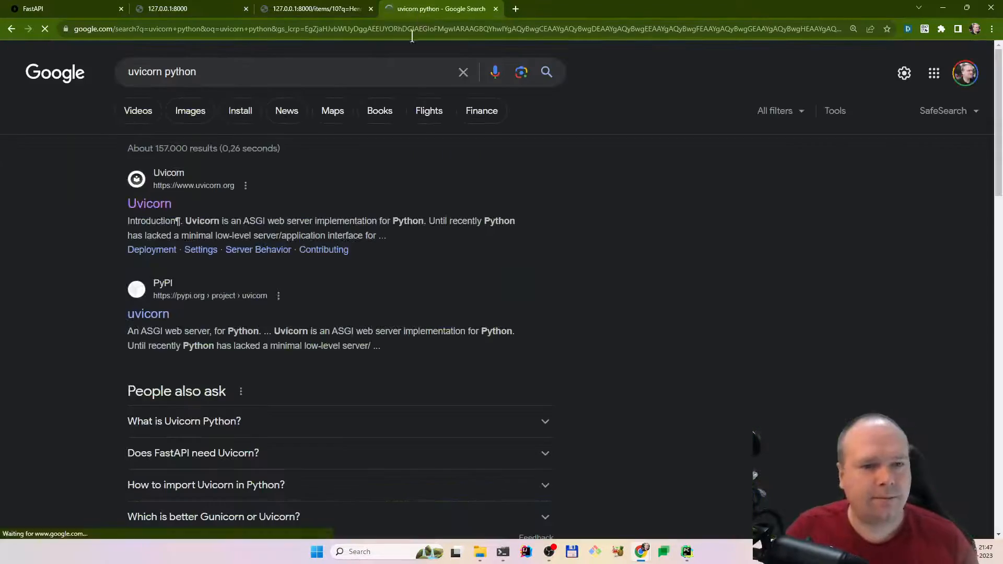
# Open uvicorn.org from the search results and highlight the Introduction's ASGI server description.
pyautogui.click(149, 203)
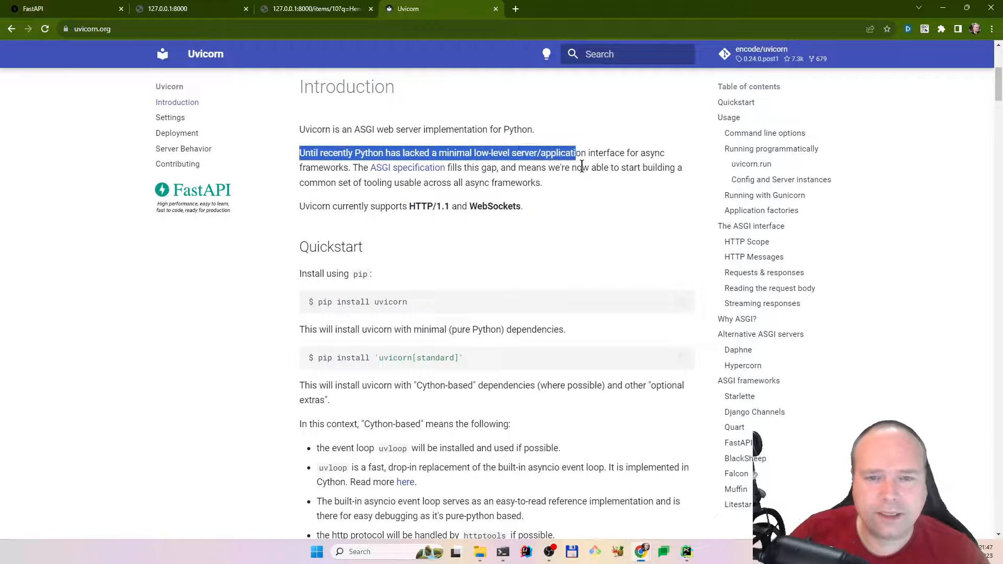
pyautogui.click(392, 152)
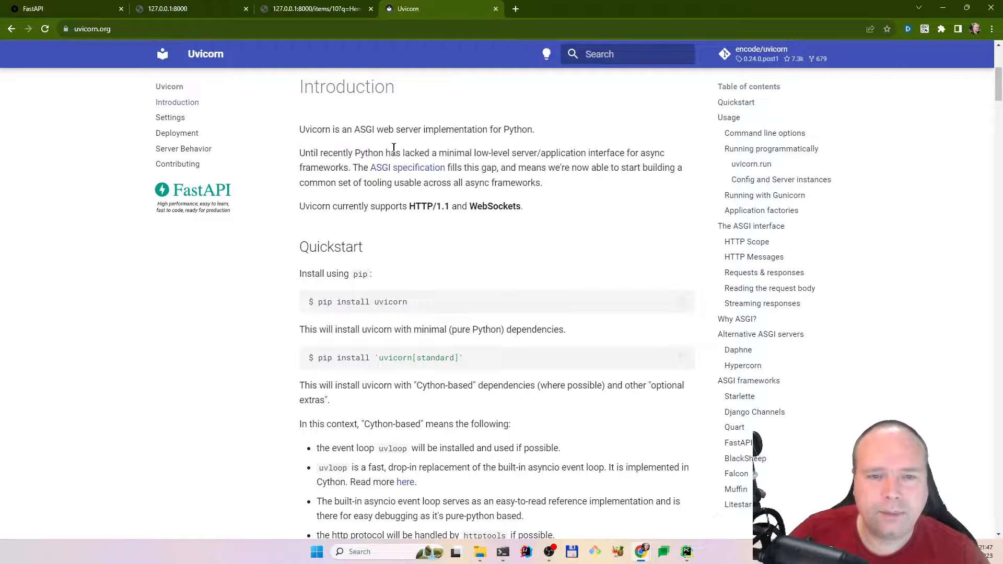
pyautogui.moveTo(402, 153); pyautogui.dragTo(510, 153)
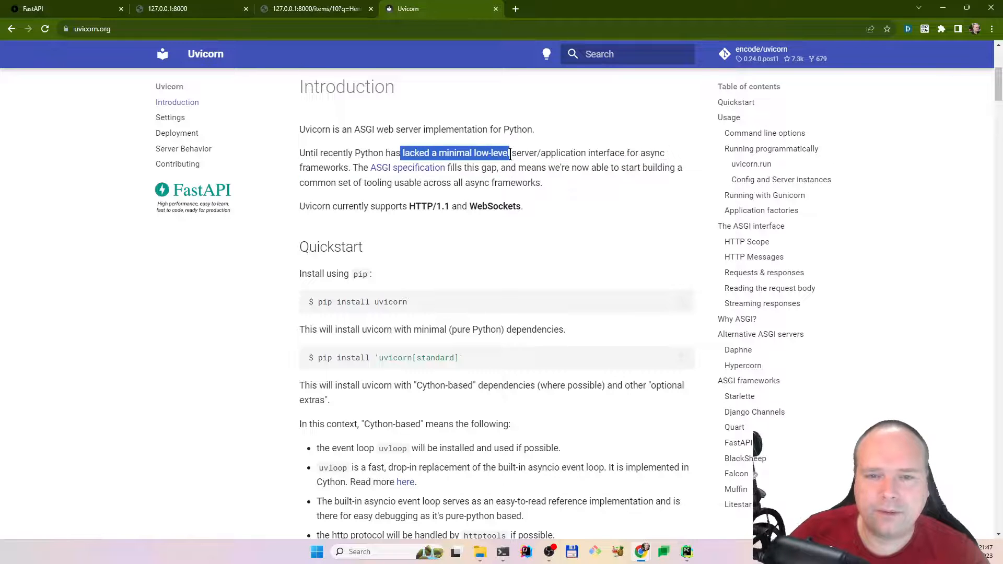
pyautogui.moveTo(509, 152); pyautogui.dragTo(542, 182)
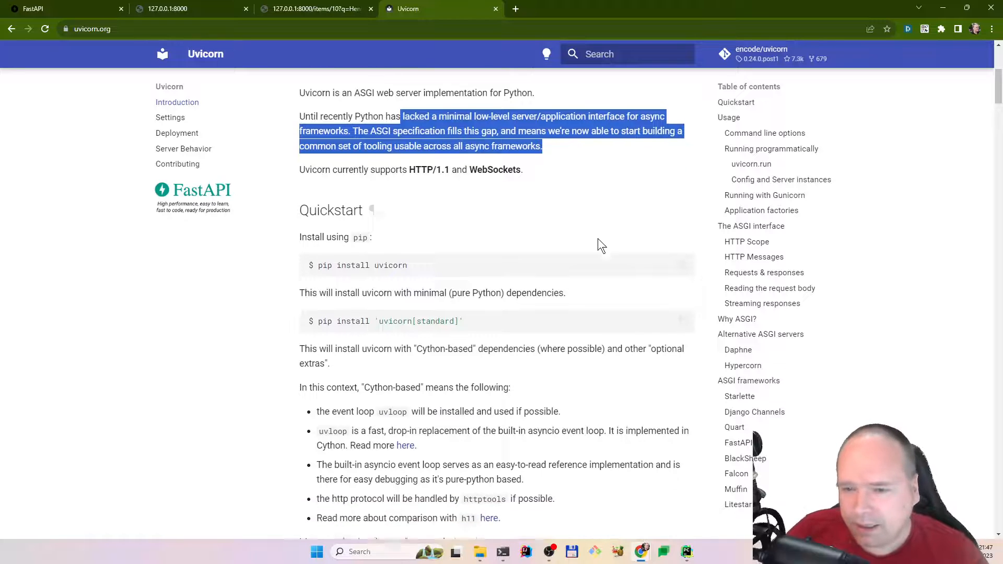
pyautogui.scroll(-3)
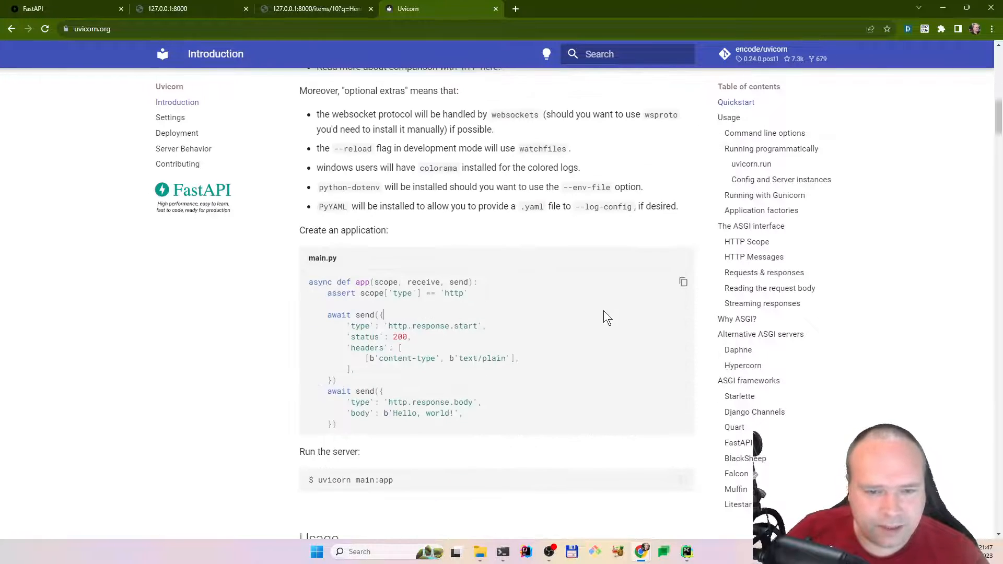
pyautogui.scroll(-3)
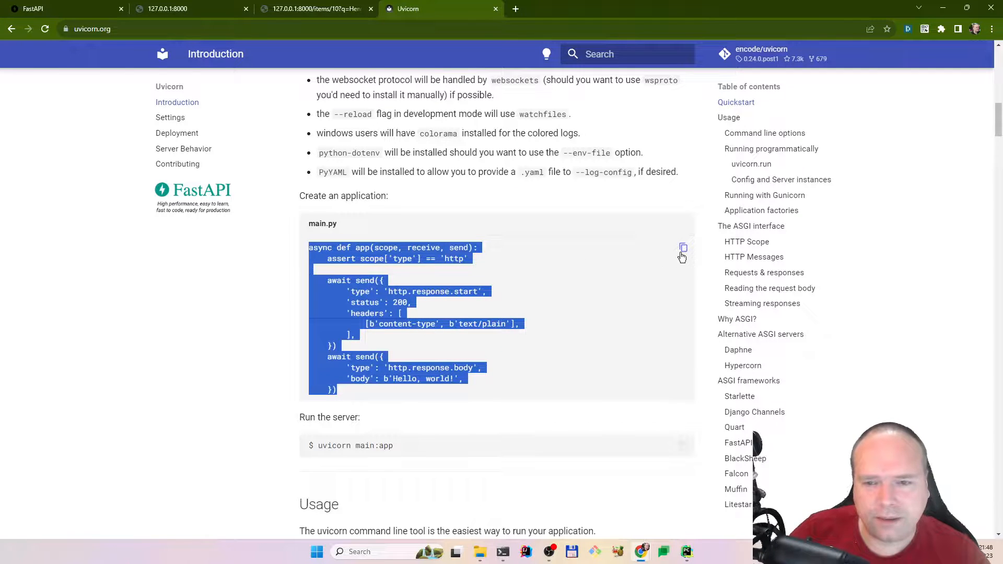
pyautogui.click(378, 397)
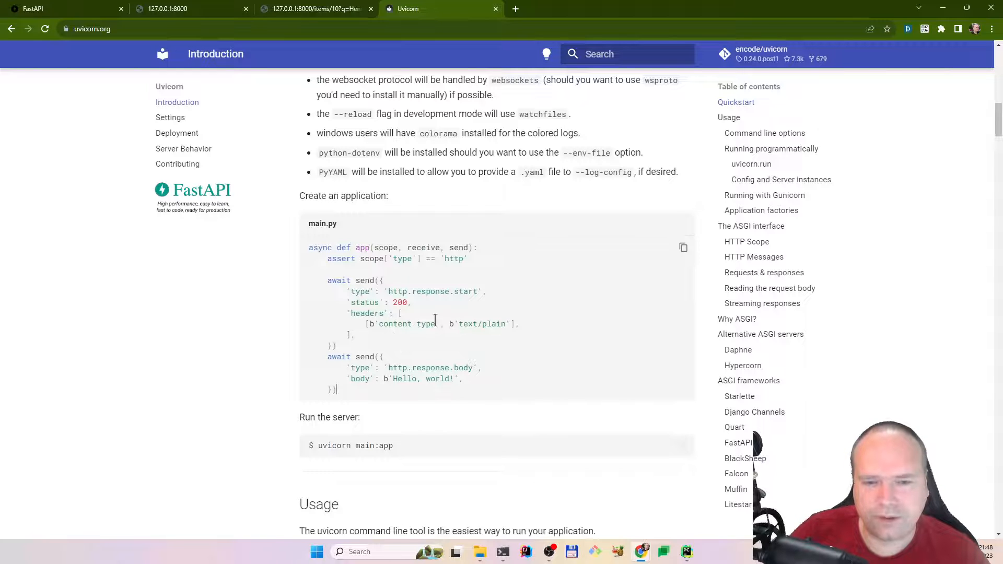
pyautogui.doubleClick(407, 324)
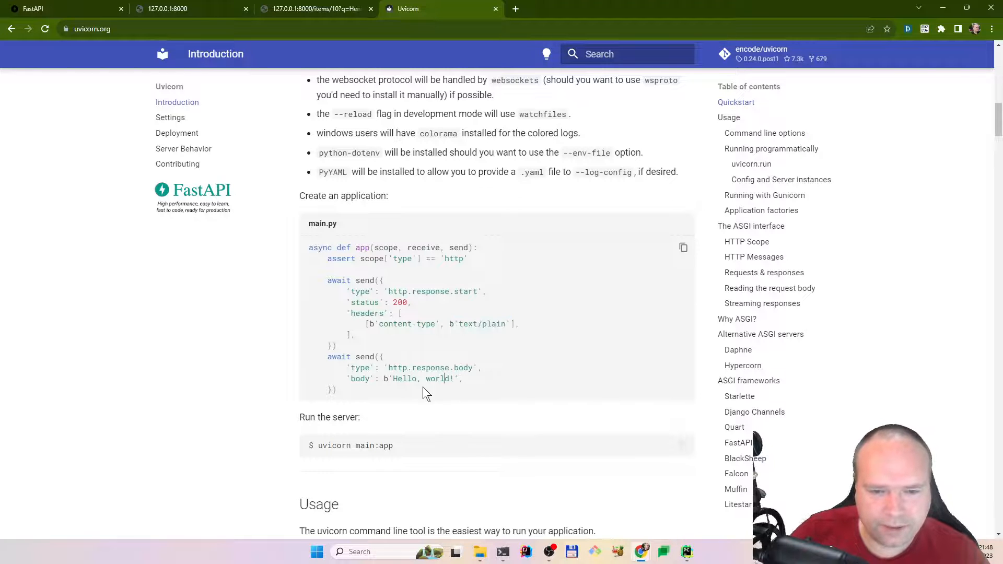
pyautogui.scroll(-3)
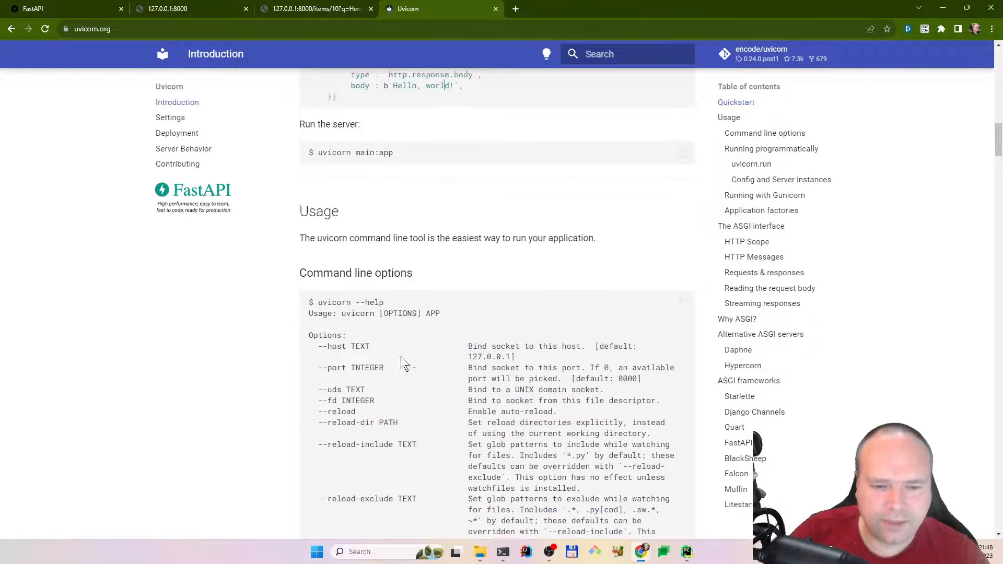
pyautogui.scroll(-3)
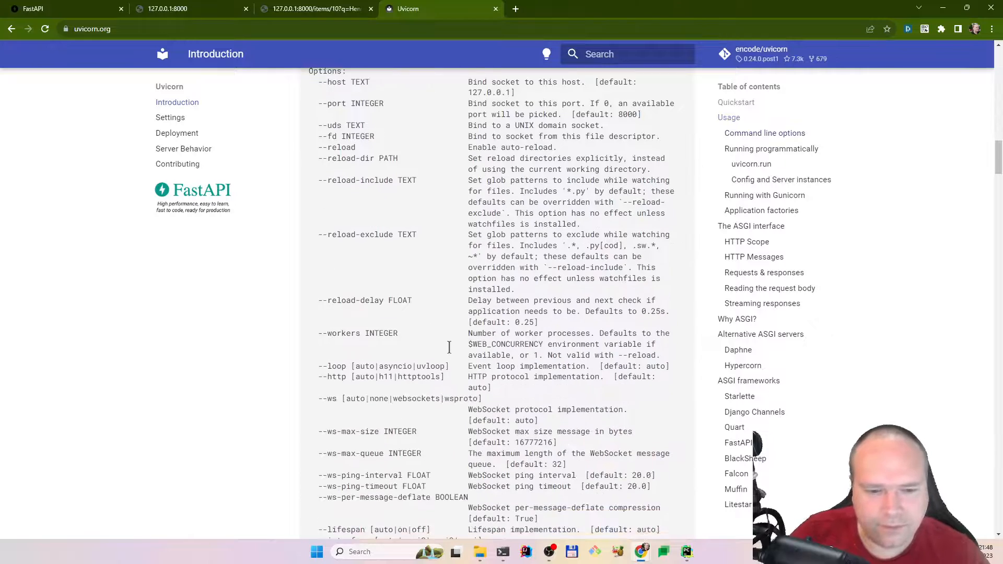
pyautogui.scroll(-3)
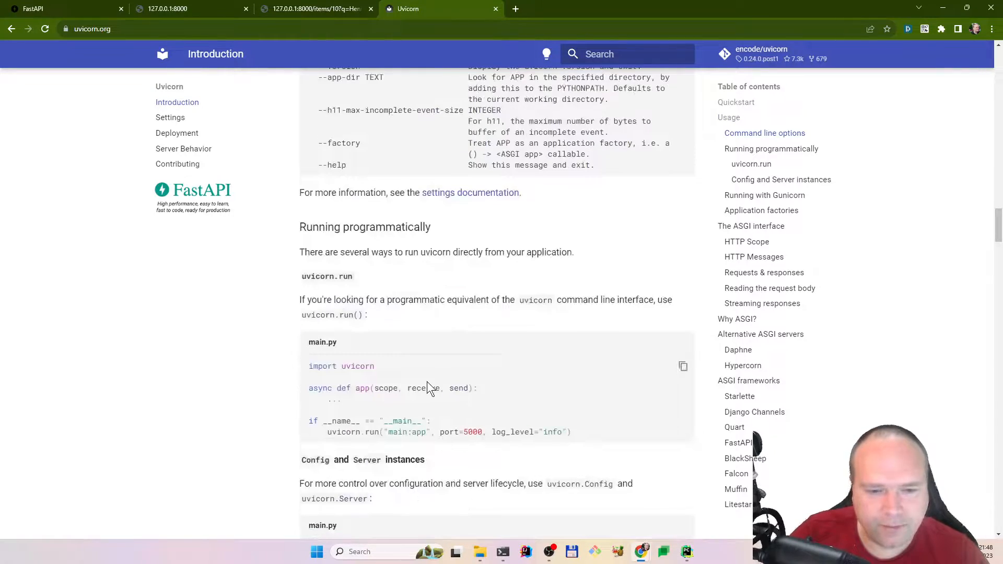
pyautogui.scroll(-3)
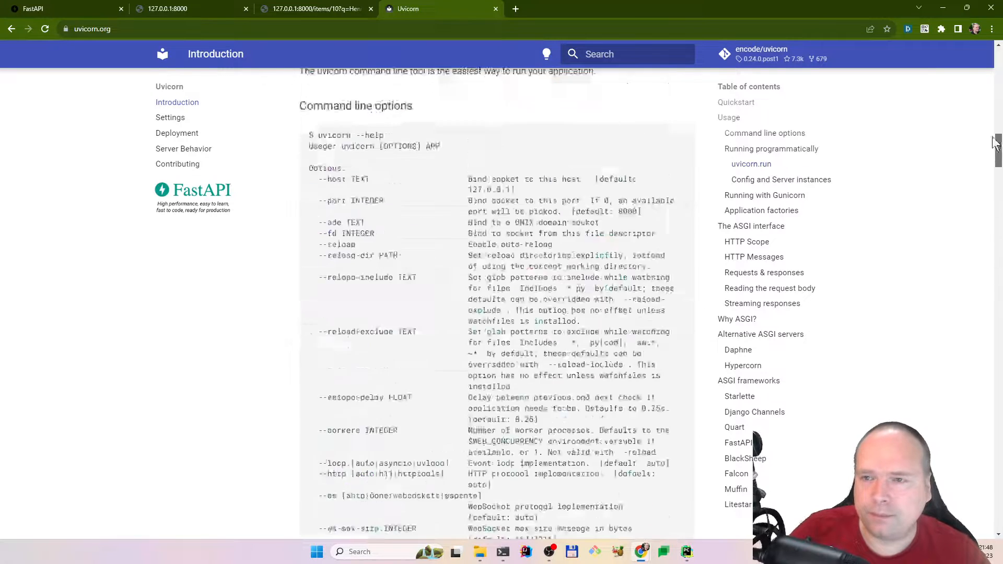
pyautogui.scroll(3)
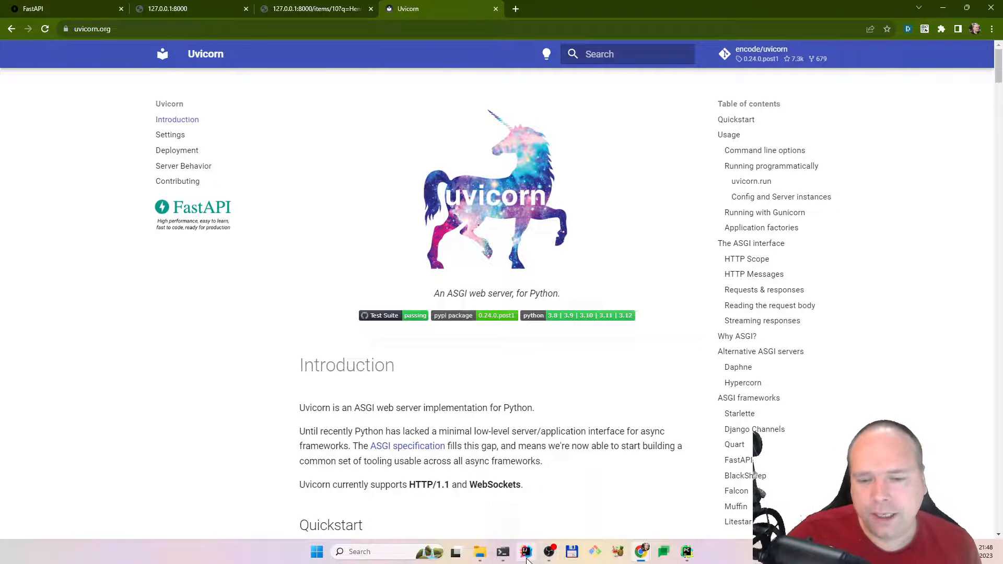
# Switch to PyCharm and select programmatic_start.py in the fastapi-demo project tree.
pyautogui.click(685, 551)
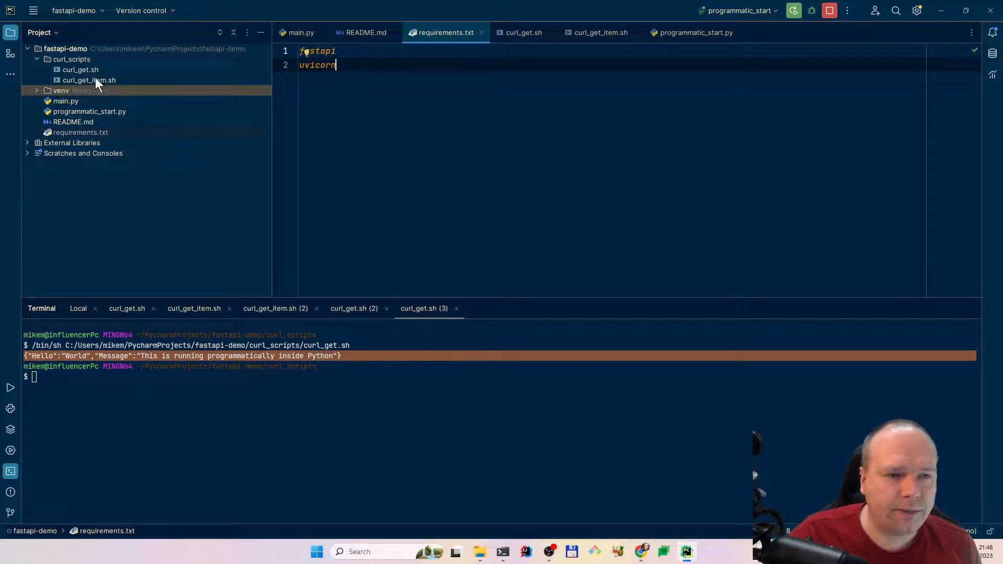
pyautogui.click(90, 112)
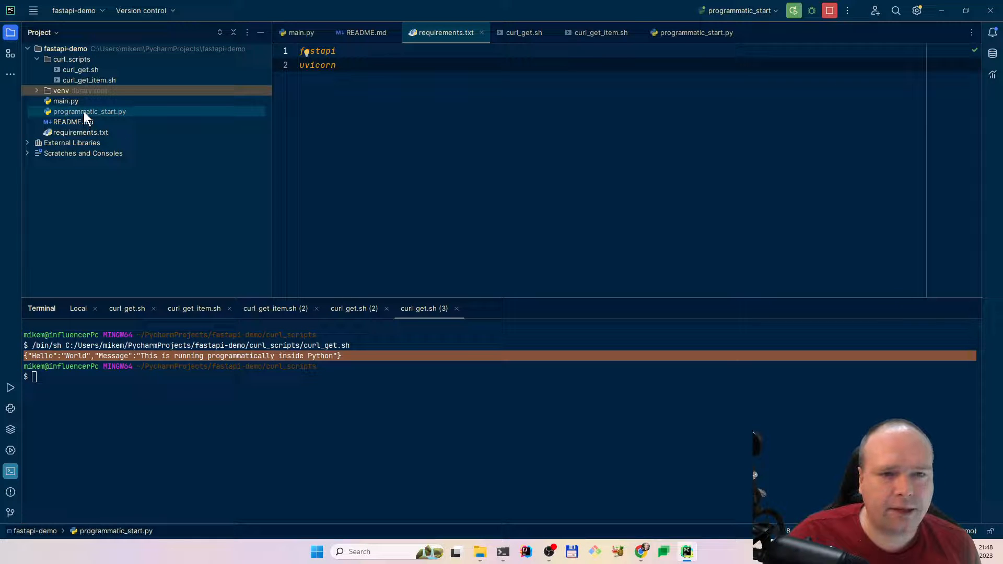